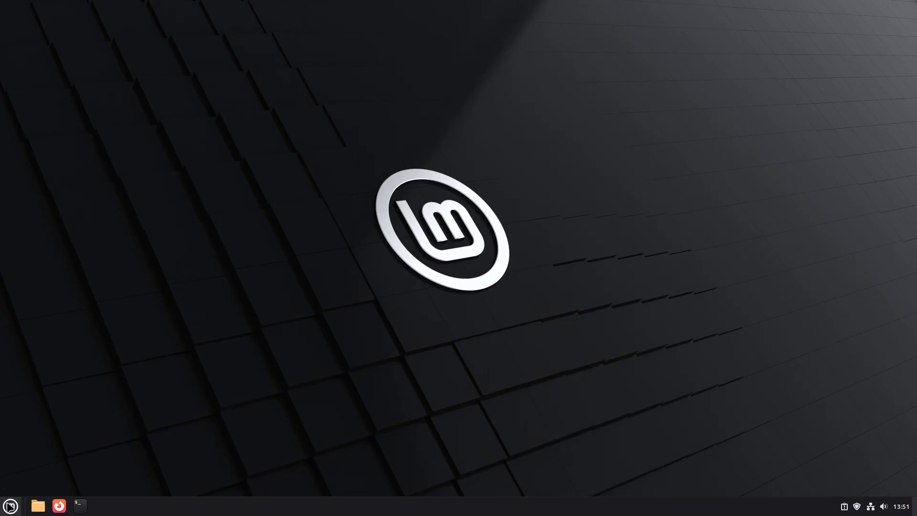
Browse the application menu's categories to see its current layout.
left_click(10, 505)
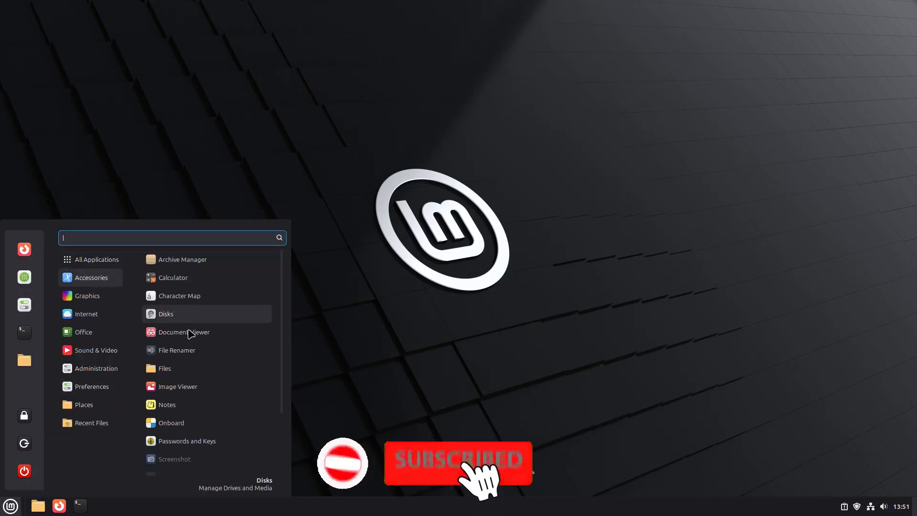
left_click(96, 349)
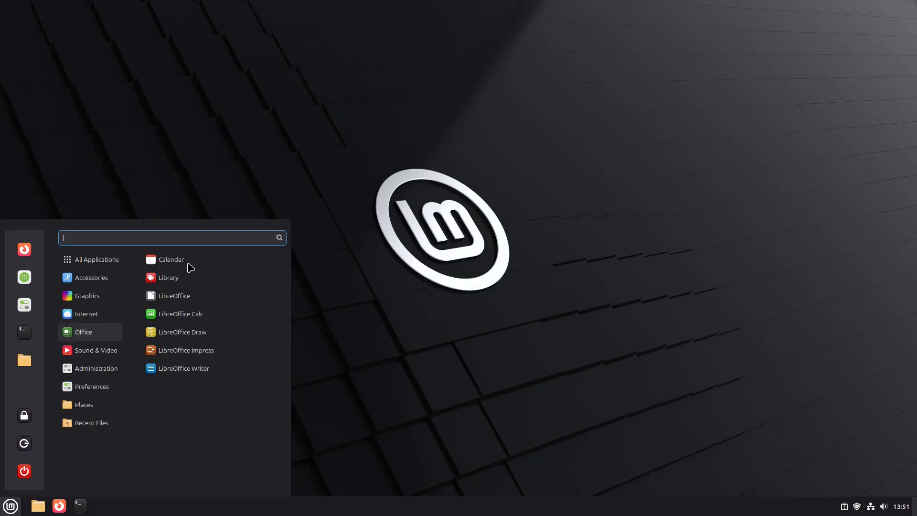
left_click(496, 377)
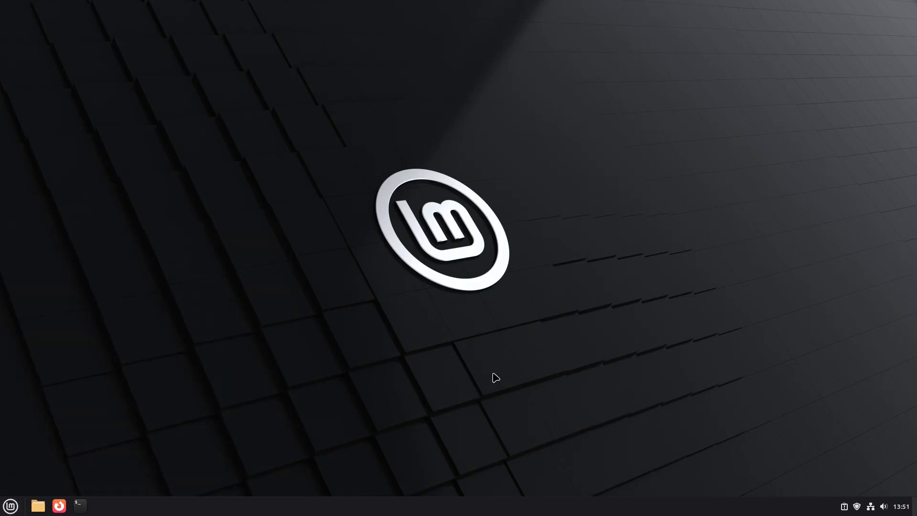
mouse_move(10, 505)
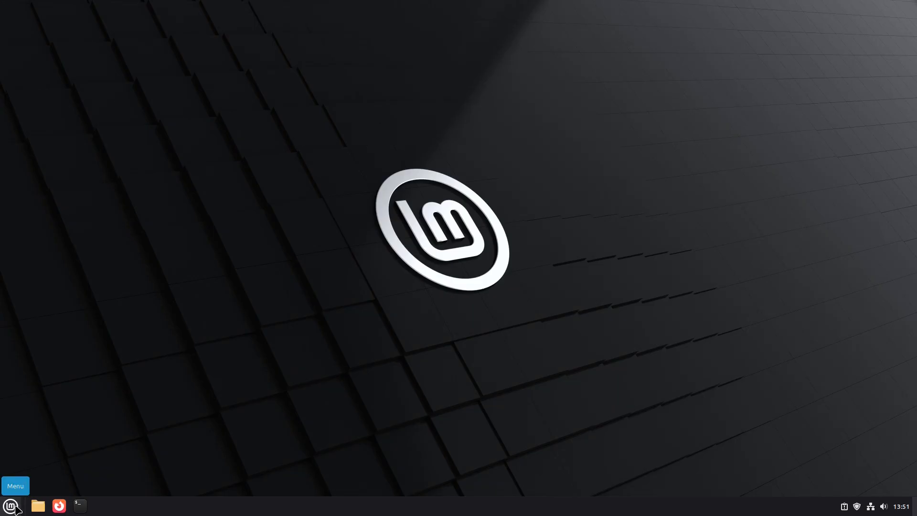
Configure the Menu applet, go to its Menu settings page and launch the menu editor.
right_click(10, 505)
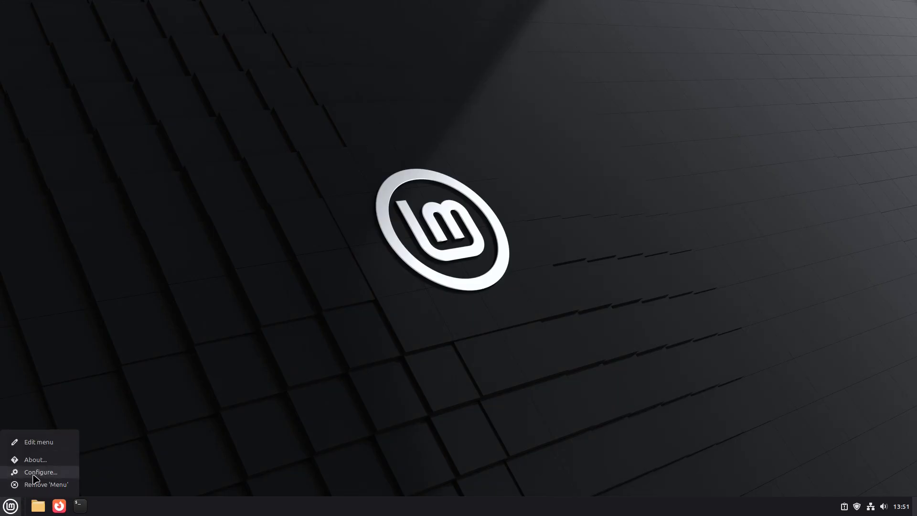
mouse_move(38, 441)
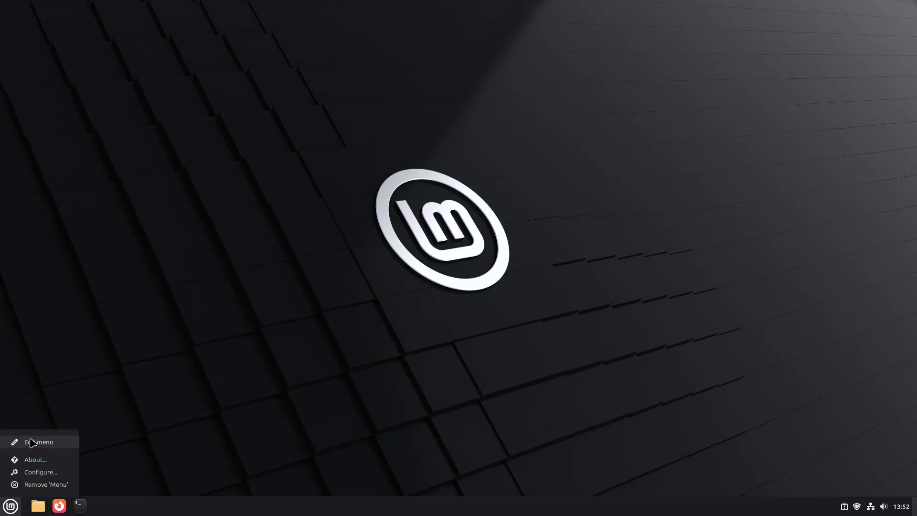
mouse_move(44, 474)
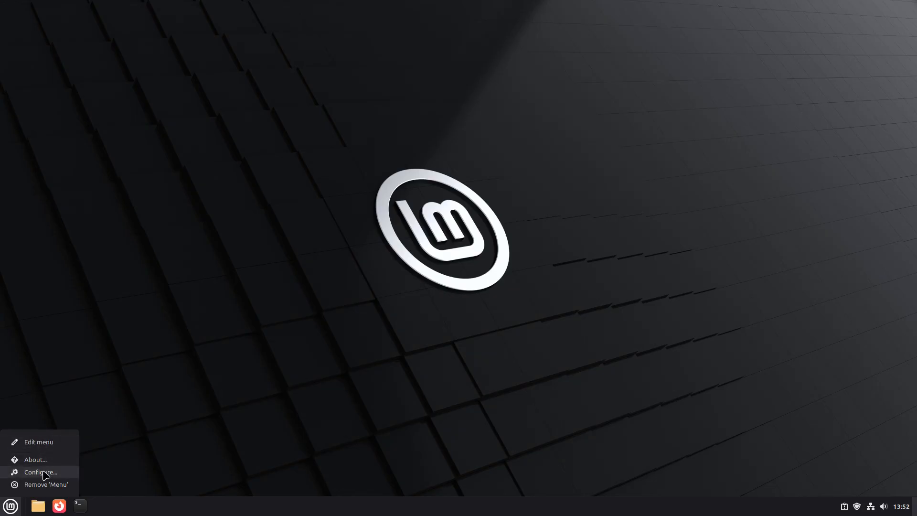
left_click(40, 472)
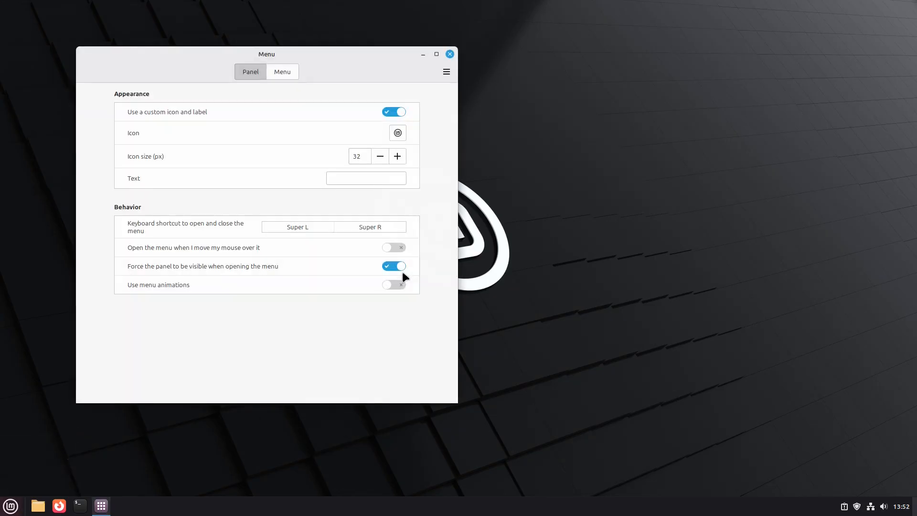
left_click(282, 72)
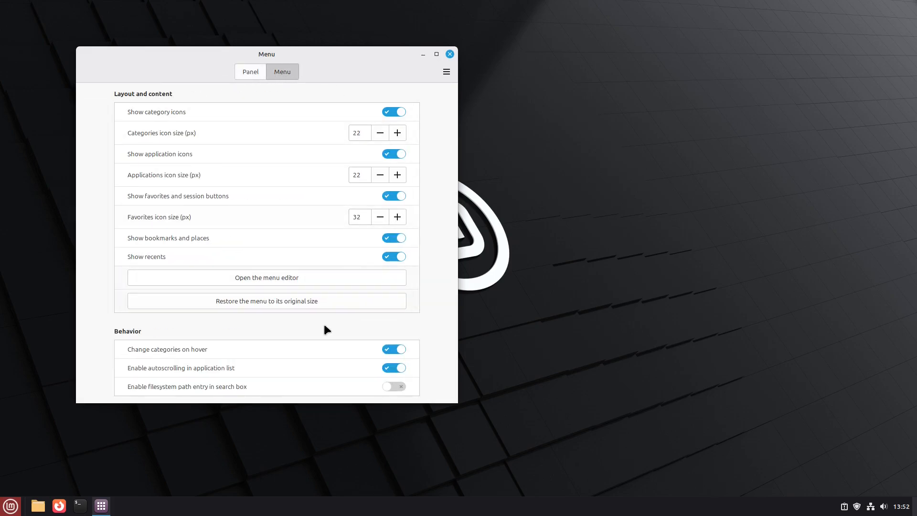
left_click(266, 277)
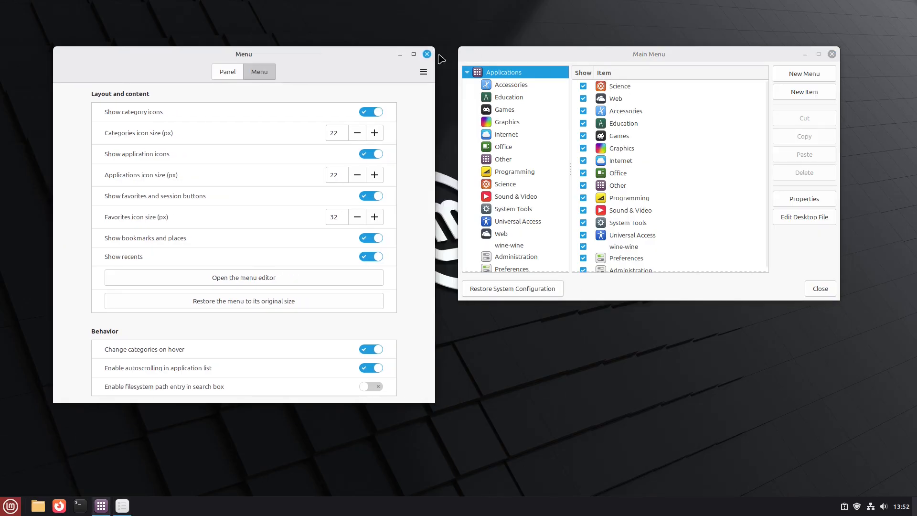
Close the Menu settings window and compare the live menu against the Main Menu editor.
left_click(426, 54)
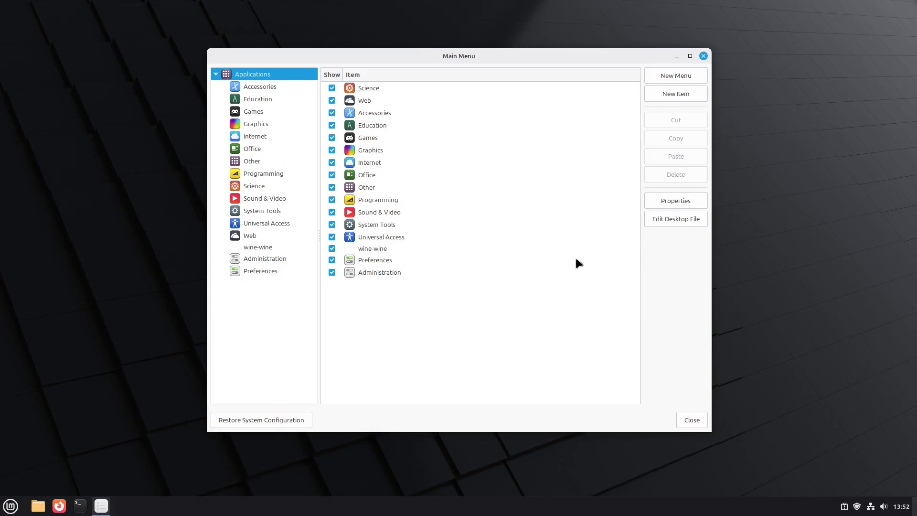
mouse_move(385, 77)
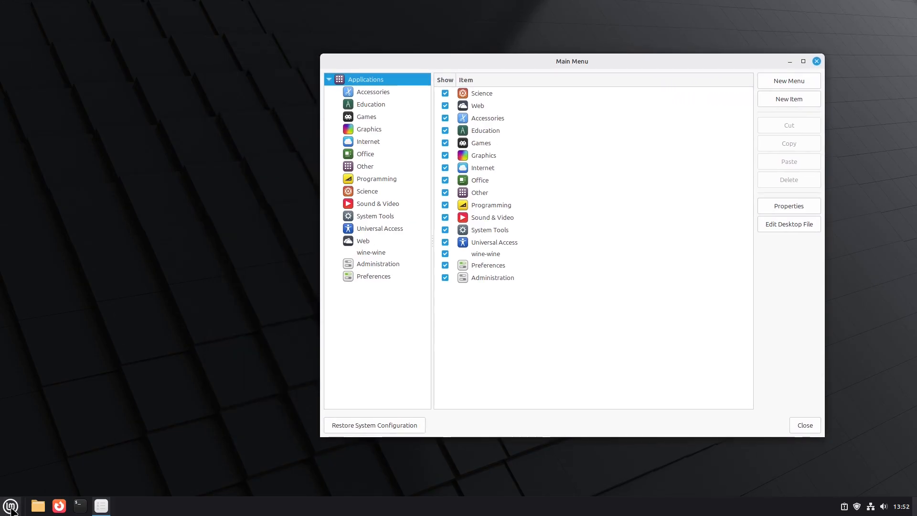
left_click(10, 505)
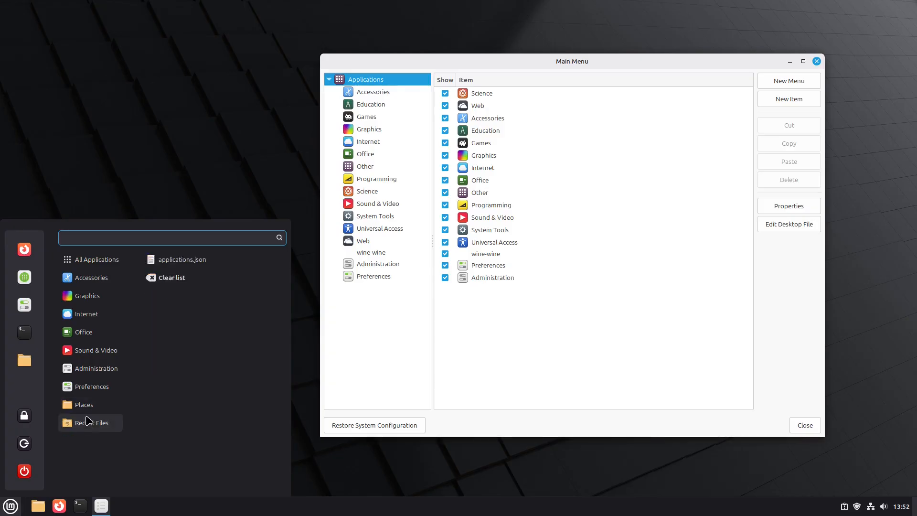
mouse_move(408, 471)
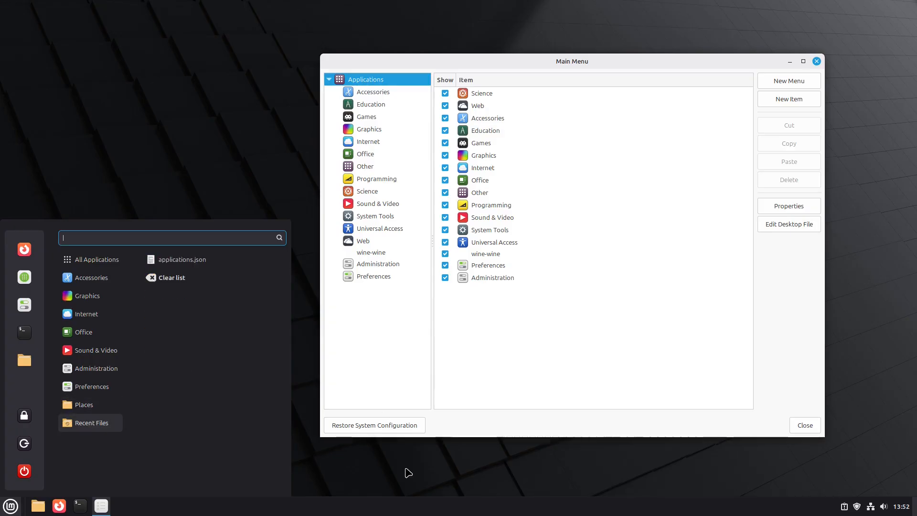
mouse_move(452, 390)
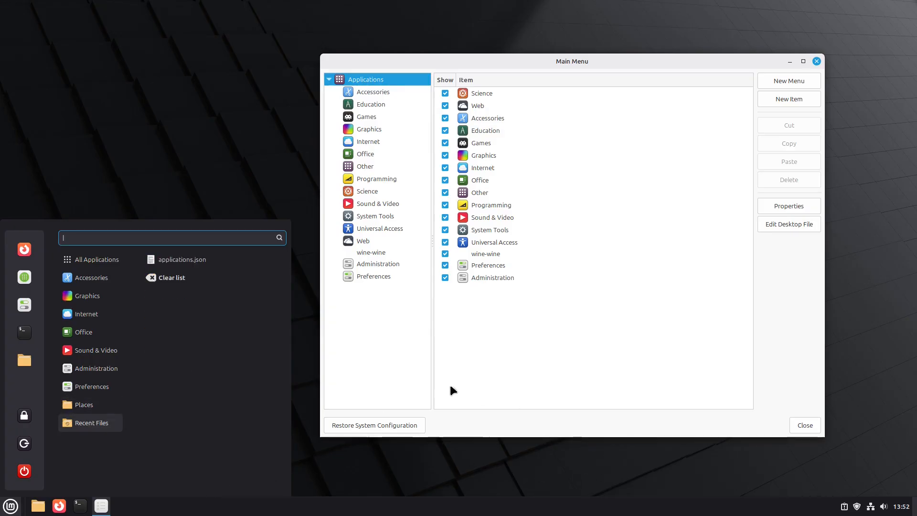
left_click(560, 218)
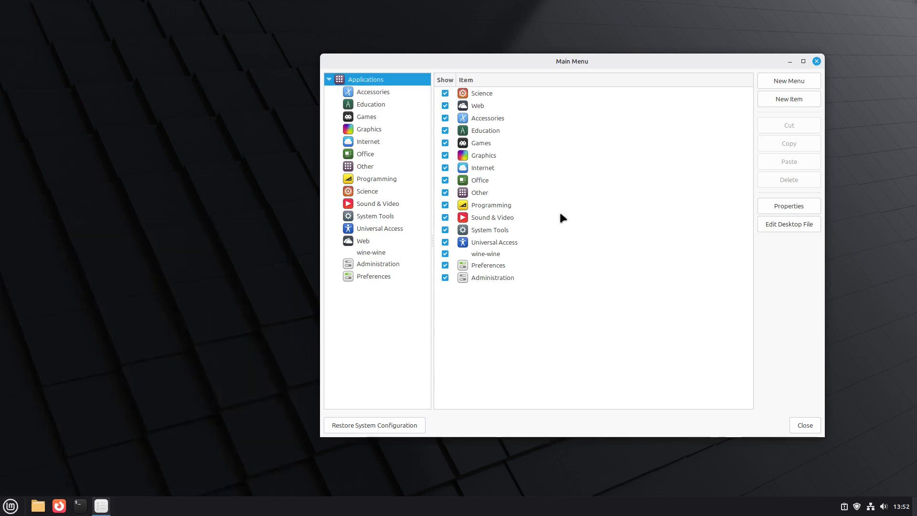
Reopen the Menu applet settings and turn off Show recents.
right_click(9, 505)
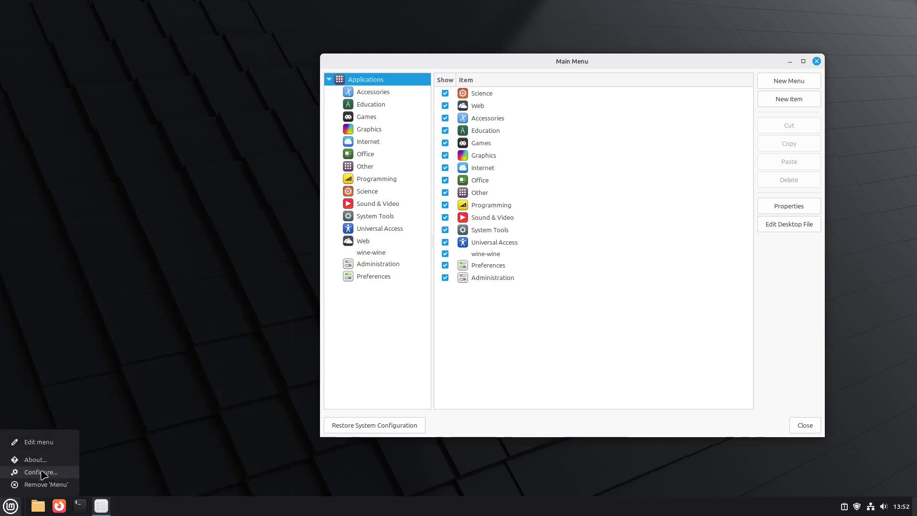
left_click(40, 472)
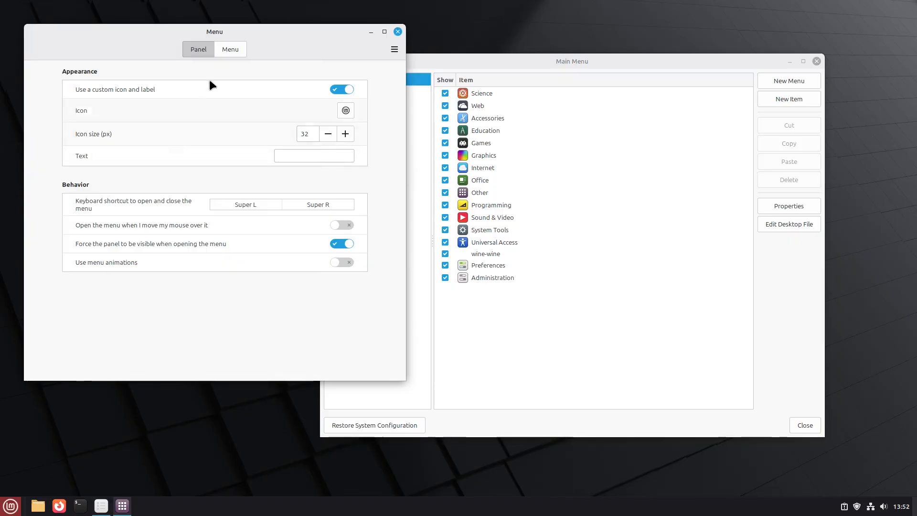
left_click(231, 48)
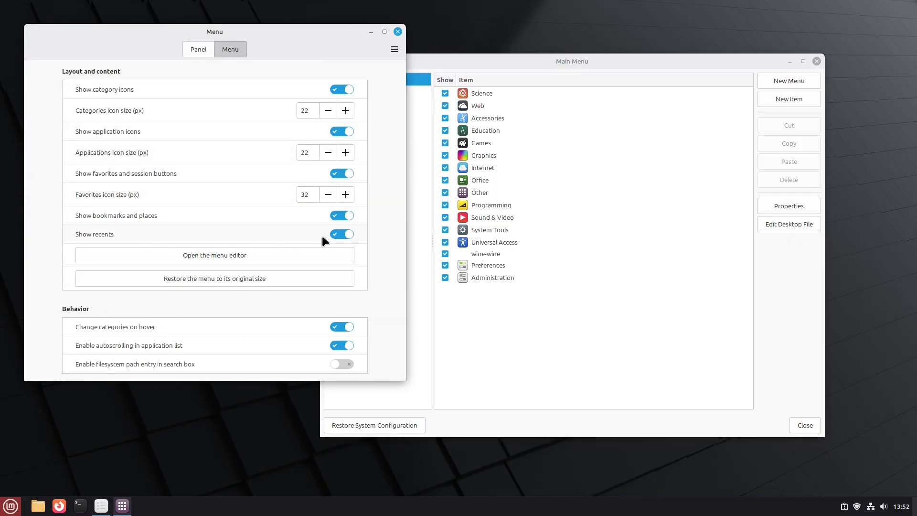
left_click(341, 234)
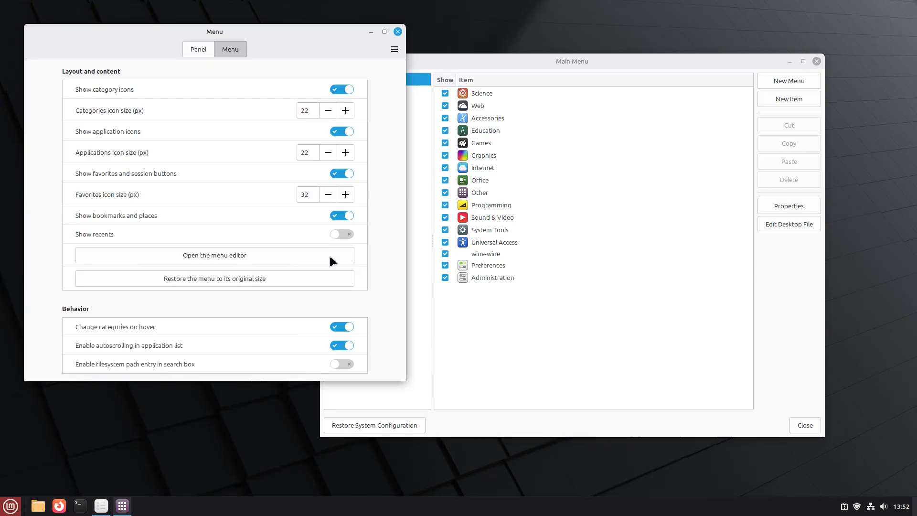
Toggle bookmarks and places off then back on, previewing the menu's Internet category.
left_click(342, 215)
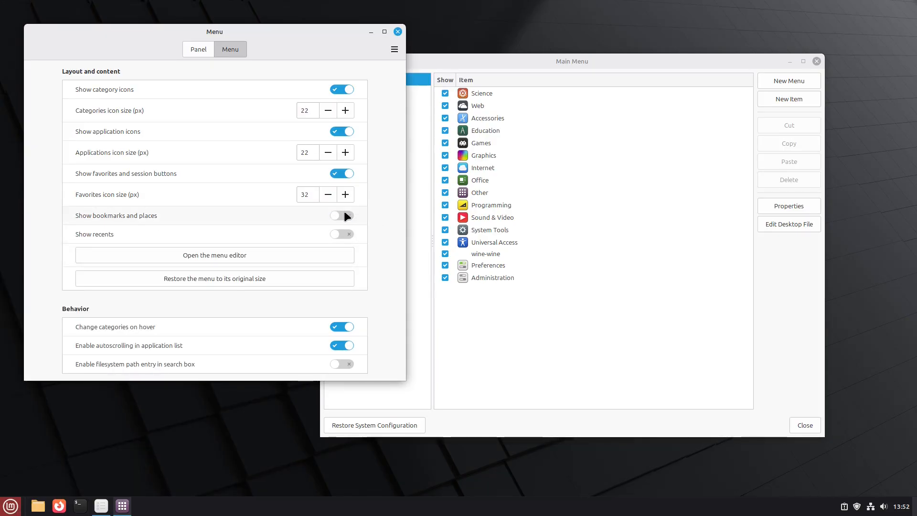
left_click(10, 506)
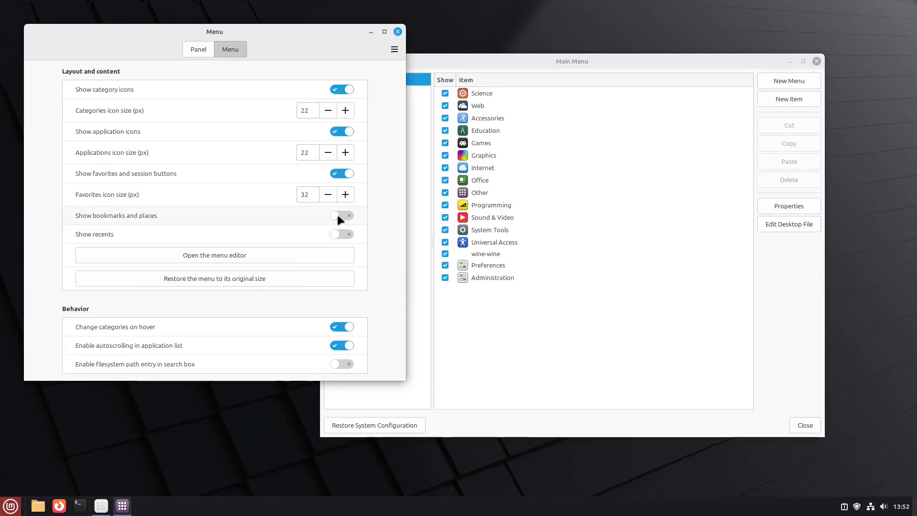
left_click(9, 505)
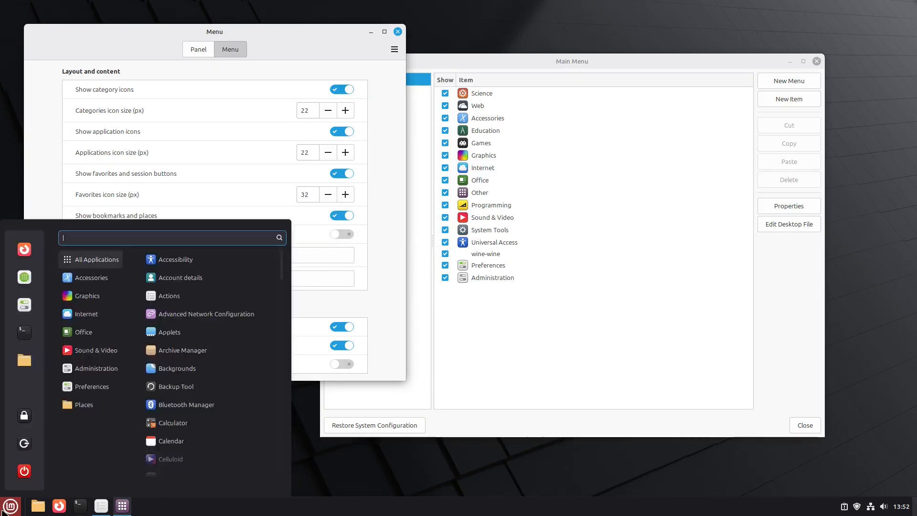
left_click(87, 313)
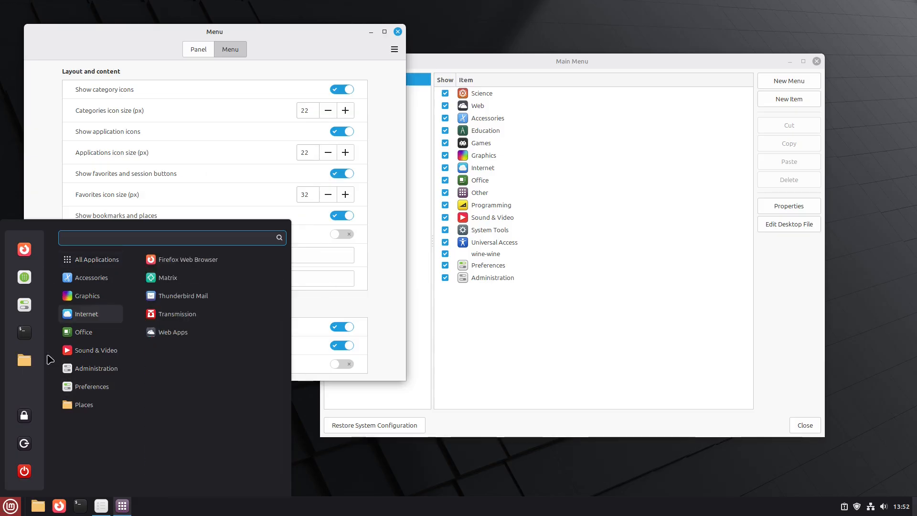
mouse_move(24, 360)
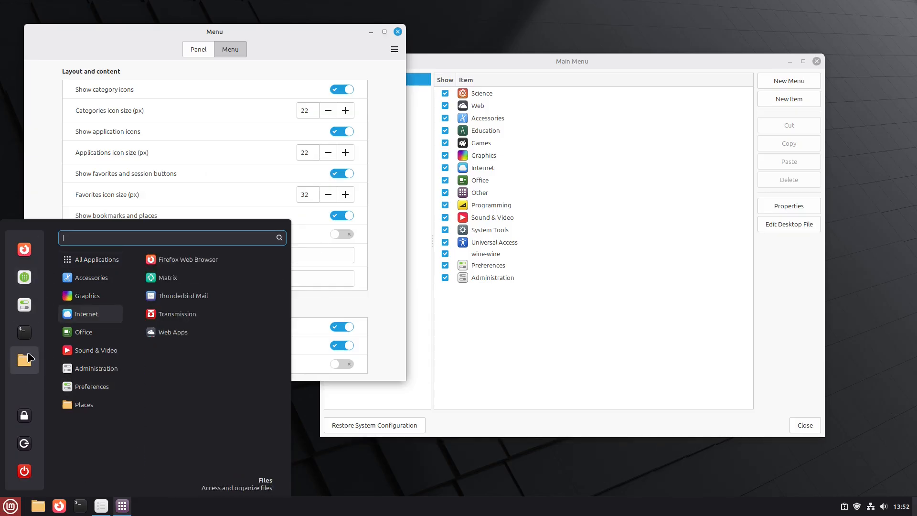
left_click(86, 295)
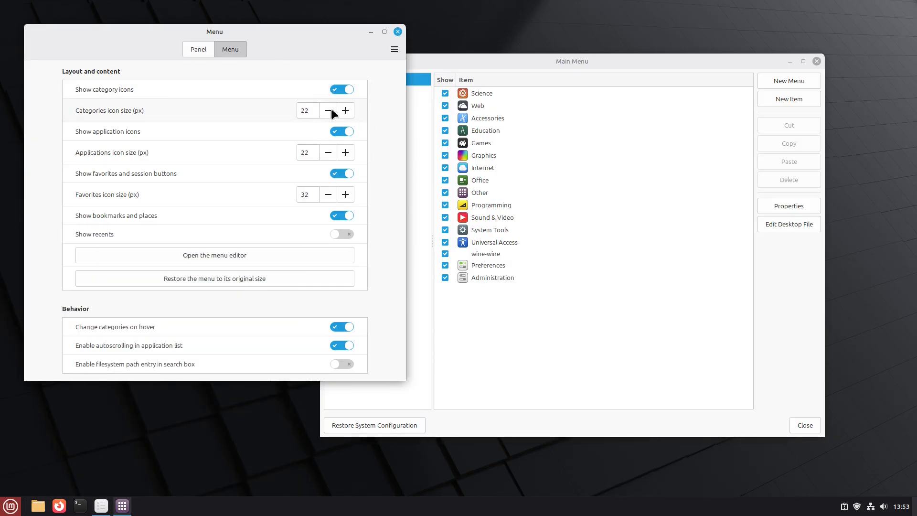
Hide the category icons, check the menu, then show them again.
left_click(341, 89)
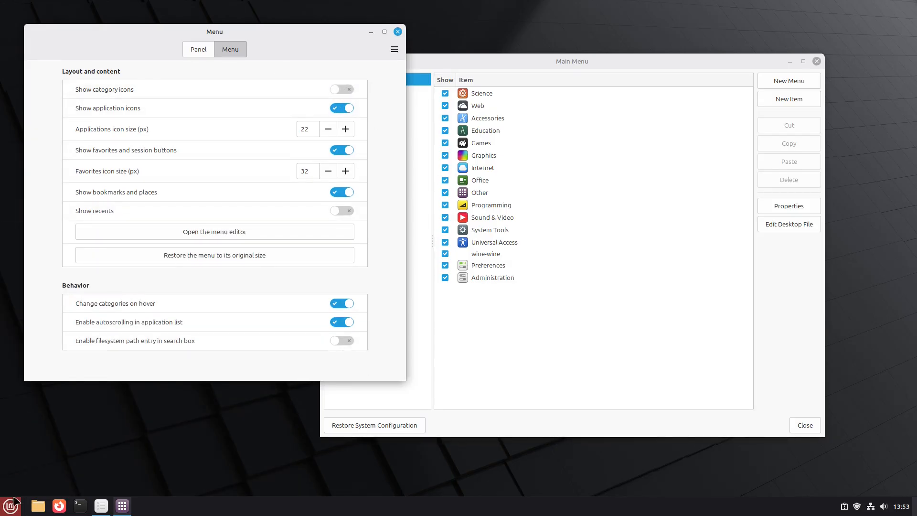
left_click(9, 506)
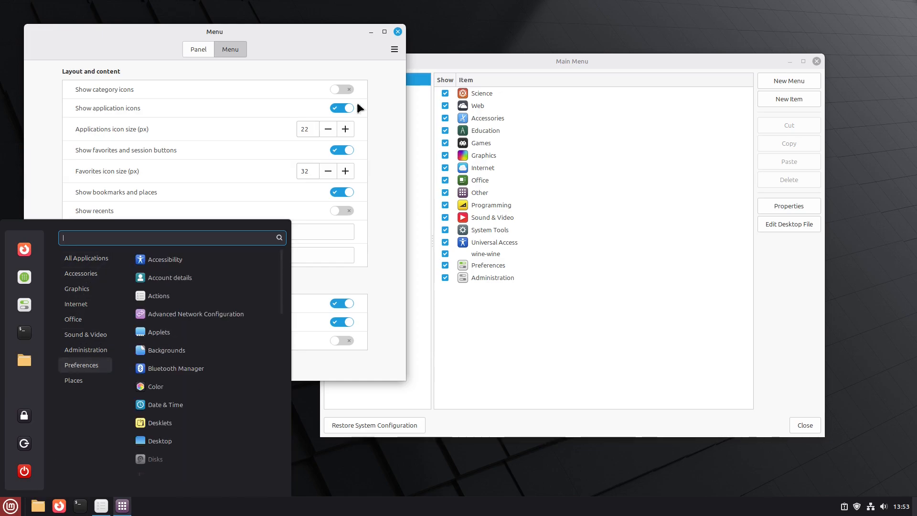
left_click(342, 89)
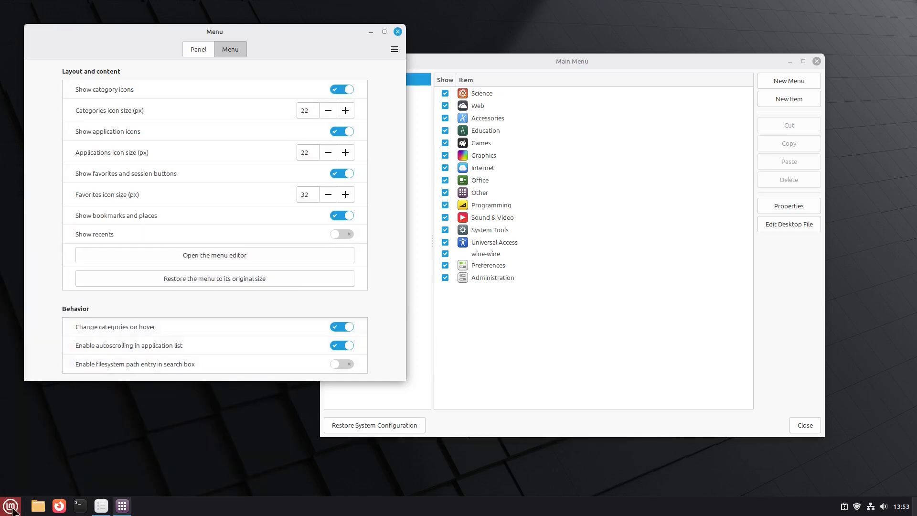
Try category icons at 16 px, then raise them back to 22 px and preview the menu.
left_click(327, 110)
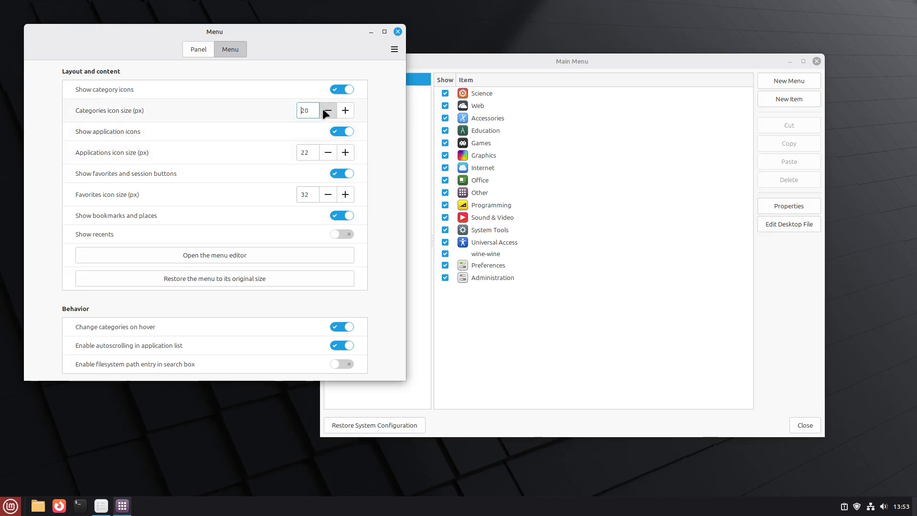
left_click(327, 110)
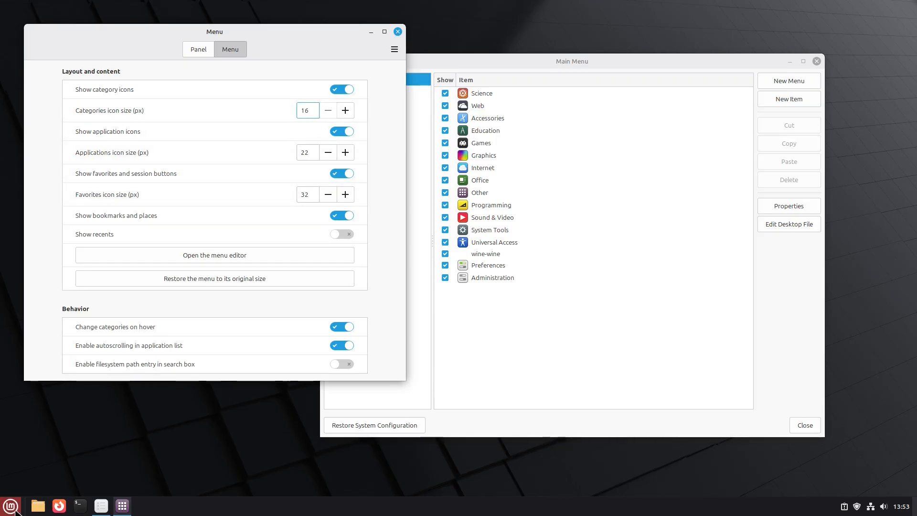
left_click(10, 504)
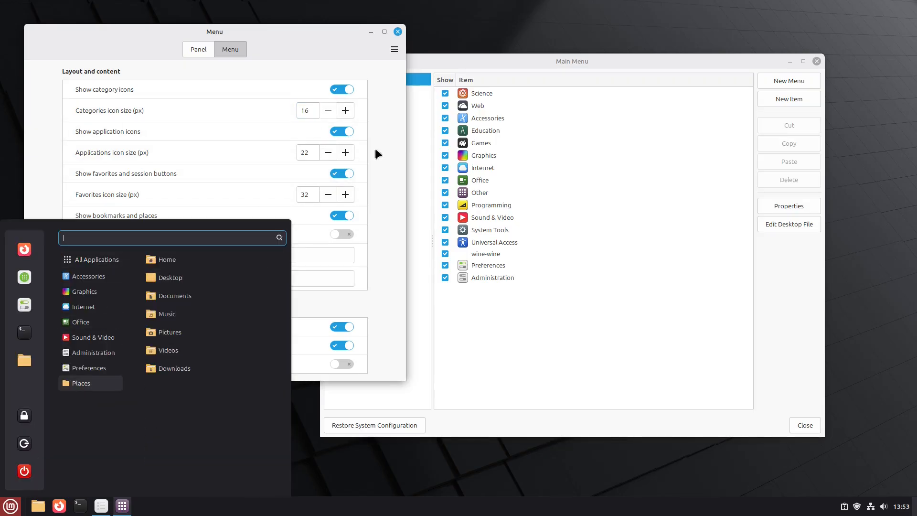
left_click(344, 110)
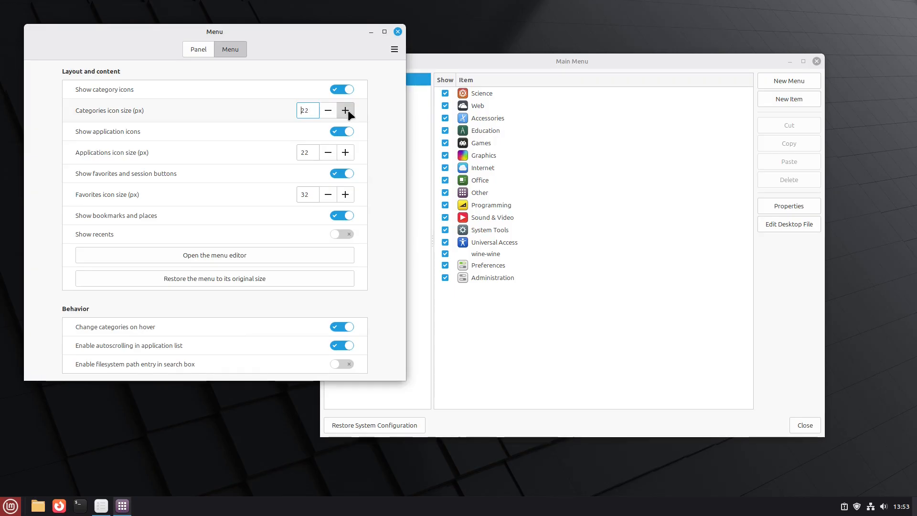
left_click(10, 505)
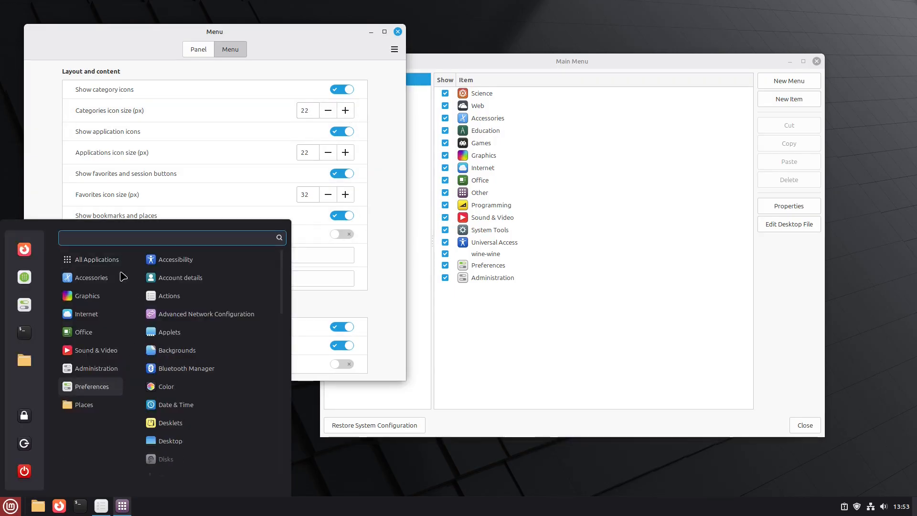
left_click(335, 377)
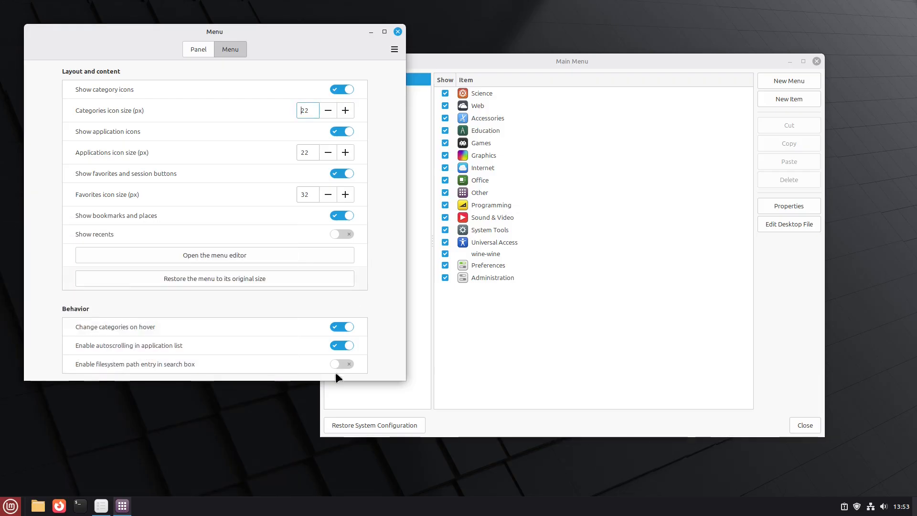
mouse_move(322, 240)
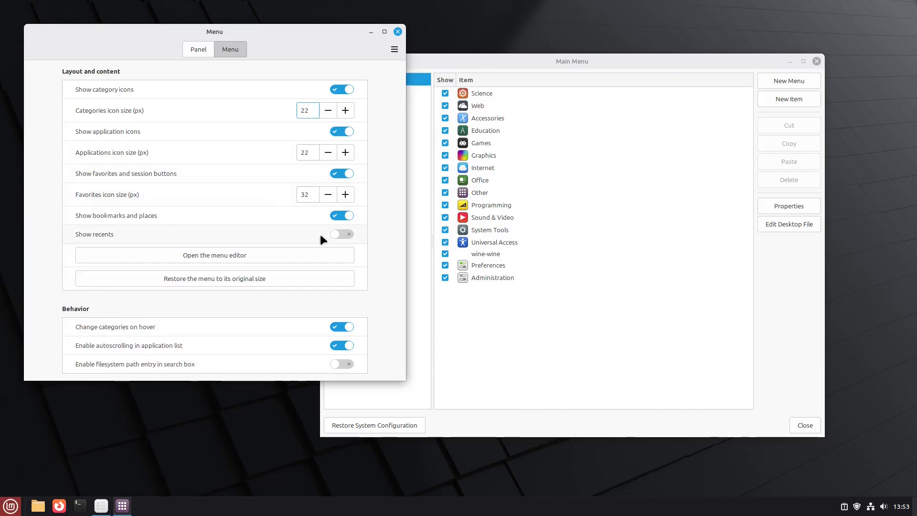
Close Menu settings and browse Other, Games and Graphics categories in the Main Menu editor.
left_click(397, 31)
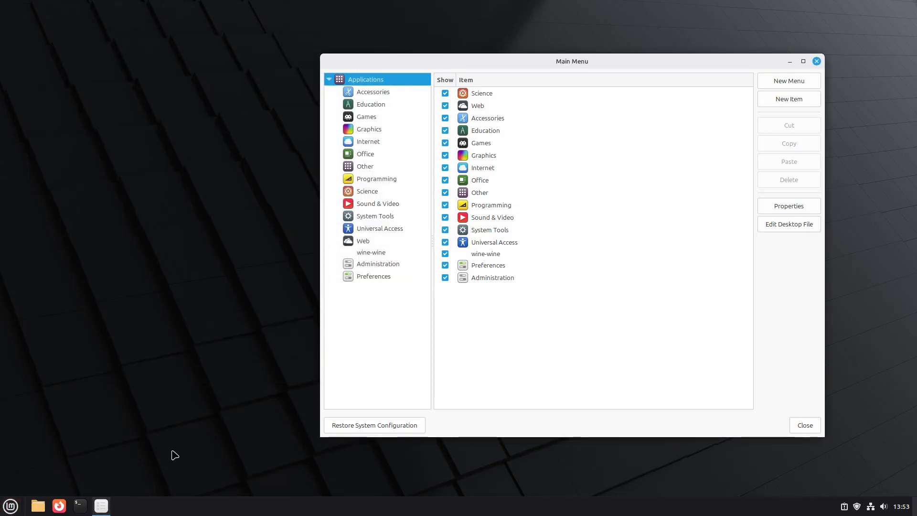
mouse_move(432, 189)
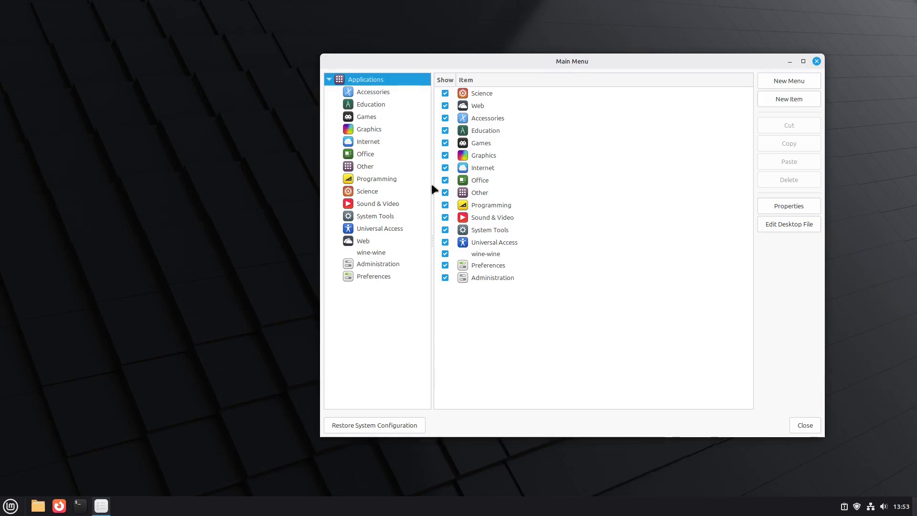
left_click(365, 167)
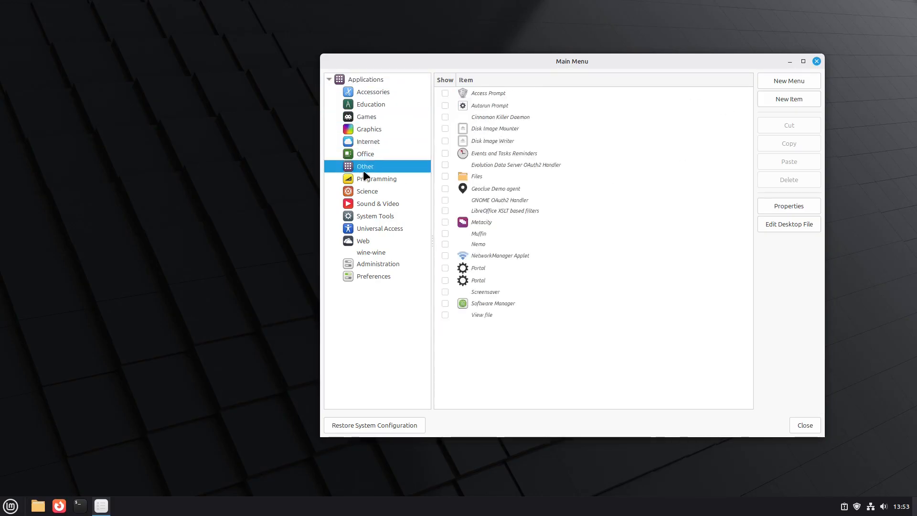
left_click(366, 116)
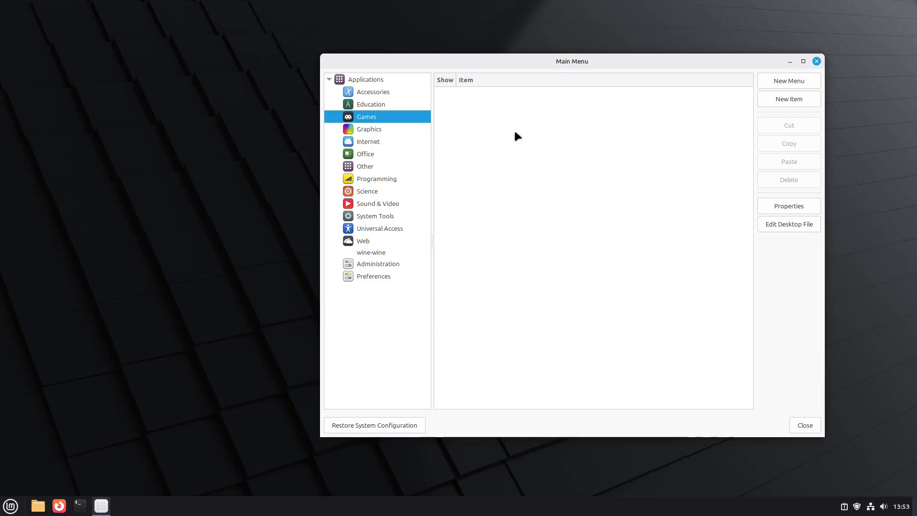
left_click(9, 505)
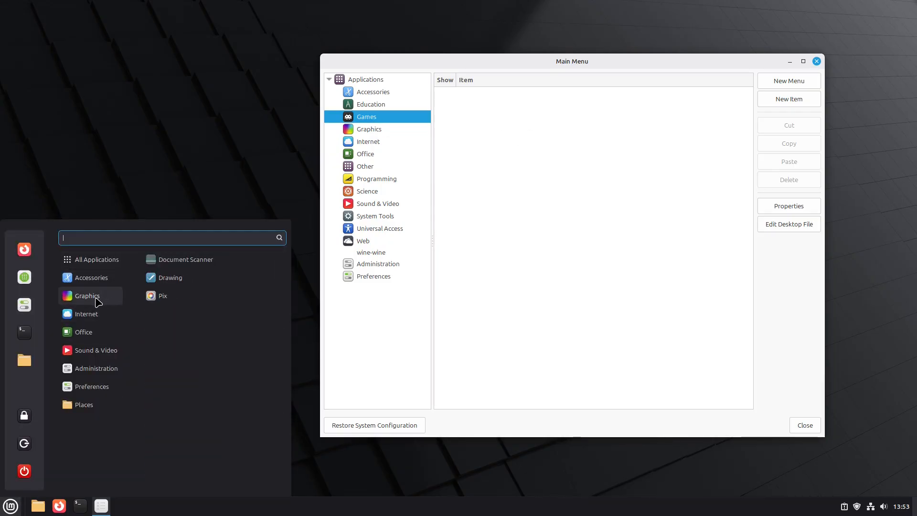
mouse_move(188, 259)
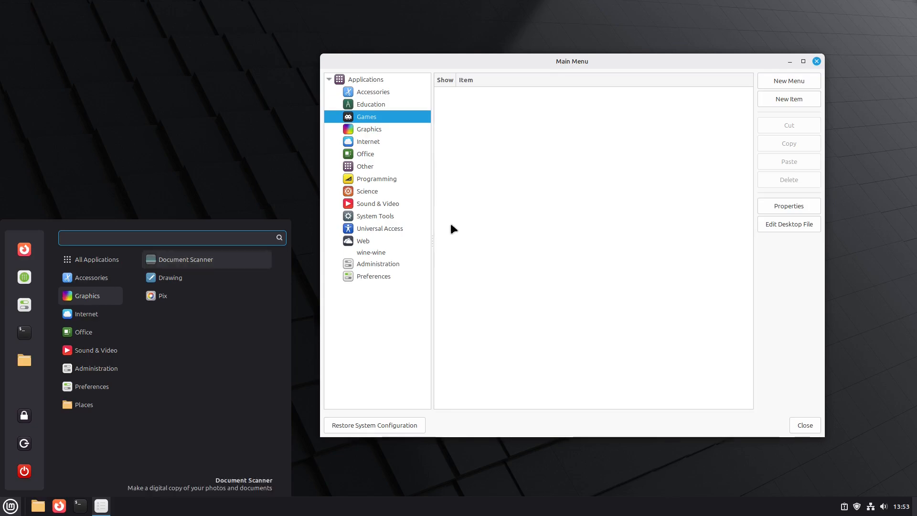
left_click(368, 128)
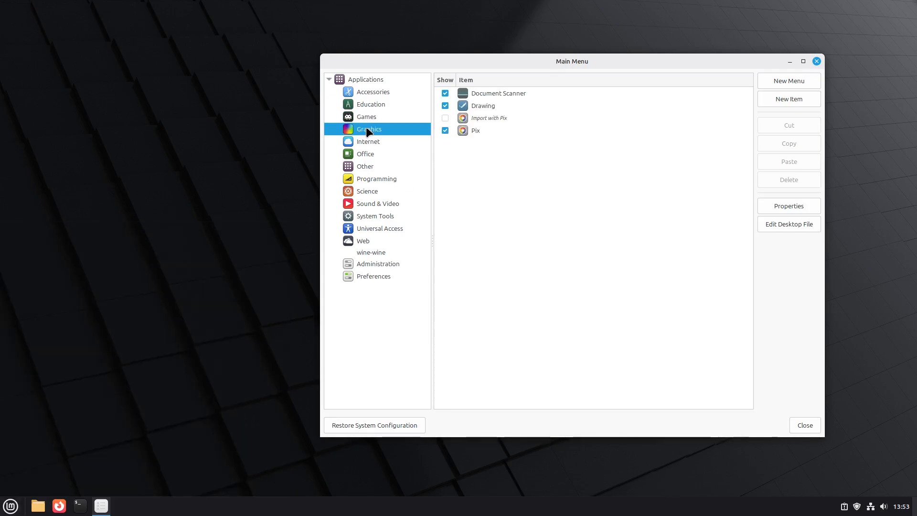
mouse_move(396, 142)
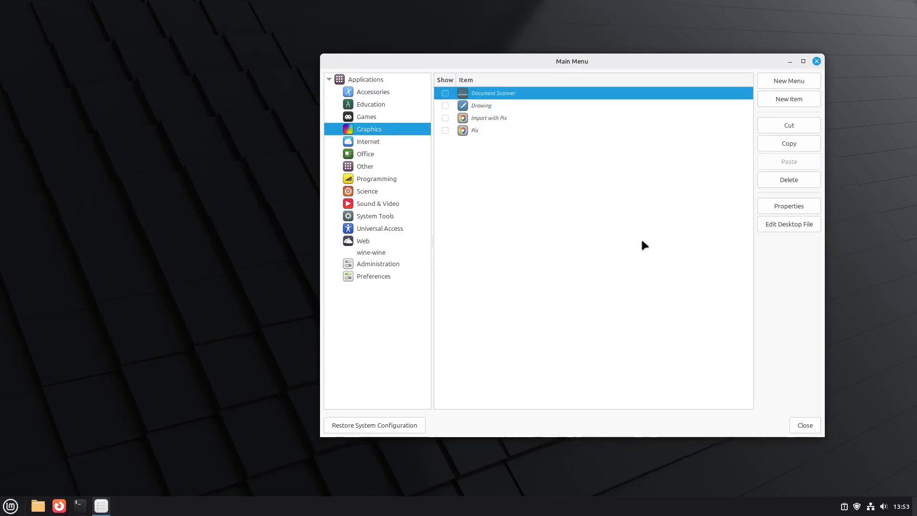
mouse_move(177, 386)
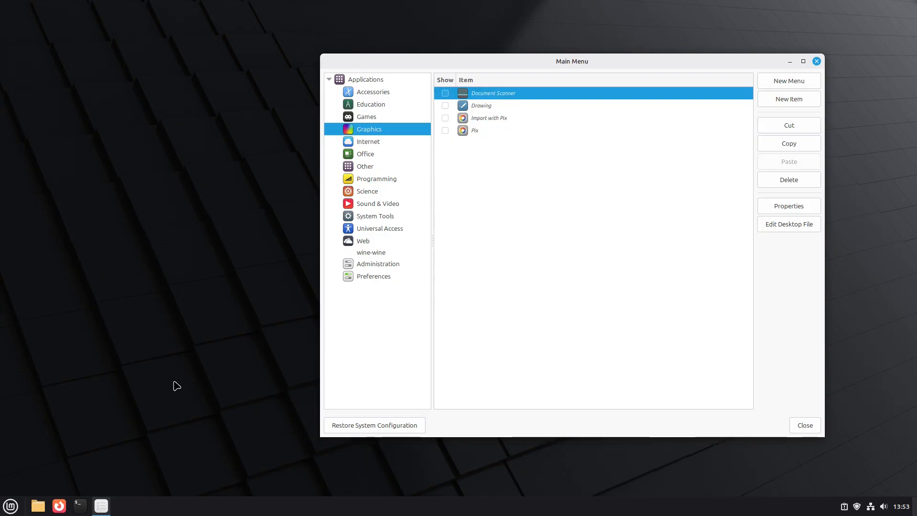
Make Document Scanner shown under Graphics, preview the menu, and select the Document Scanner entry.
left_click(9, 505)
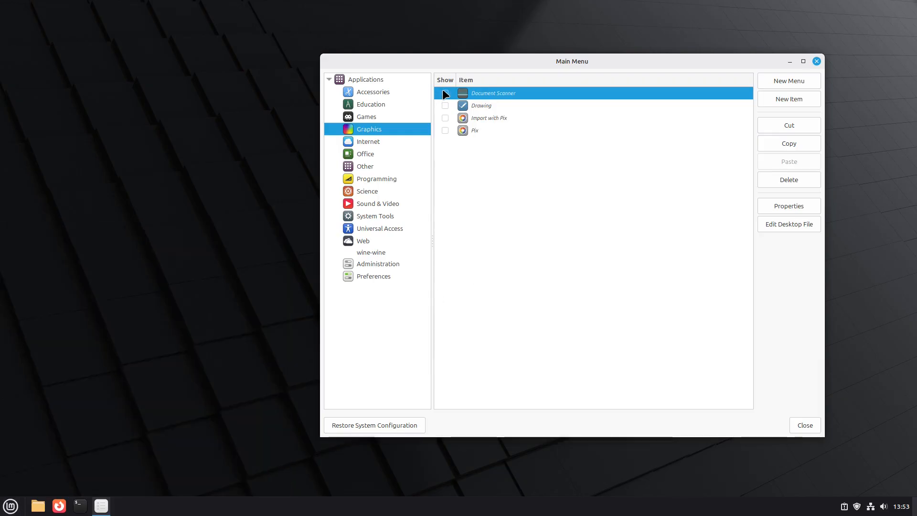
left_click(9, 505)
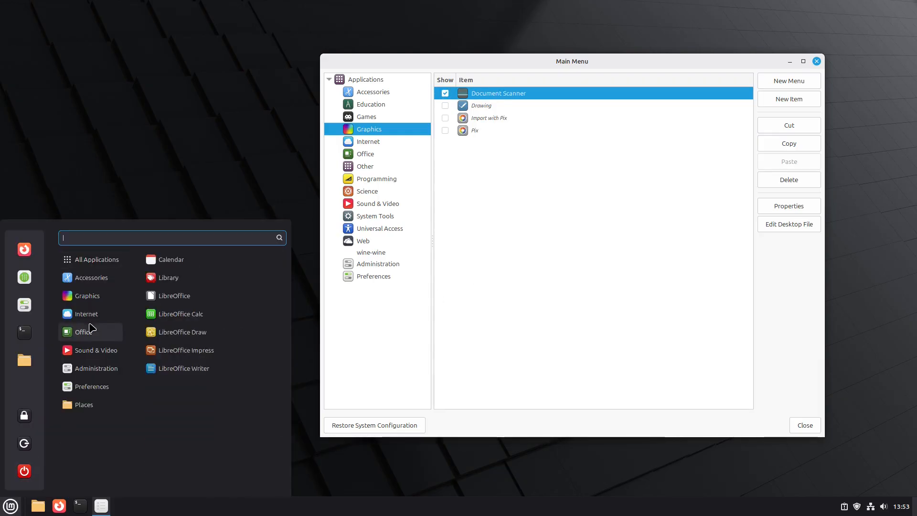
left_click(87, 295)
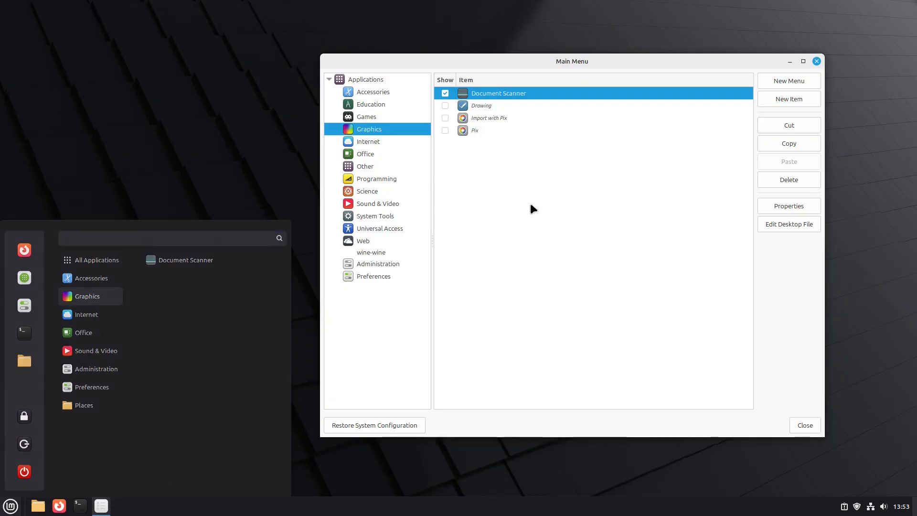
left_click(444, 130)
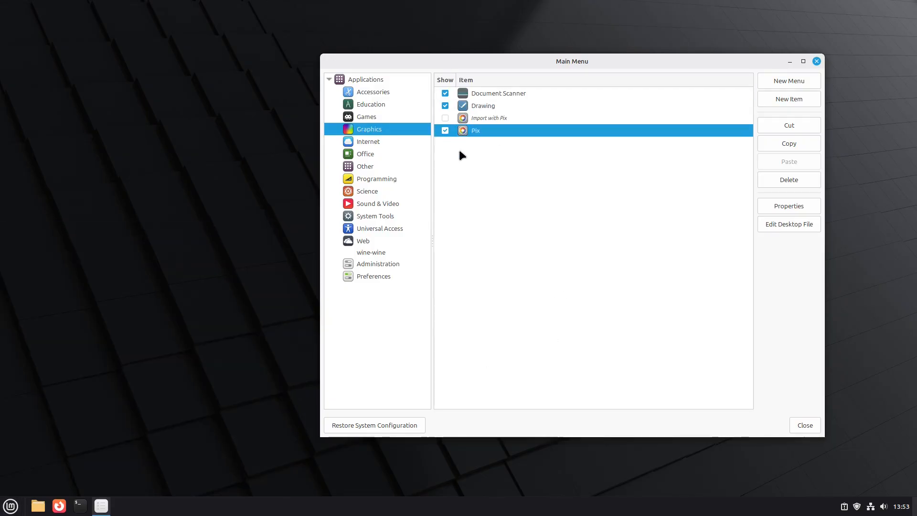
mouse_move(496, 107)
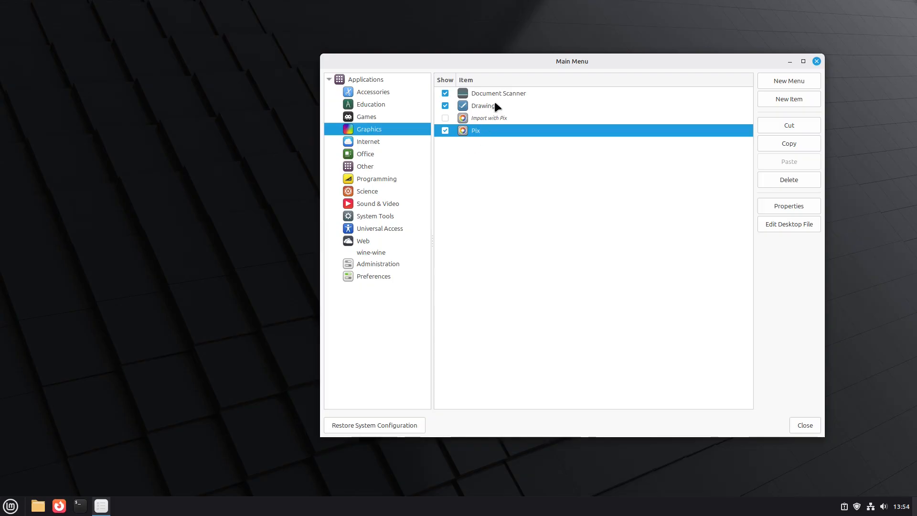
left_click(497, 93)
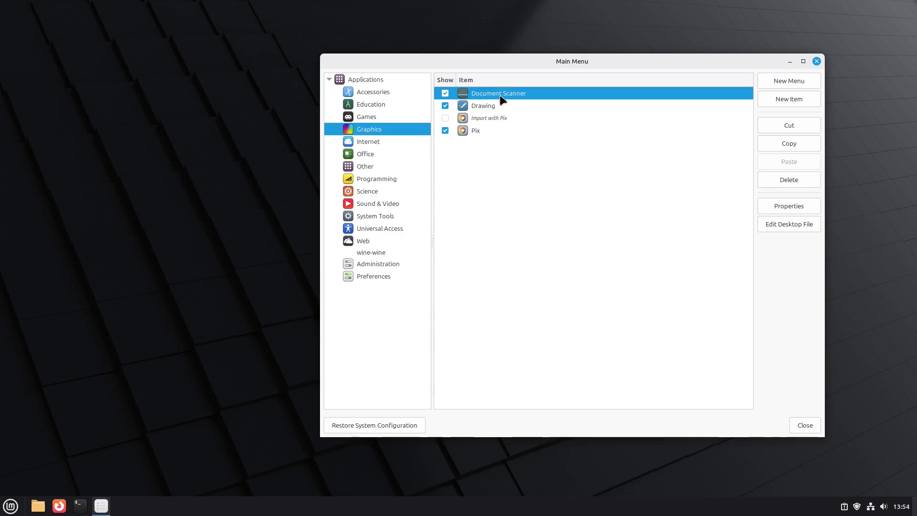
mouse_move(798, 143)
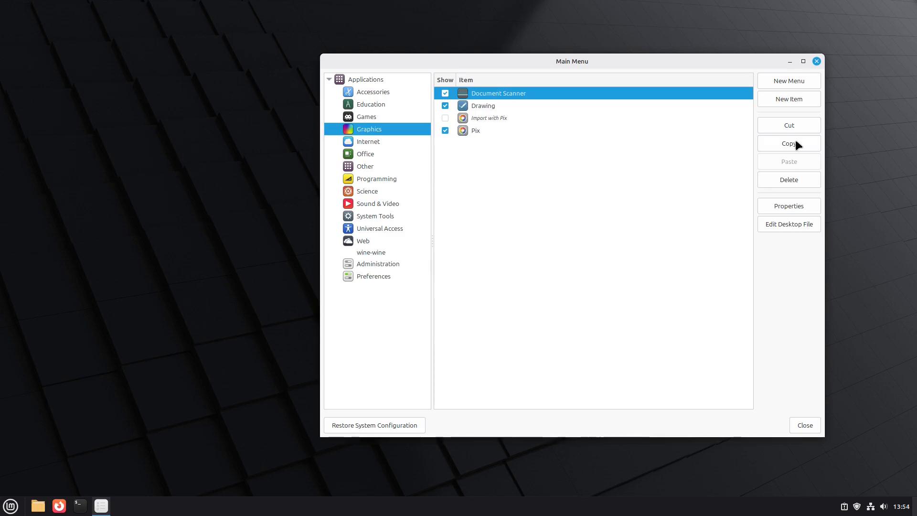
mouse_move(383, 123)
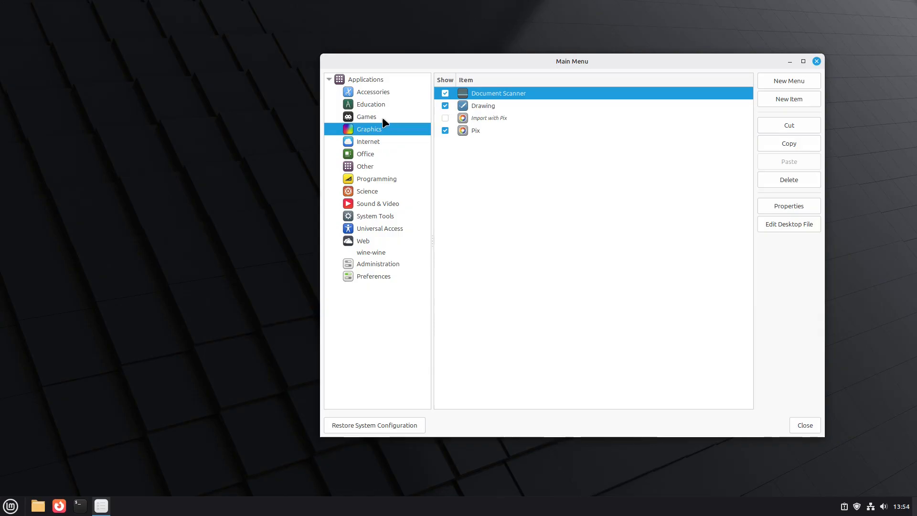
Paste Document Scanner into the Office category and check it in the menu.
left_click(365, 153)
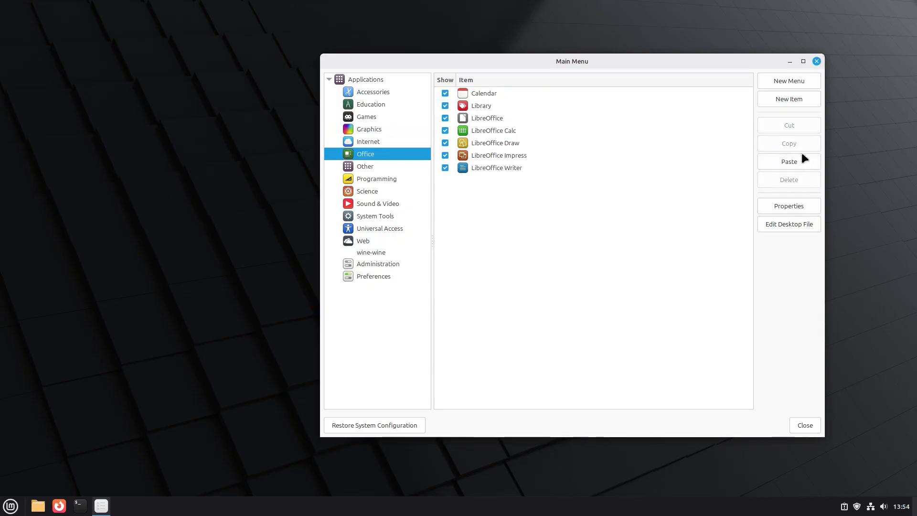
left_click(788, 160)
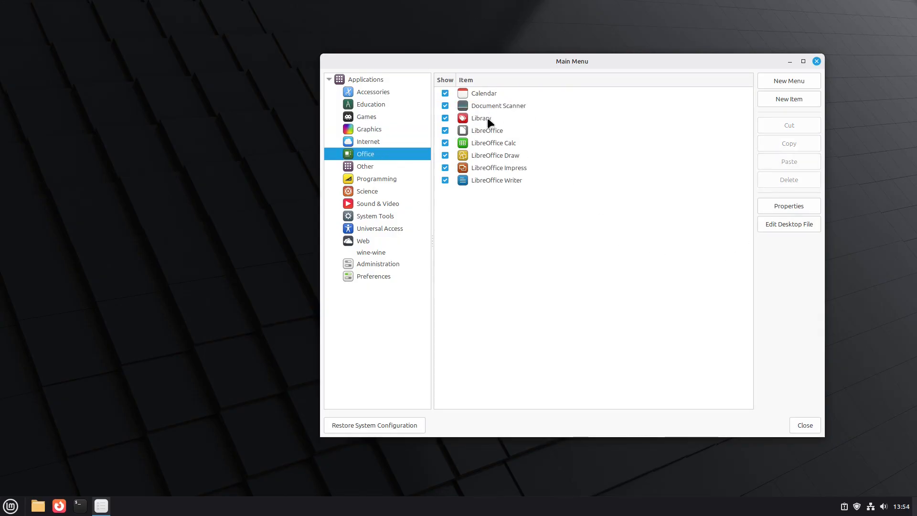
mouse_move(536, 303)
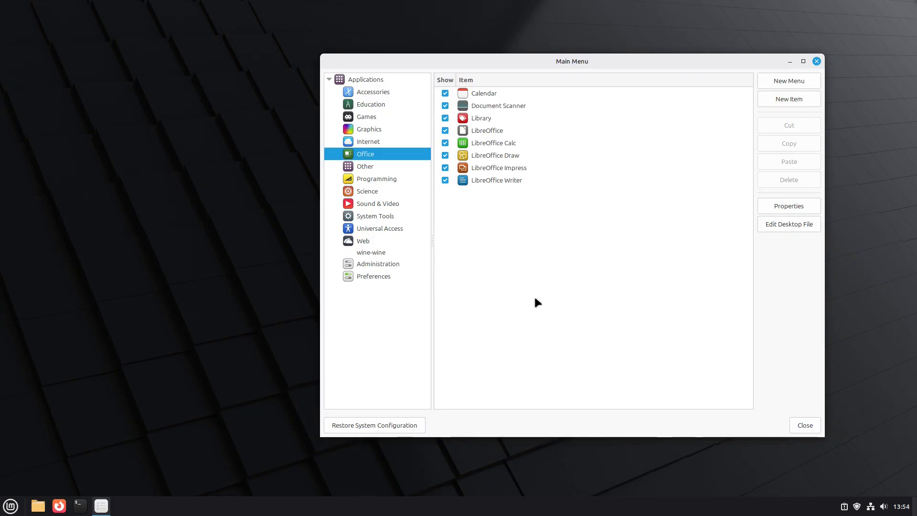
left_click(10, 505)
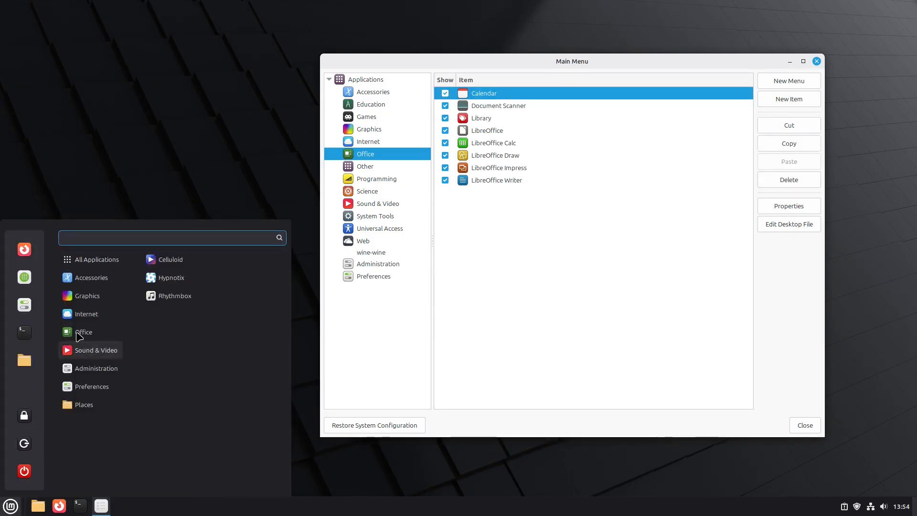
left_click(83, 332)
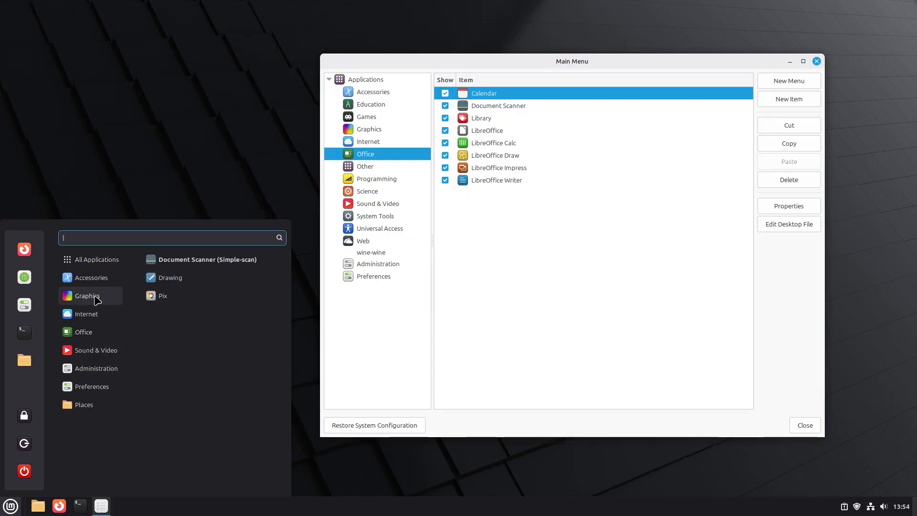
In Graphics, hide the duplicate Document Scanner and delete the extra entry.
left_click(368, 129)
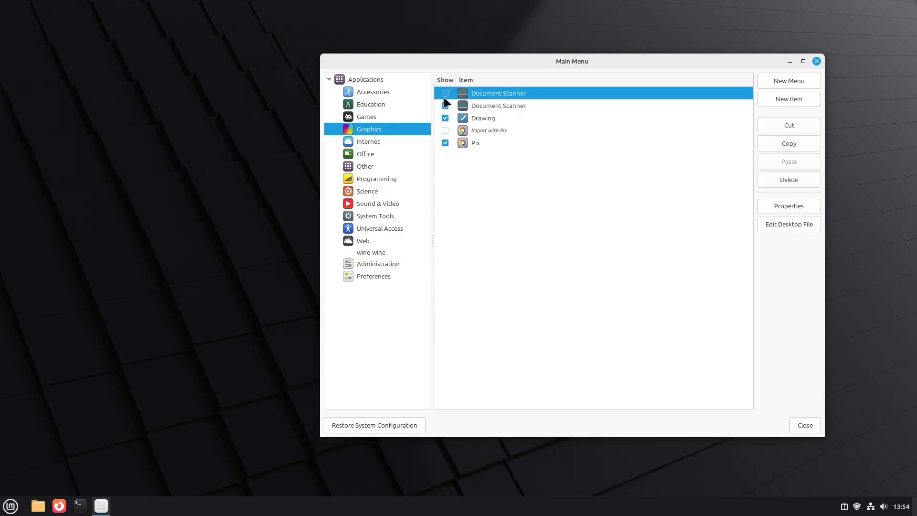
left_click(498, 105)
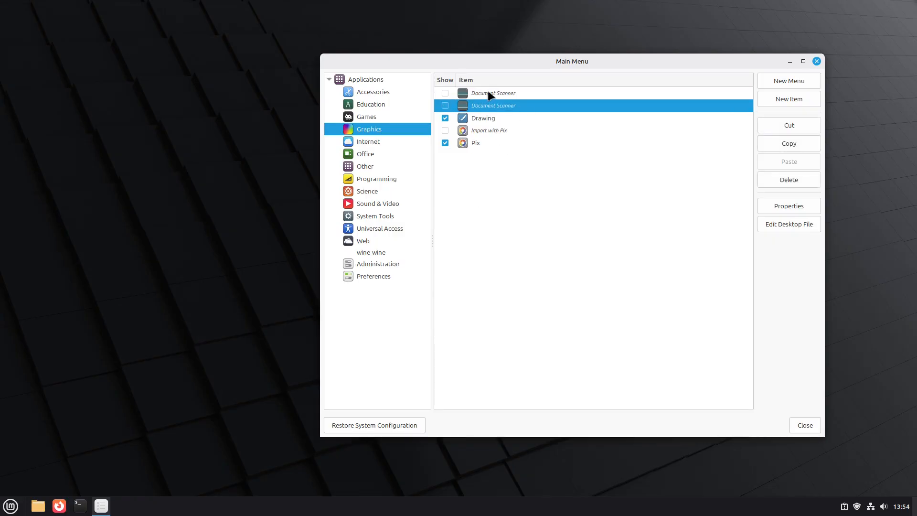
left_click(492, 92)
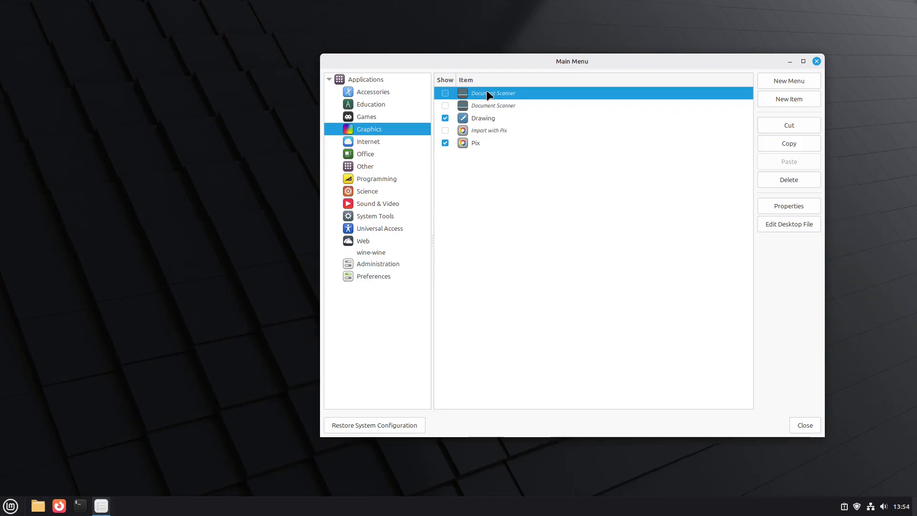
left_click(788, 179)
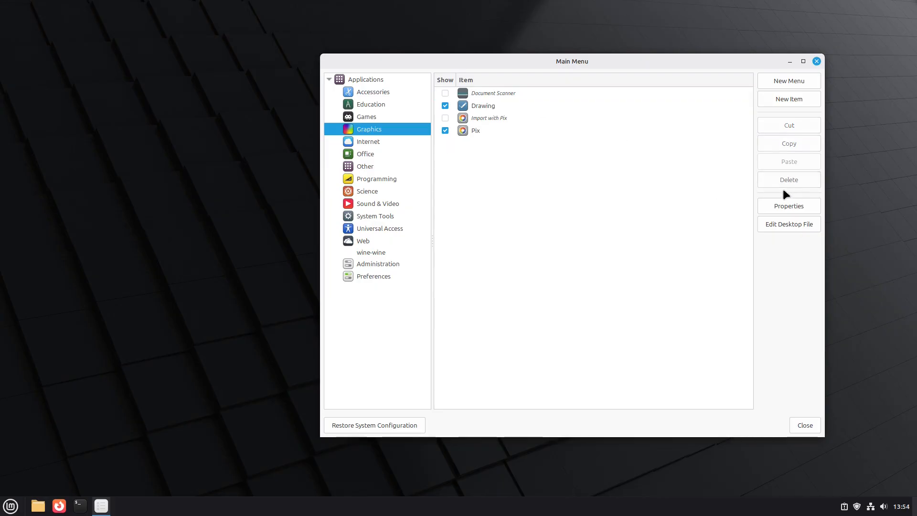
mouse_move(46, 496)
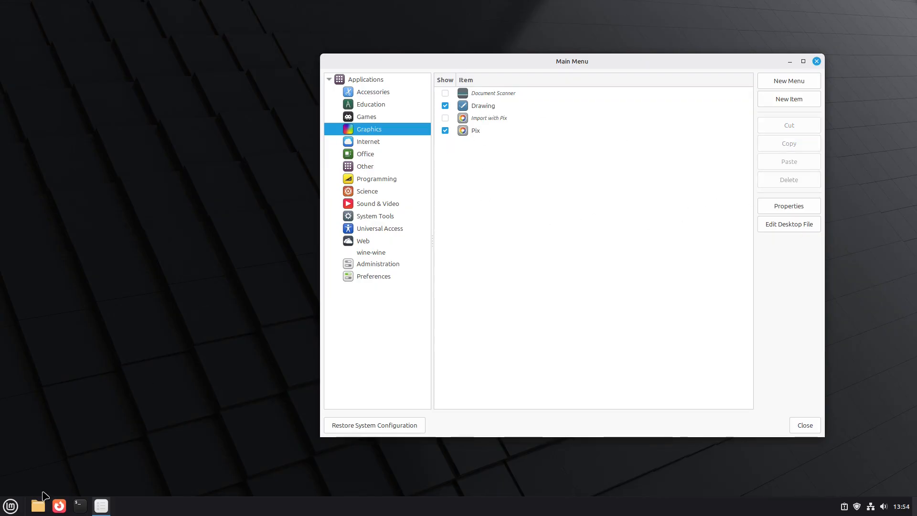
Check the menu and the Office category, then return to Graphics in the editor.
left_click(9, 506)
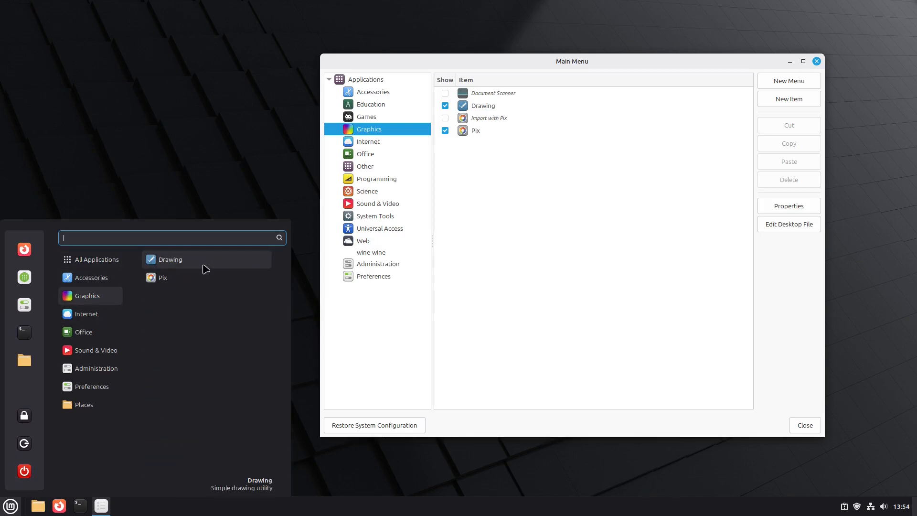
left_click(84, 331)
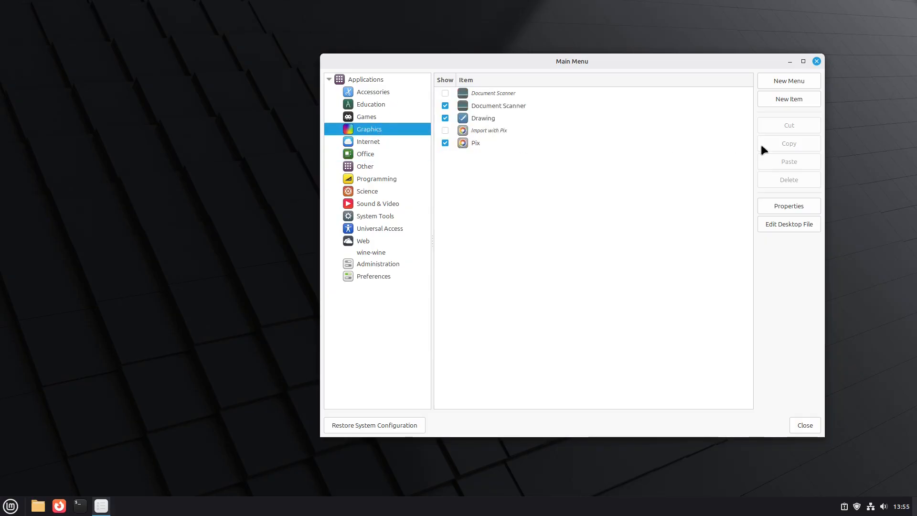
mouse_move(465, 86)
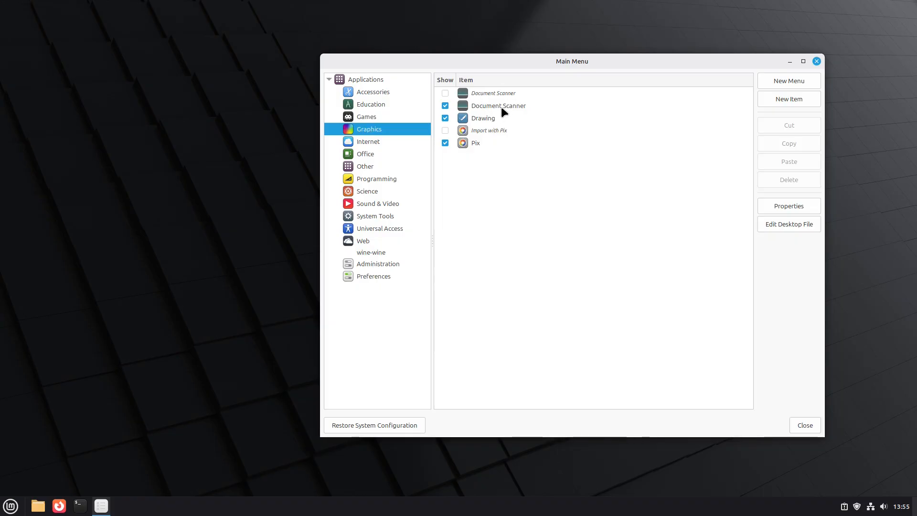
left_click(364, 152)
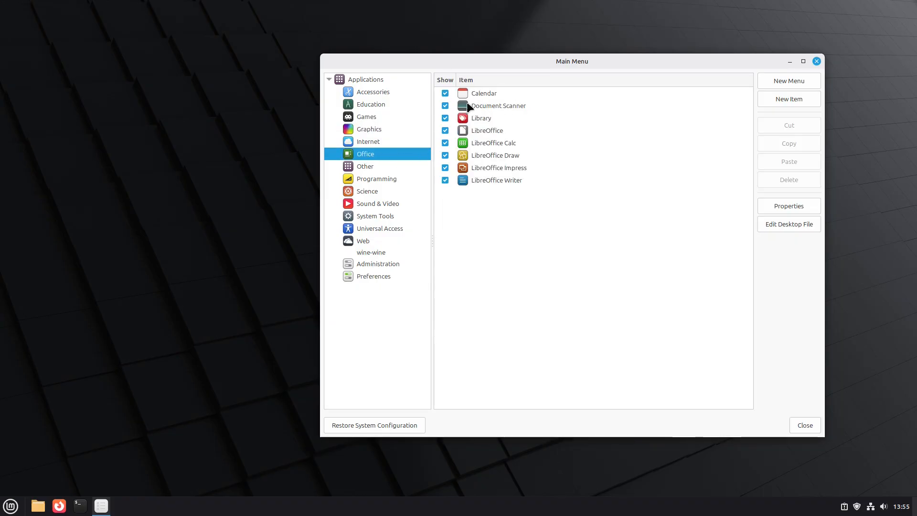
mouse_move(365, 120)
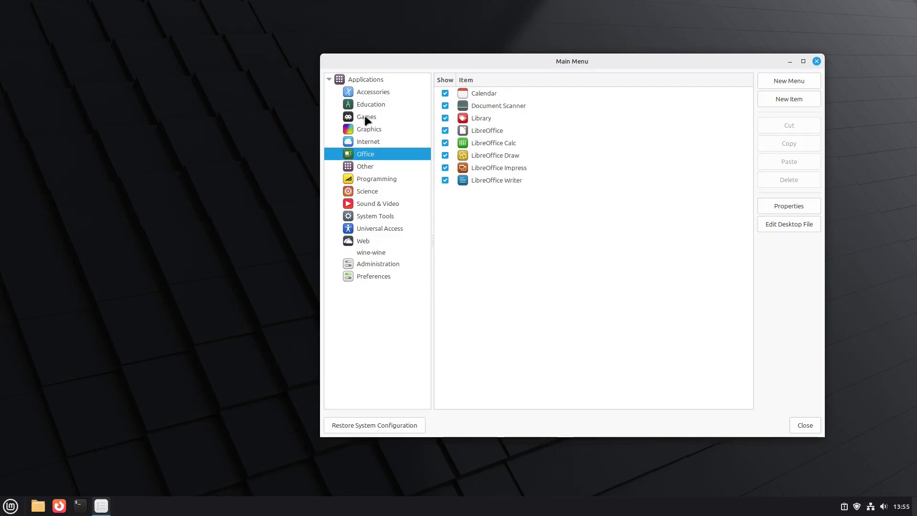
left_click(368, 129)
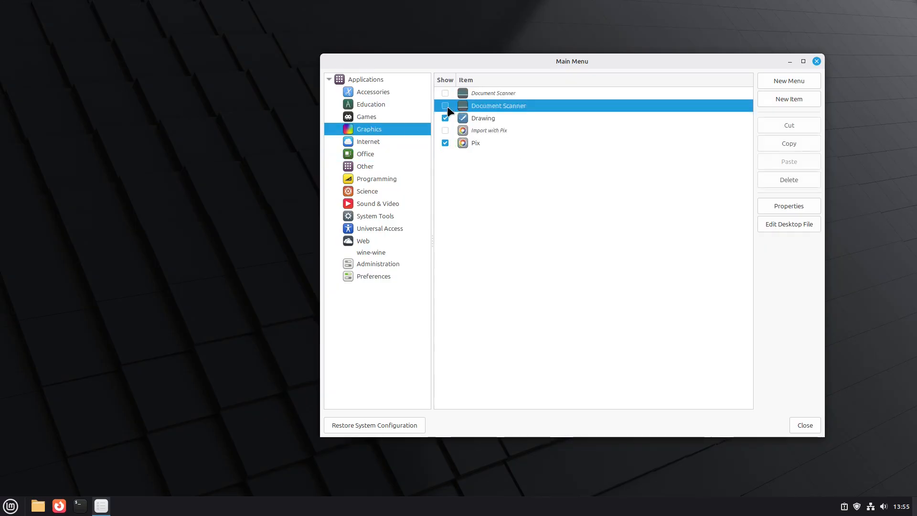
Keep Document Scanner hidden under Graphics and verify Office still shows it in the menu.
left_click(10, 505)
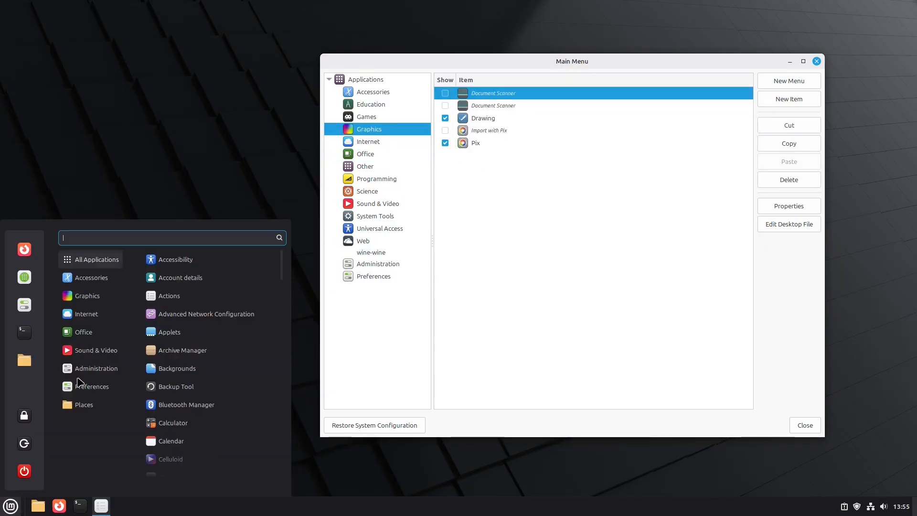
left_click(86, 313)
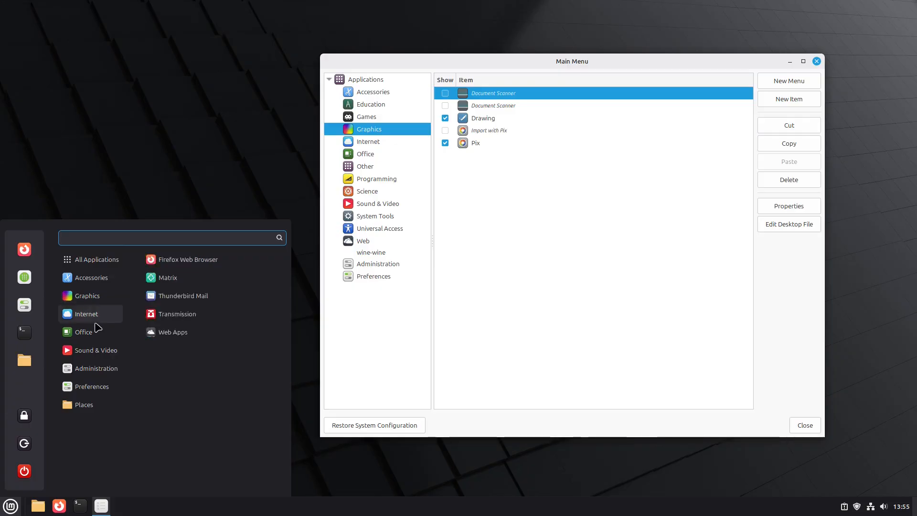
left_click(84, 332)
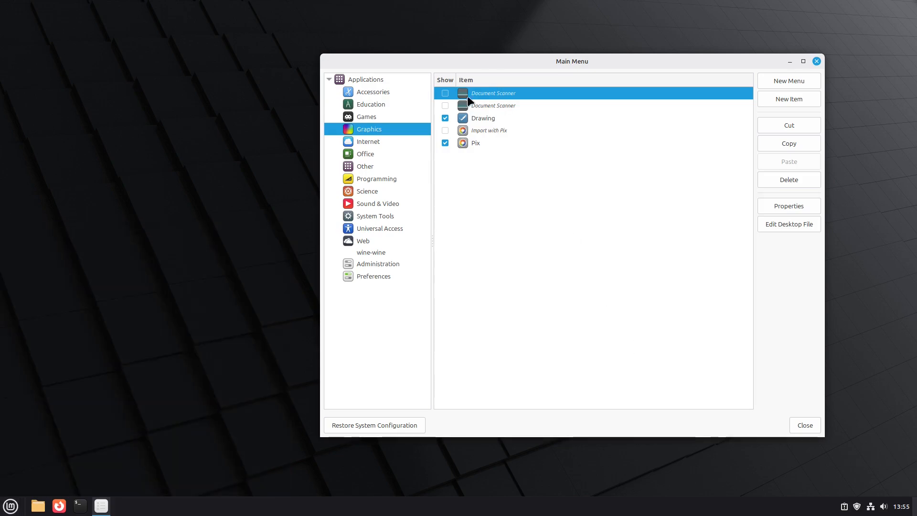
mouse_move(473, 121)
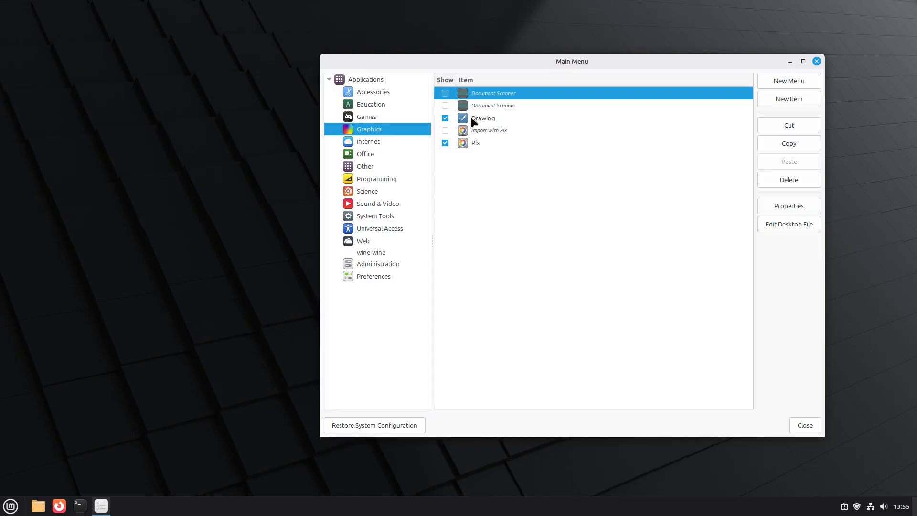
left_click(364, 154)
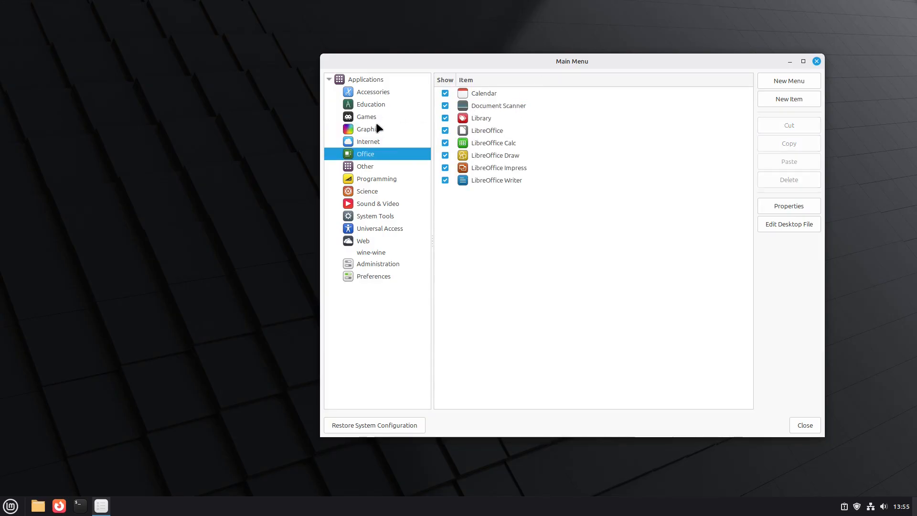
mouse_move(370, 104)
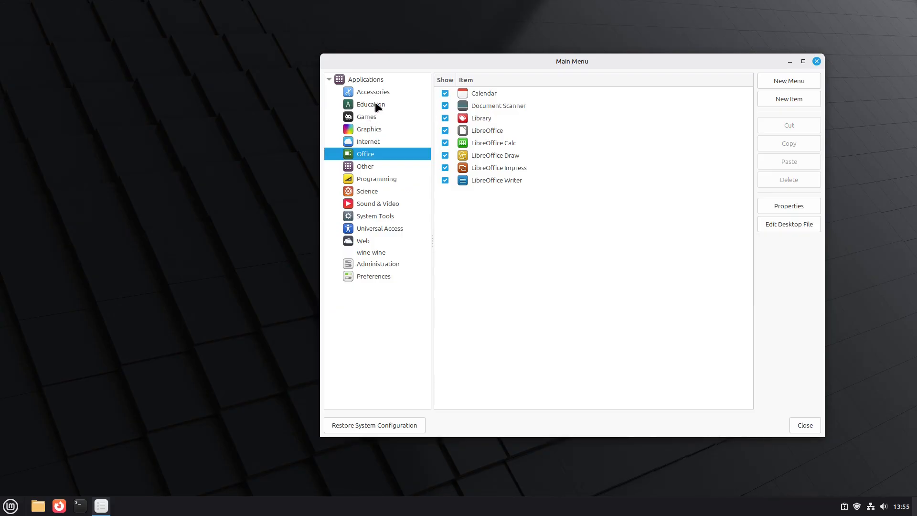
left_click(369, 128)
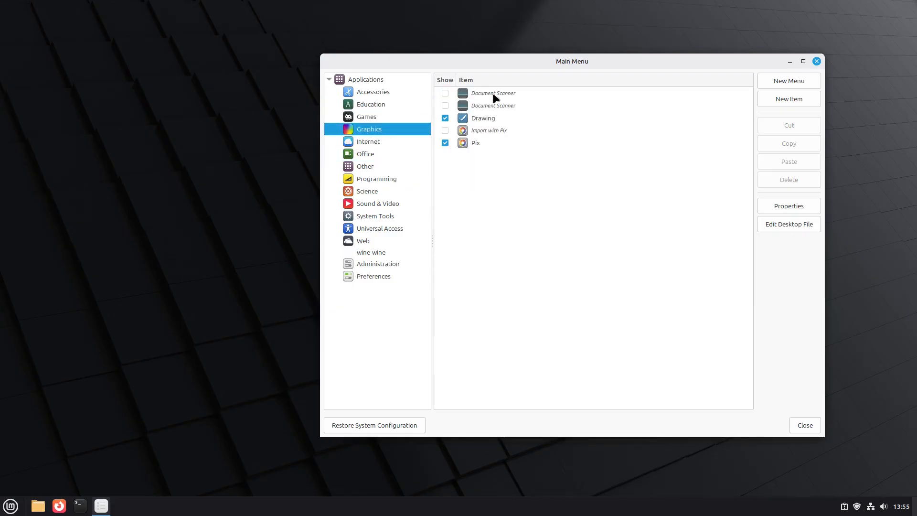
mouse_move(380, 161)
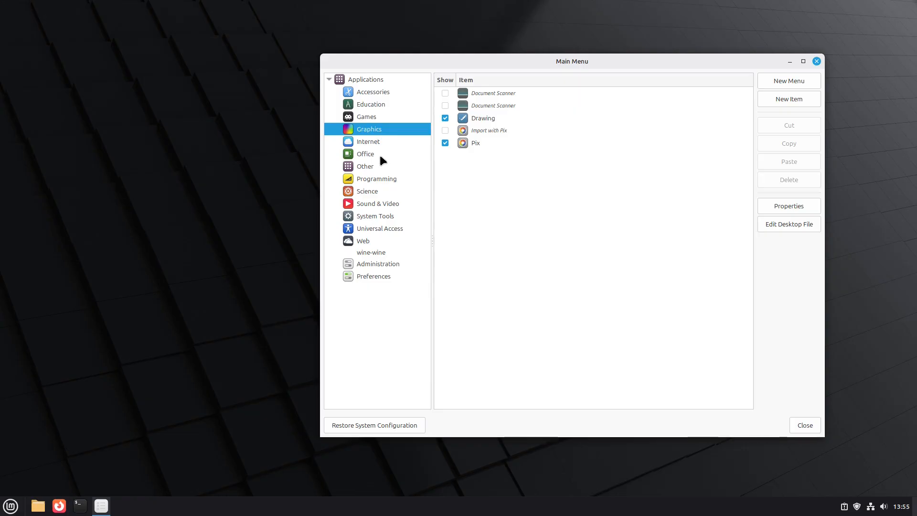
mouse_move(564, 283)
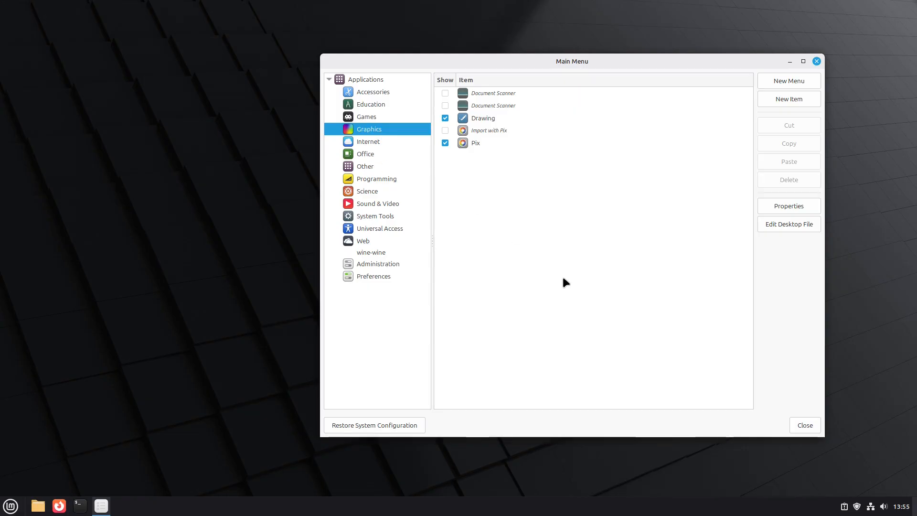
Copy Matrix from the Internet category and paste it into Web.
left_click(363, 240)
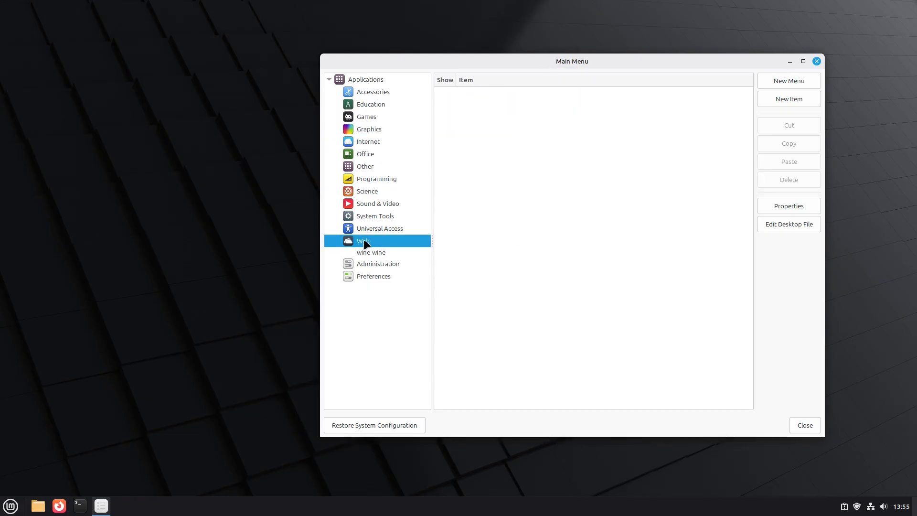
left_click(367, 142)
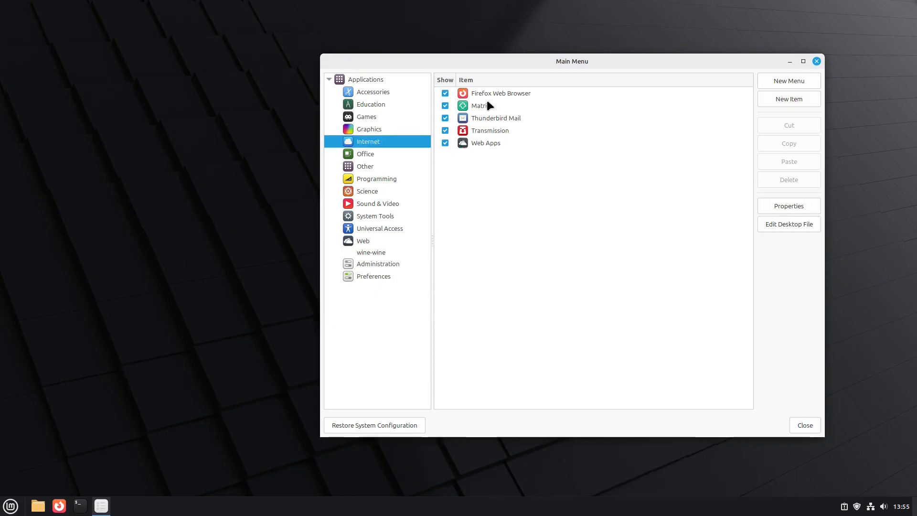
left_click(480, 106)
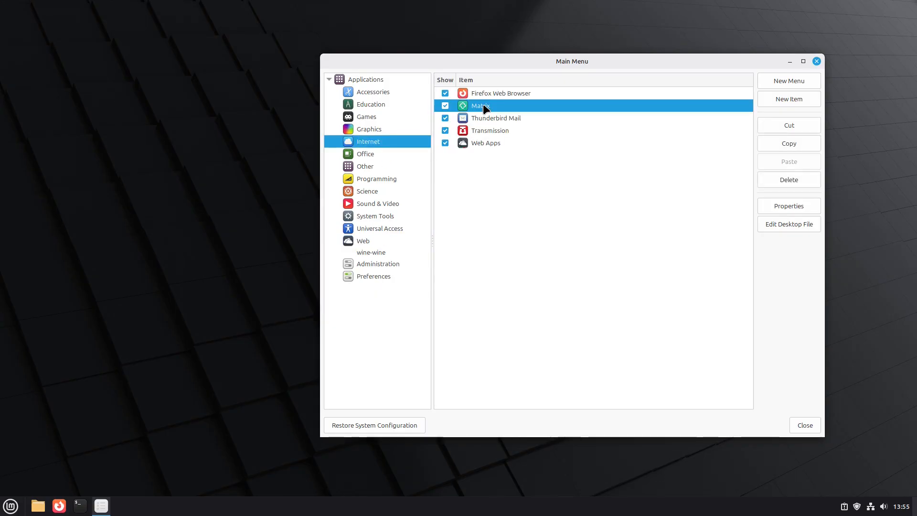
left_click(363, 240)
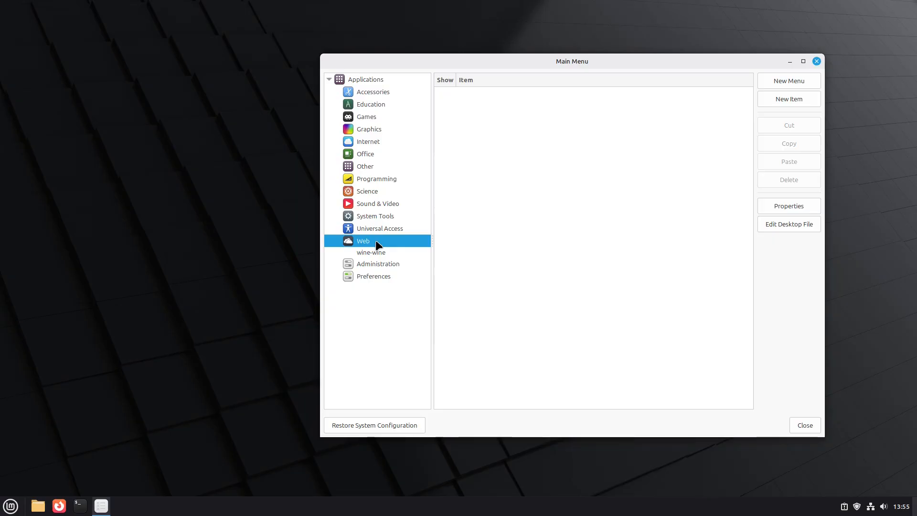
mouse_move(363, 248)
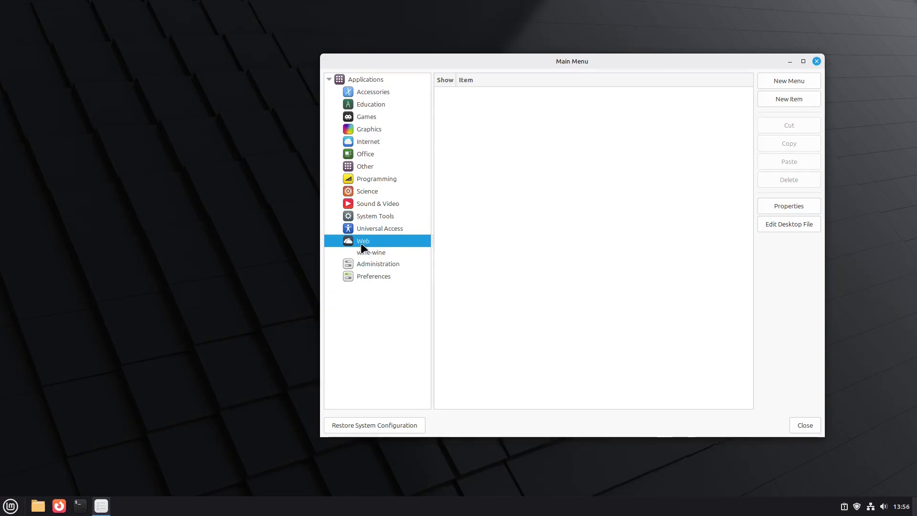
mouse_move(446, 222)
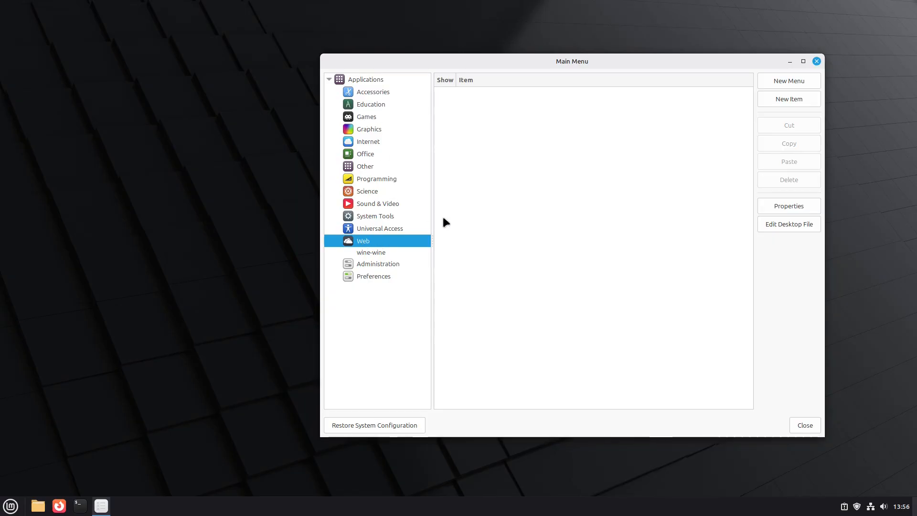
left_click(369, 129)
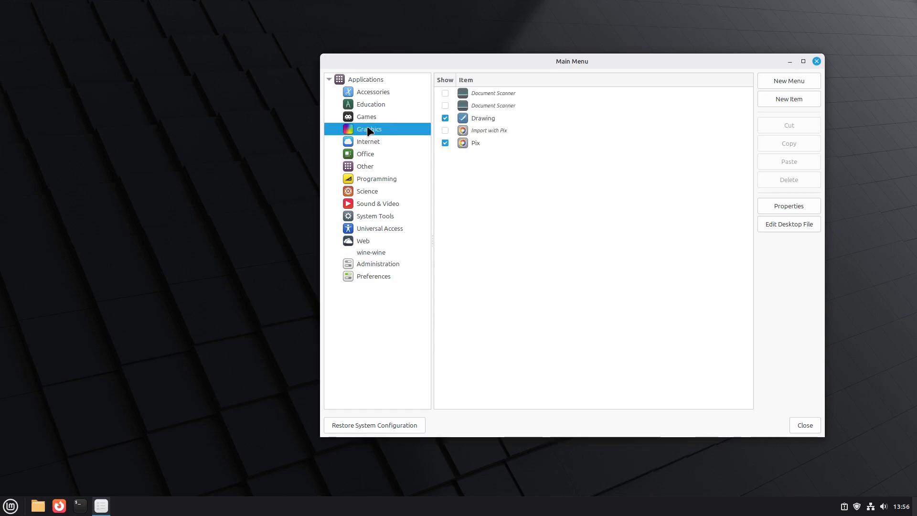
left_click(367, 142)
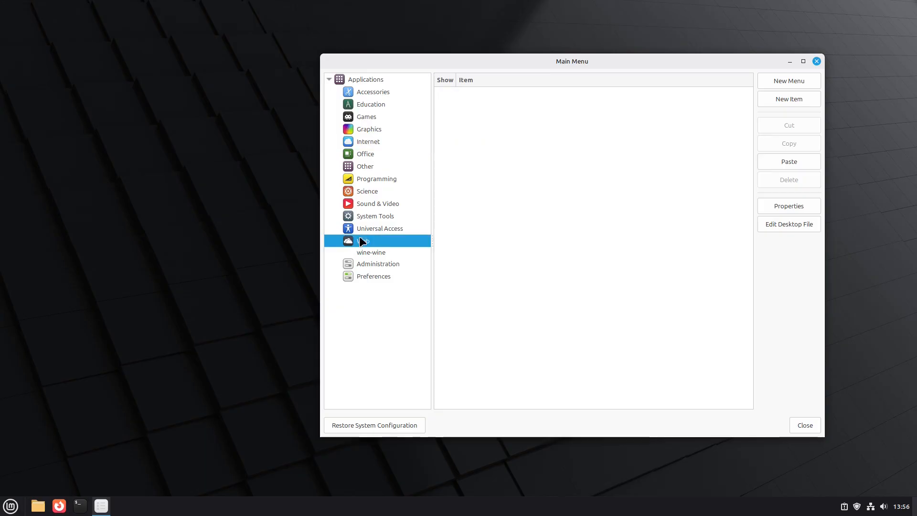
left_click(363, 240)
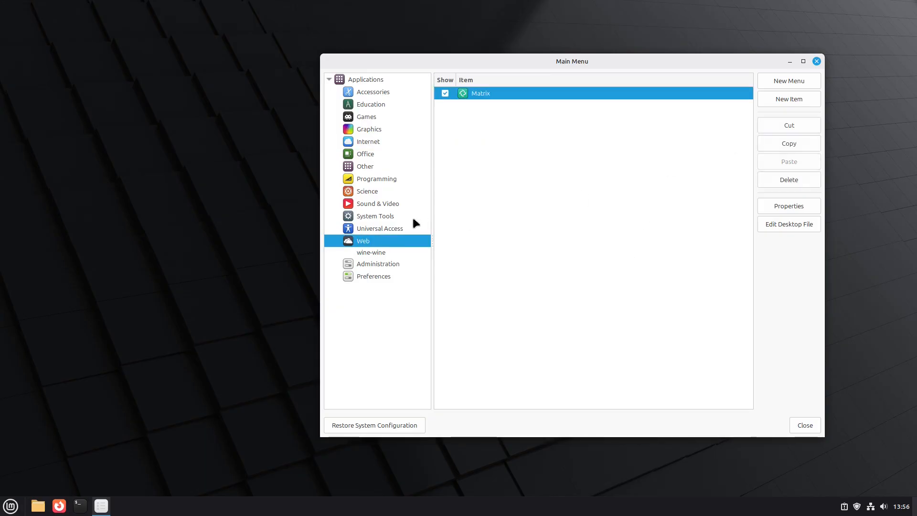
Hide Matrix from the Internet category and confirm the menu shows it only under Web.
left_click(367, 141)
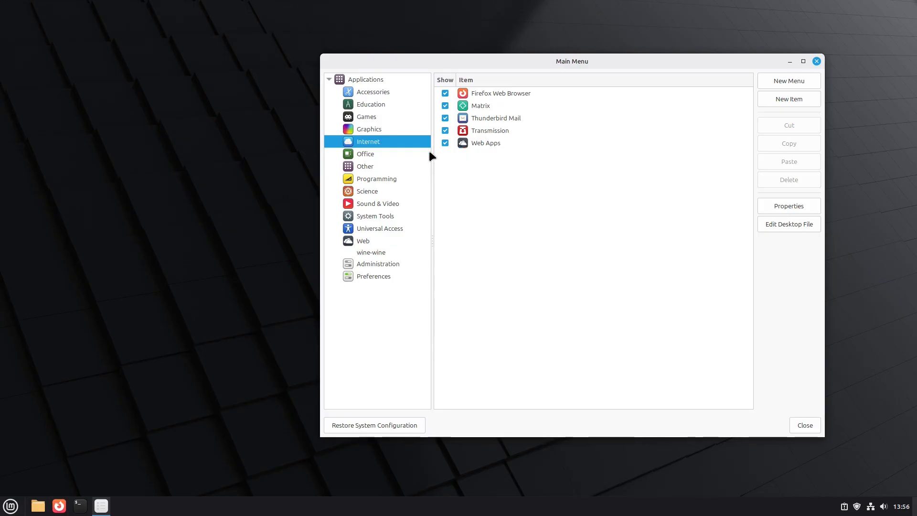
left_click(379, 228)
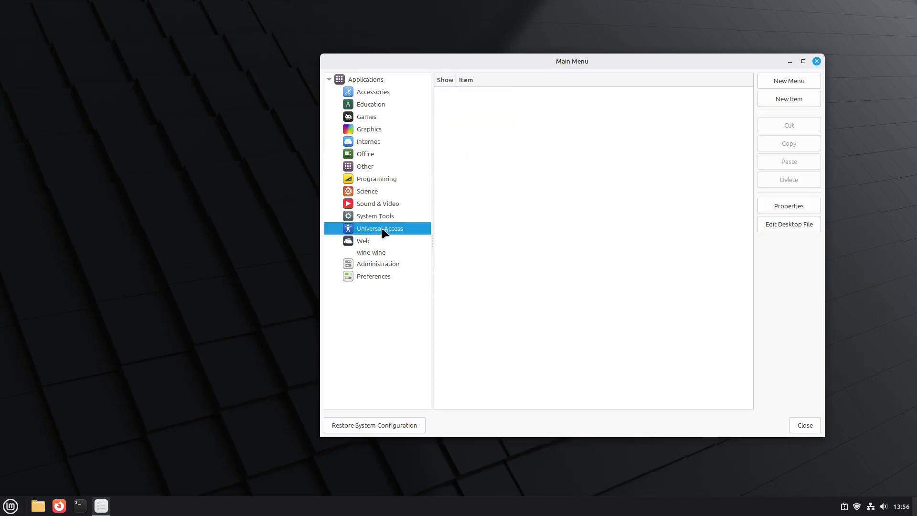
left_click(363, 241)
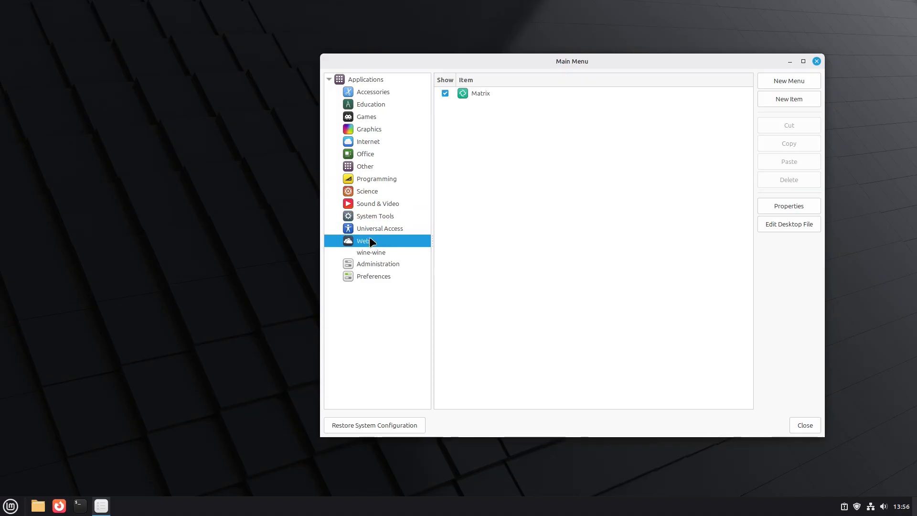
left_click(10, 505)
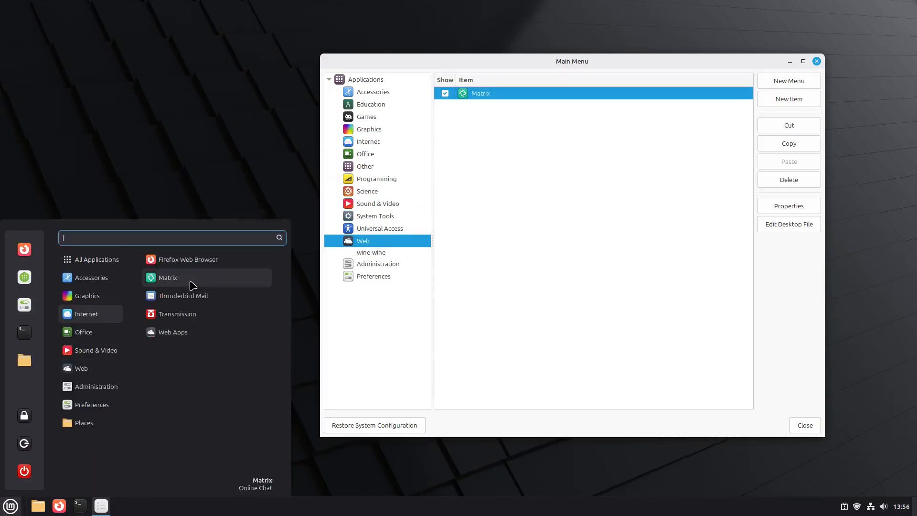
left_click(368, 141)
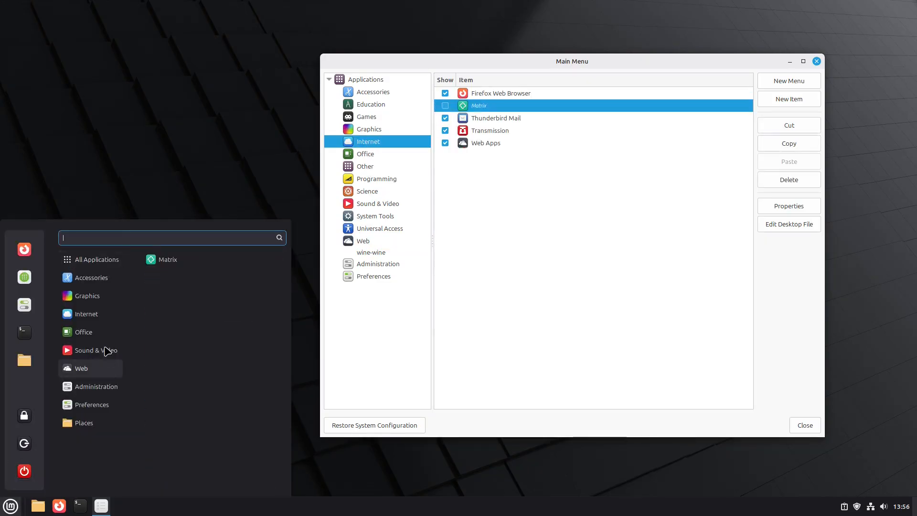
left_click(86, 314)
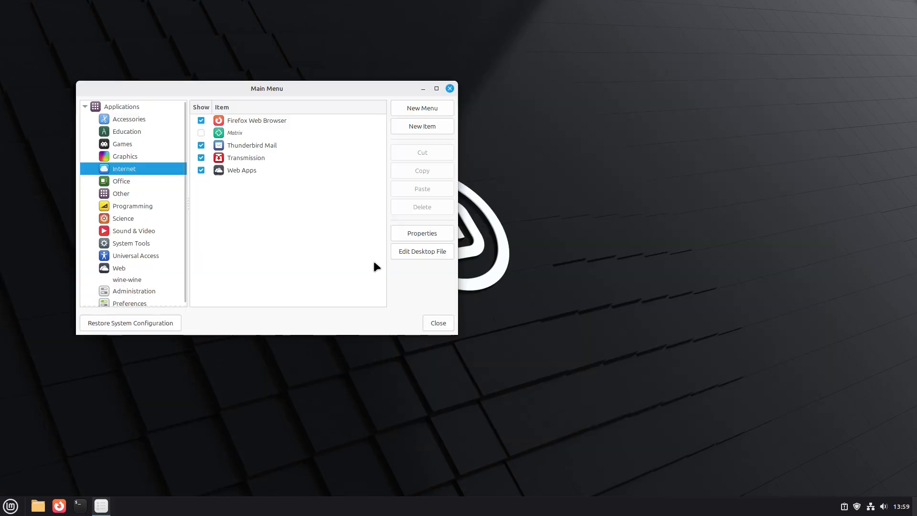
mouse_move(111, 168)
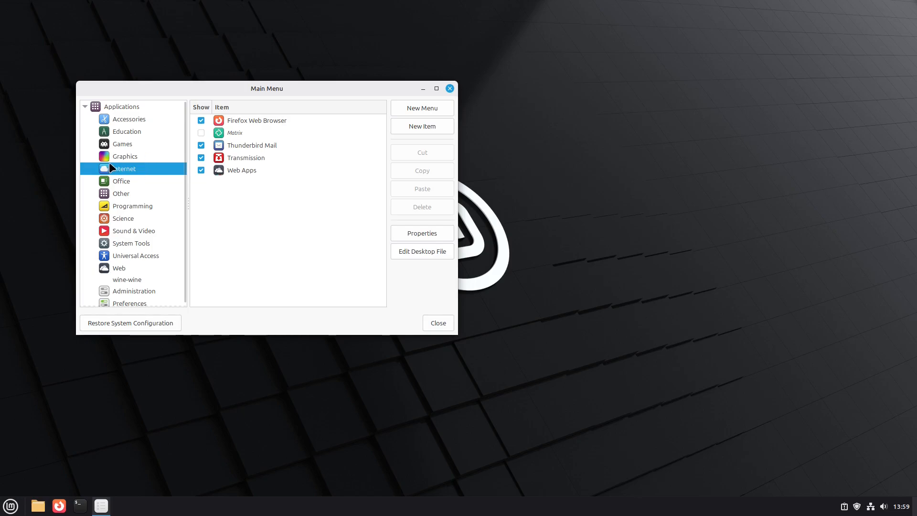
mouse_move(162, 210)
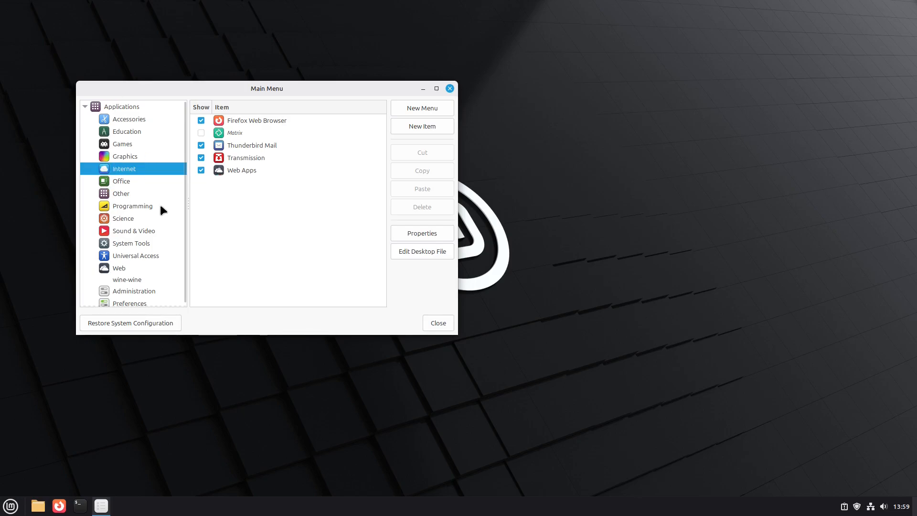
Set the Internet category's icon to firefox-trunk via its Directory Properties.
left_click(421, 233)
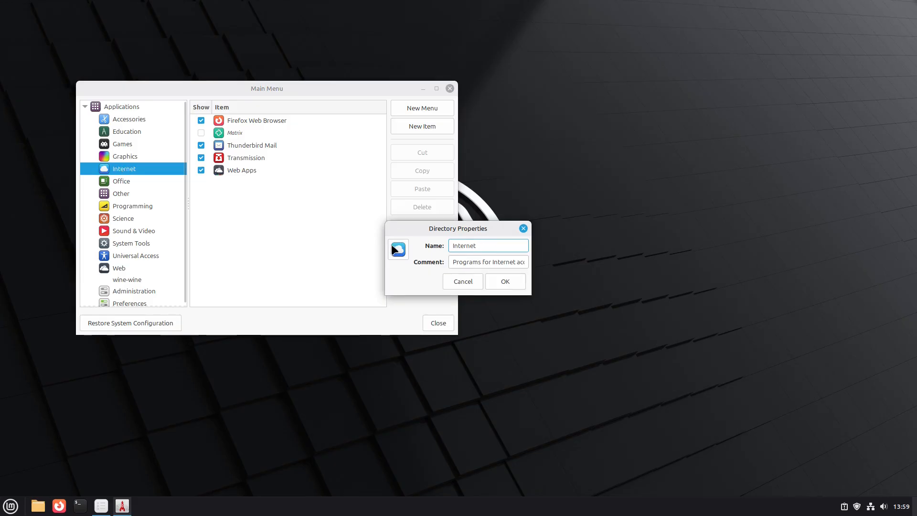
left_click(397, 249)
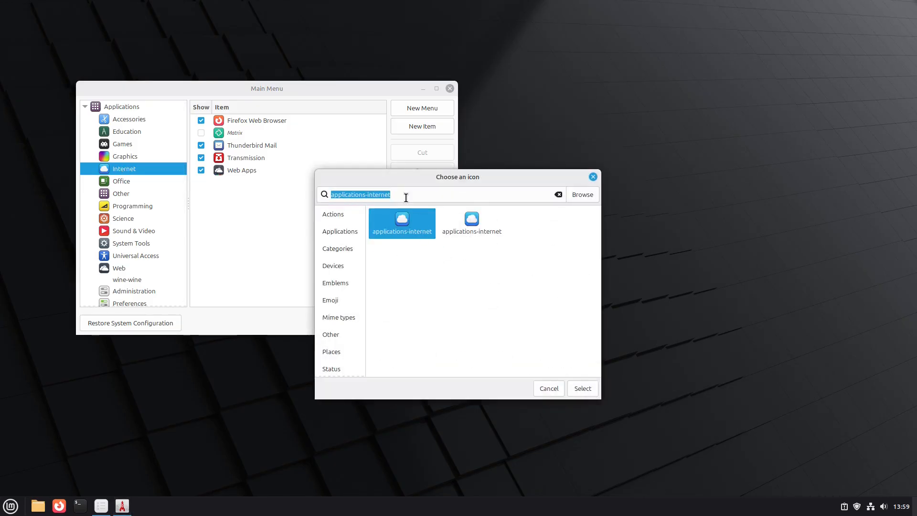
type("firefox")
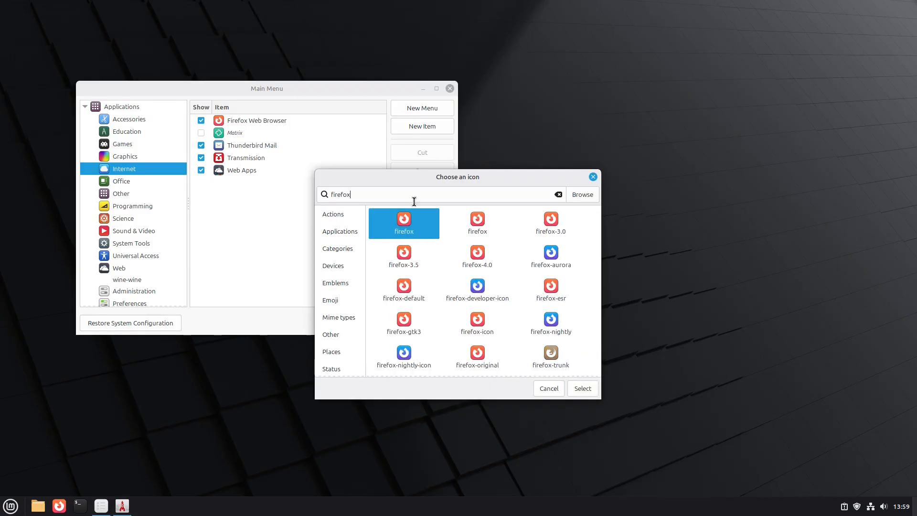
left_click(477, 286)
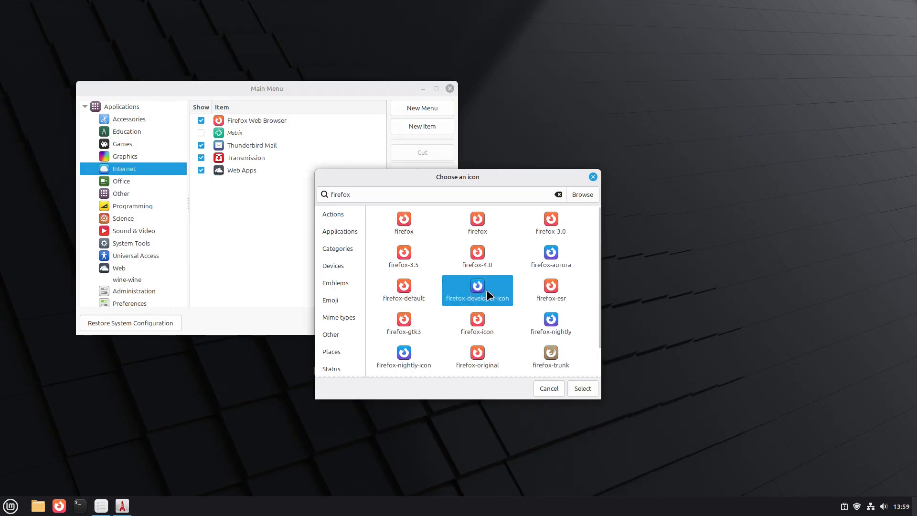
left_click(550, 352)
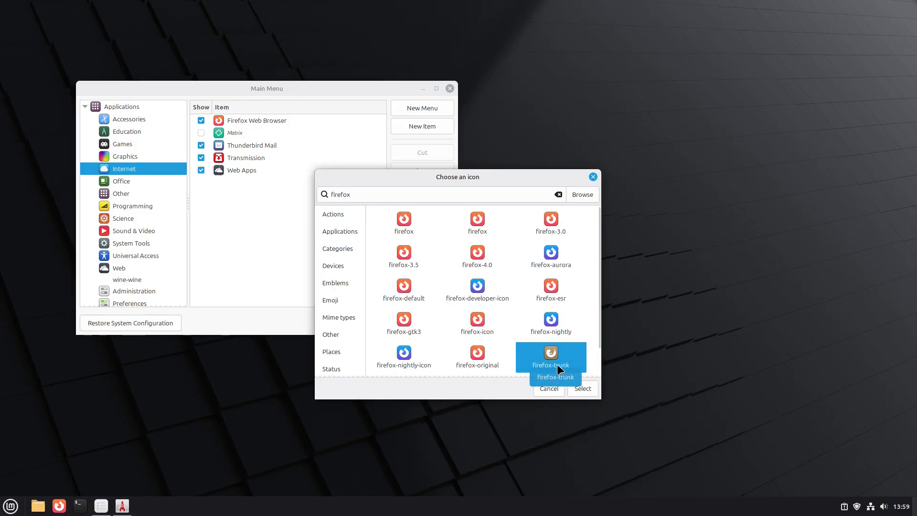
left_click(581, 389)
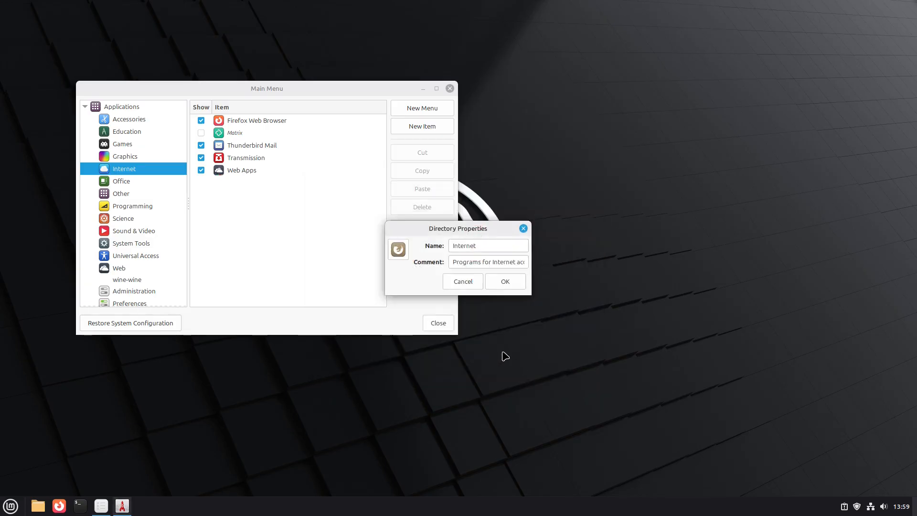
left_click(462, 280)
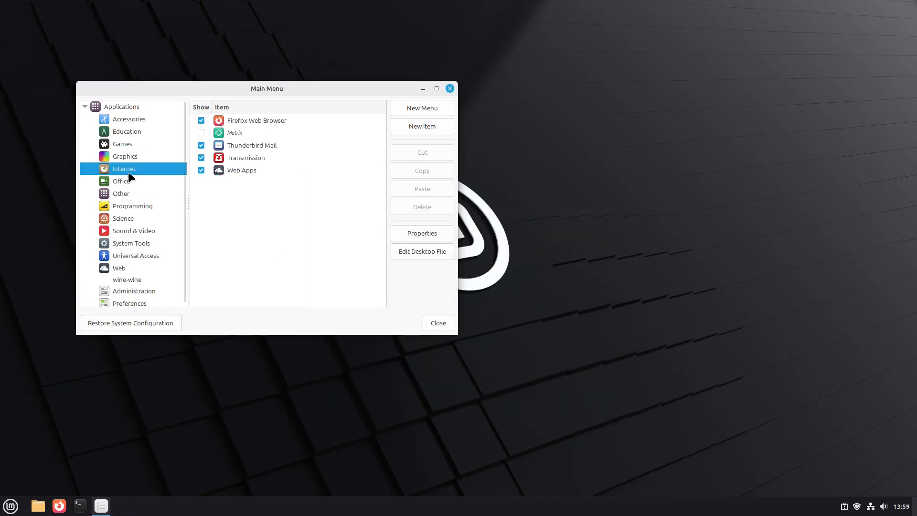
Check the applications menu to confirm Internet now shows the firefox-trunk icon.
left_click(10, 504)
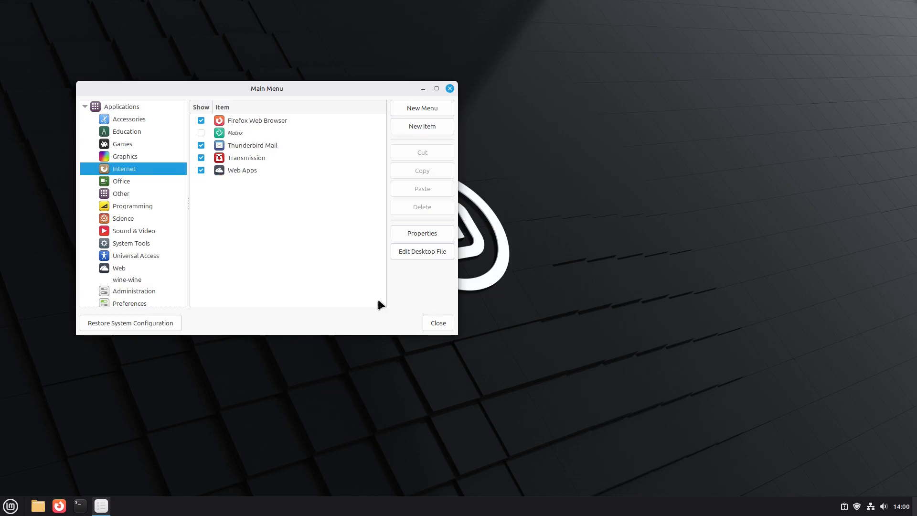
mouse_move(371, 418)
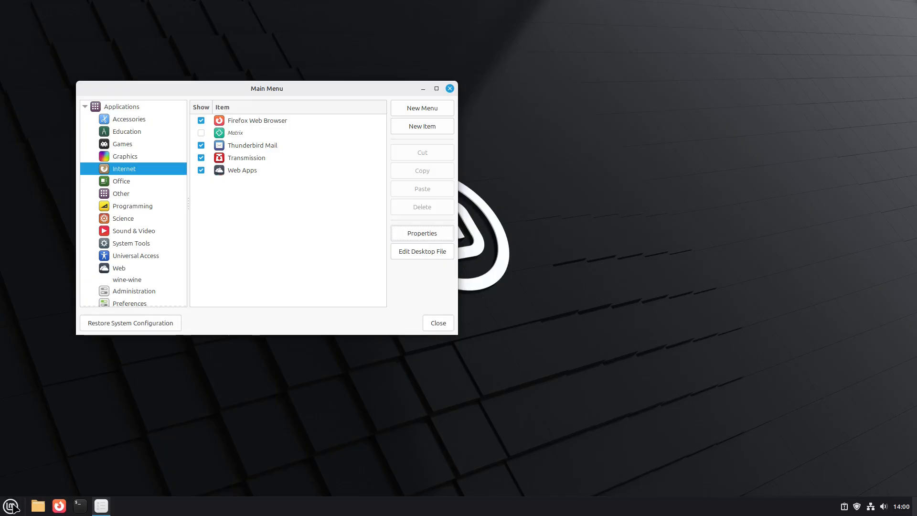
left_click(10, 505)
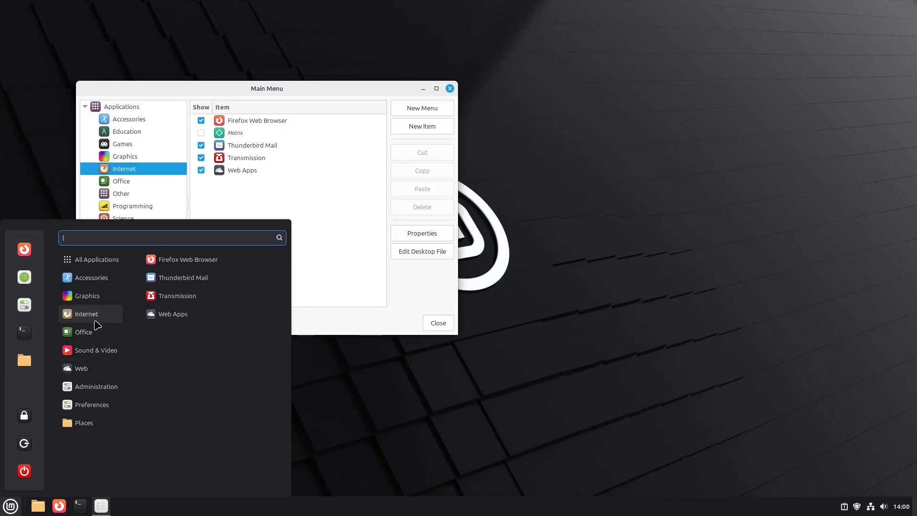
left_click(344, 224)
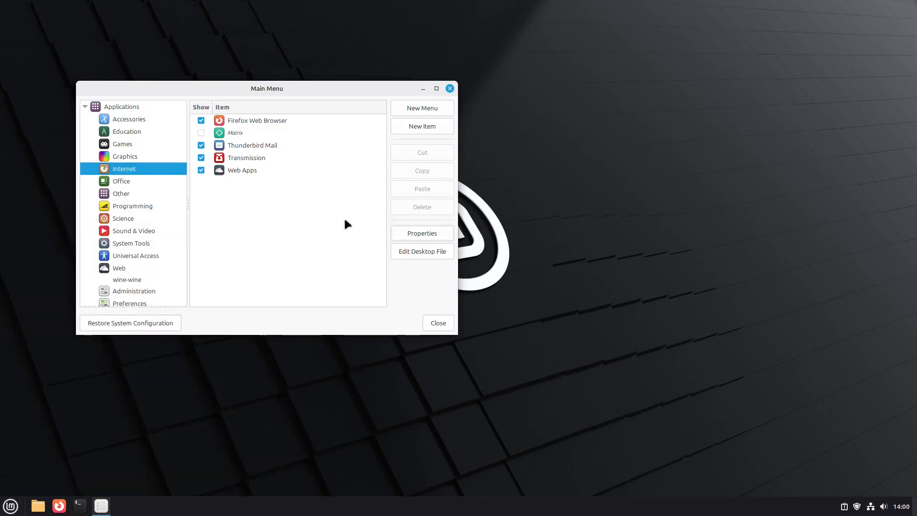
mouse_move(138, 245)
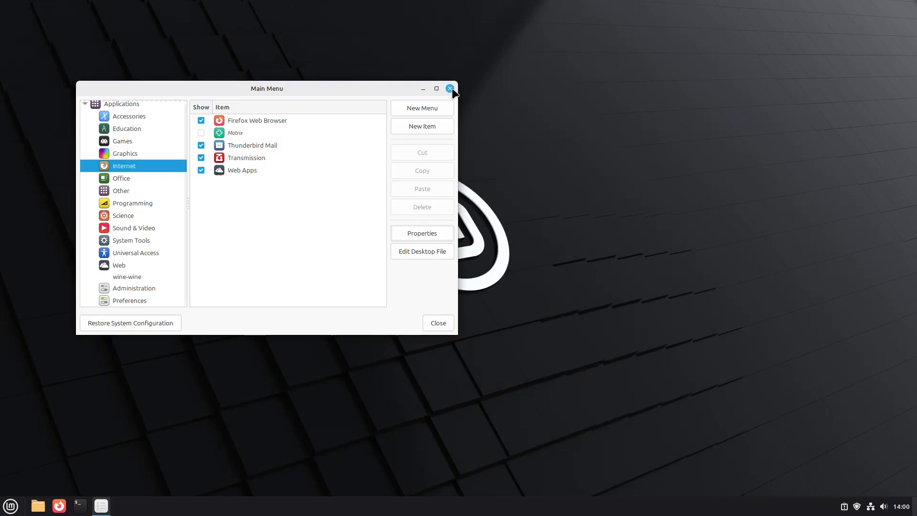
Close the Main Menu editor and bring up the panel's Applets manager with its search box focused.
left_click(449, 88)
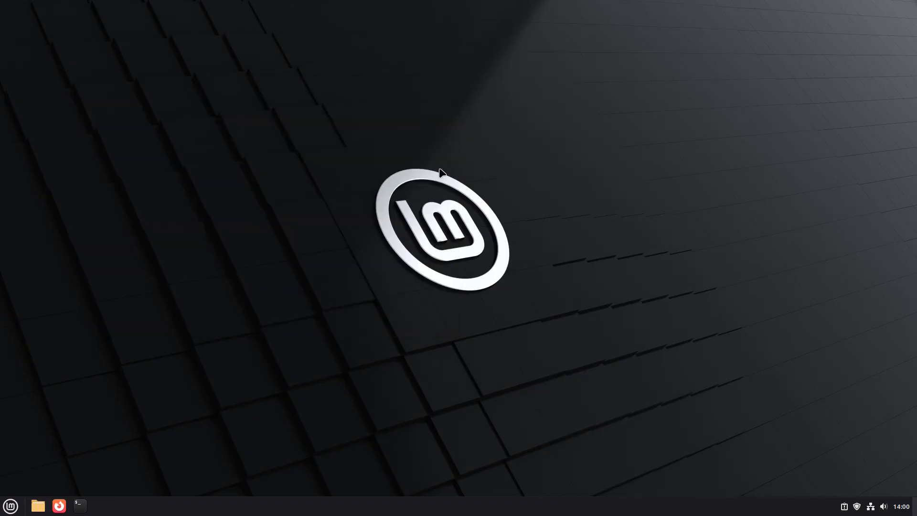
right_click(392, 508)
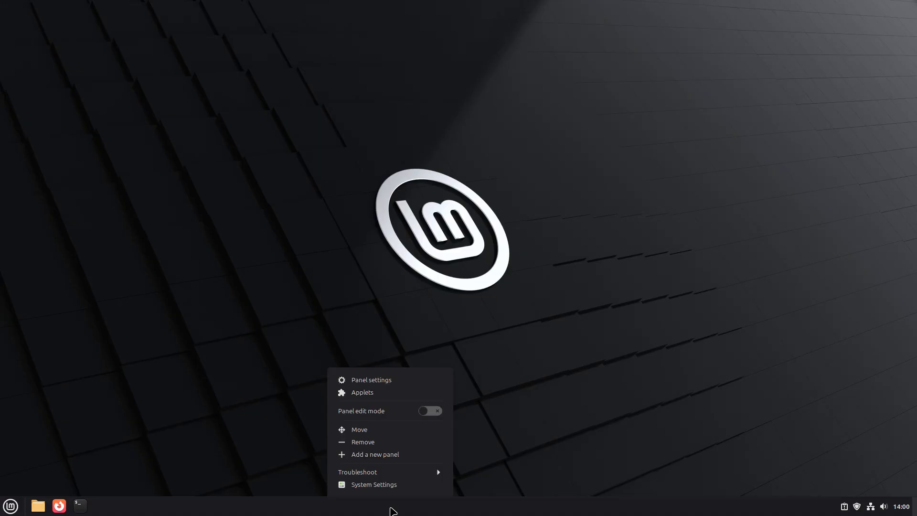
mouse_move(362, 392)
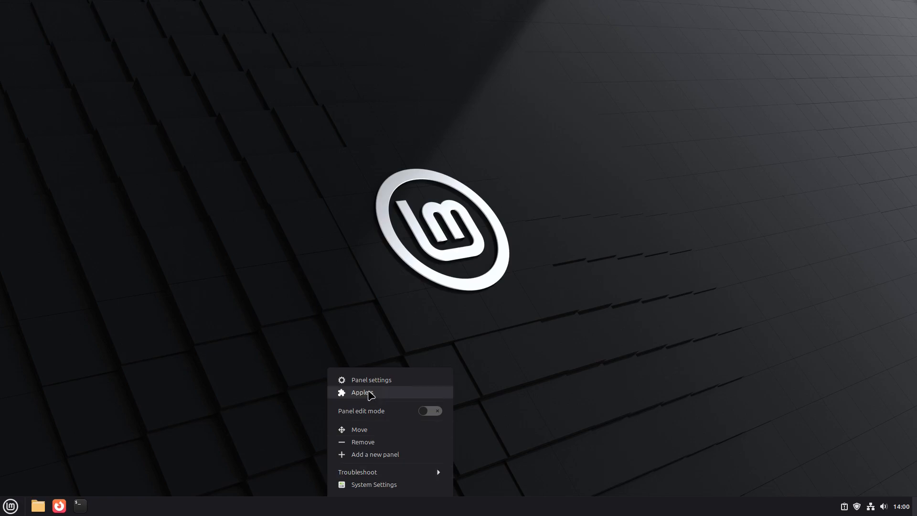
left_click(363, 391)
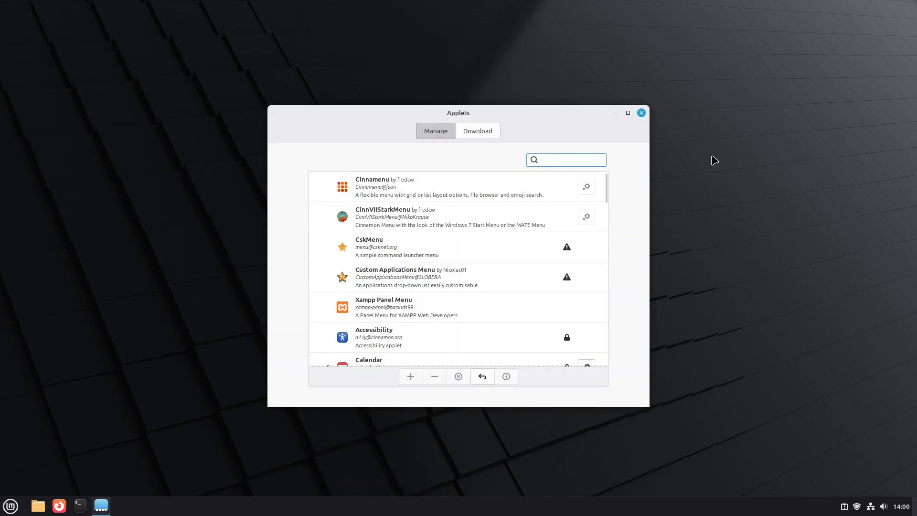
left_click(565, 160)
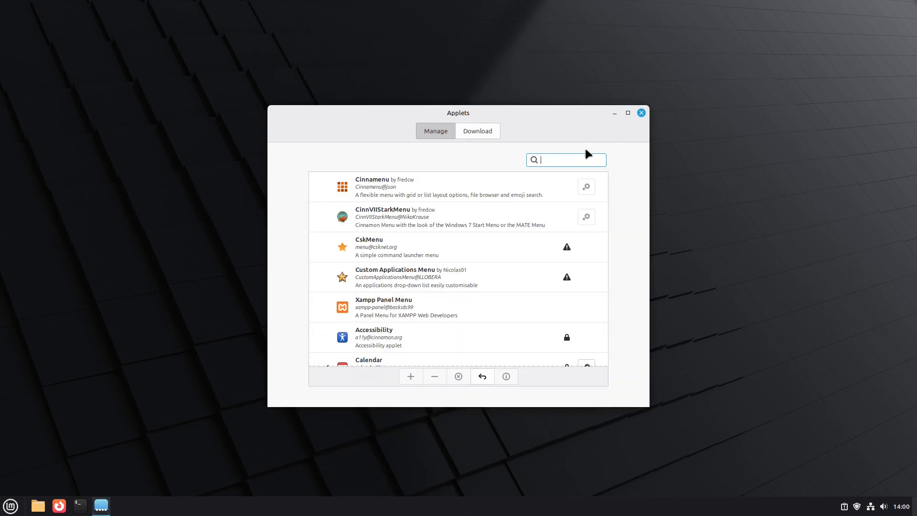
mouse_move(900, 510)
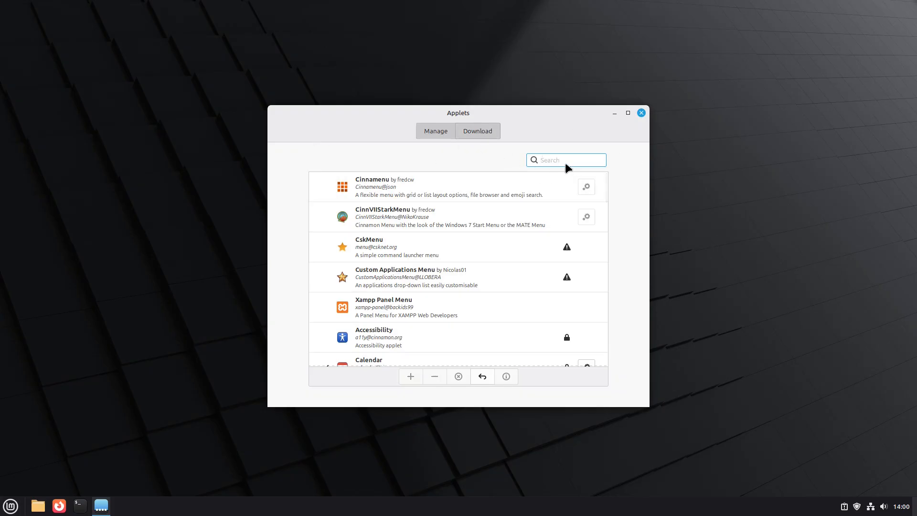
Filter the downloadable applets by 'menu' and scroll through the results, noting installed ones.
left_click(477, 131)
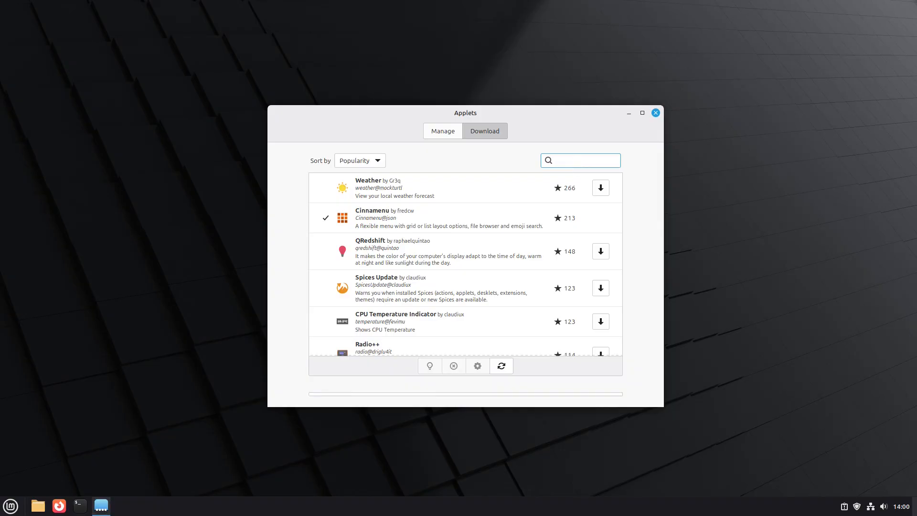
type("menu")
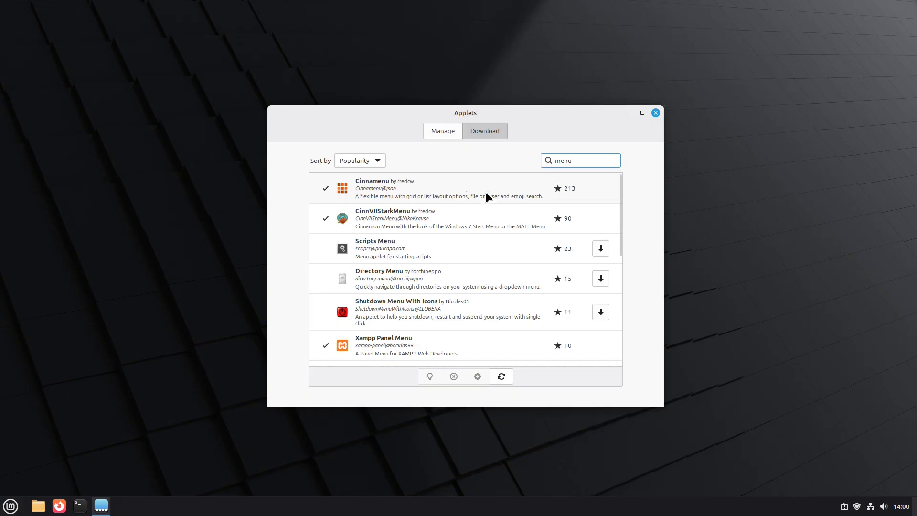
mouse_move(363, 201)
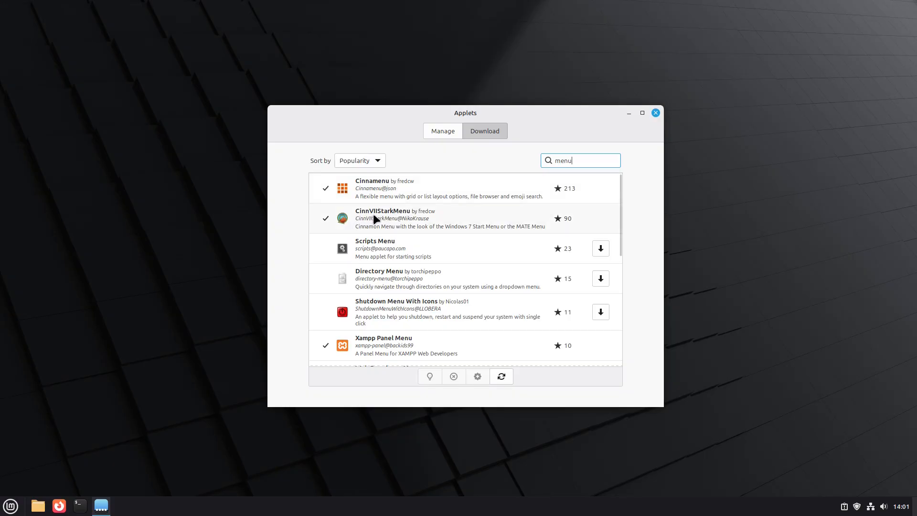
mouse_move(417, 224)
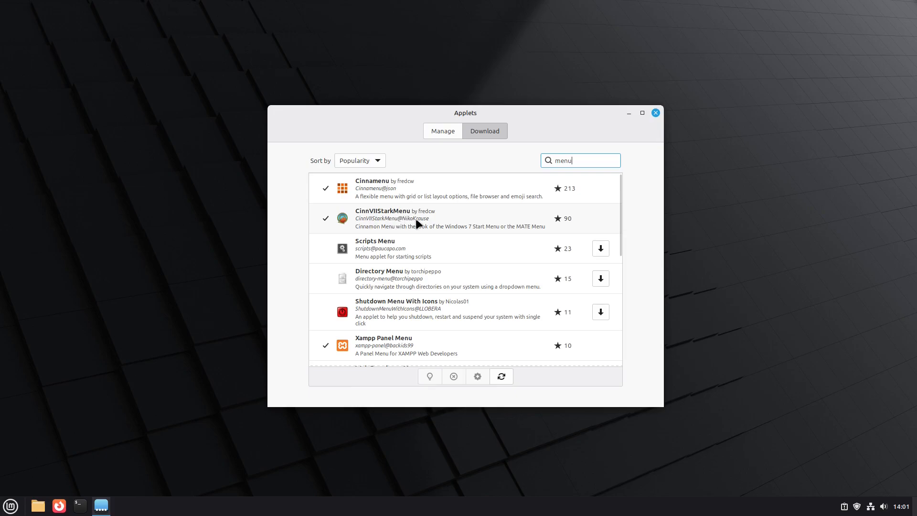
mouse_move(495, 217)
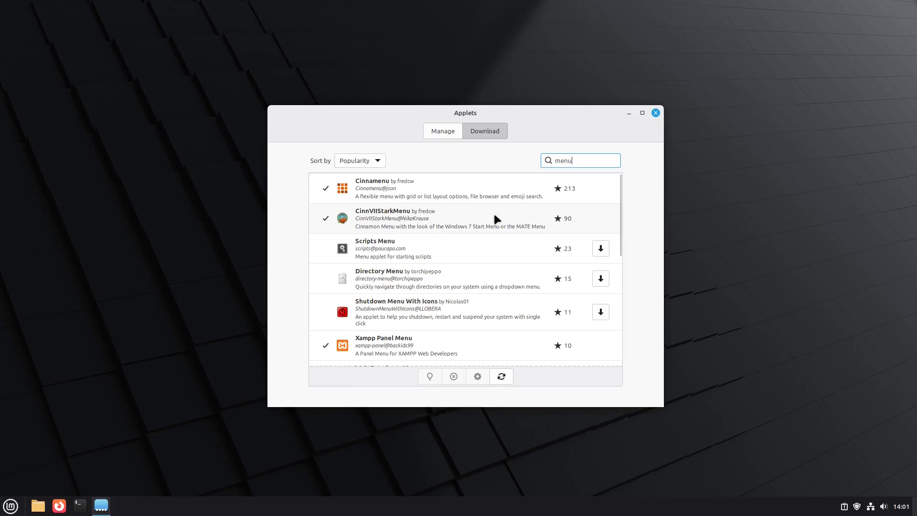
scroll("down", 3)
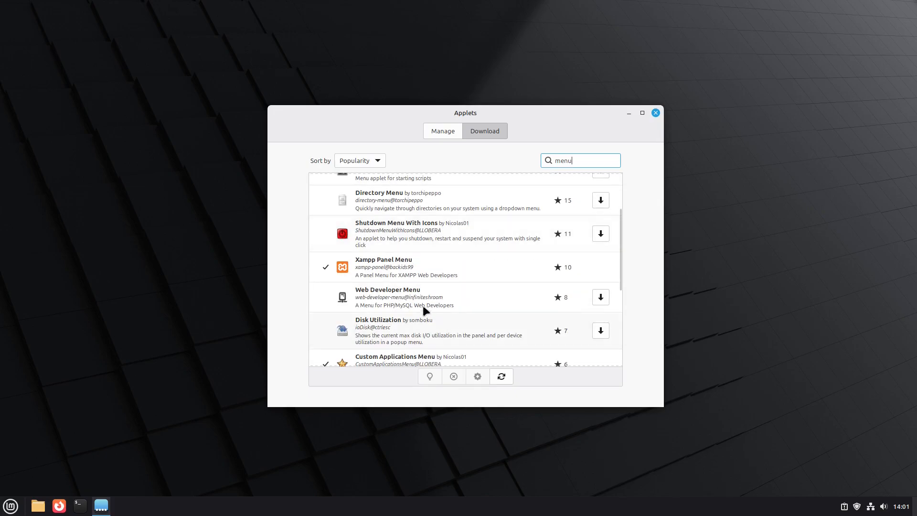
scroll("down", 3)
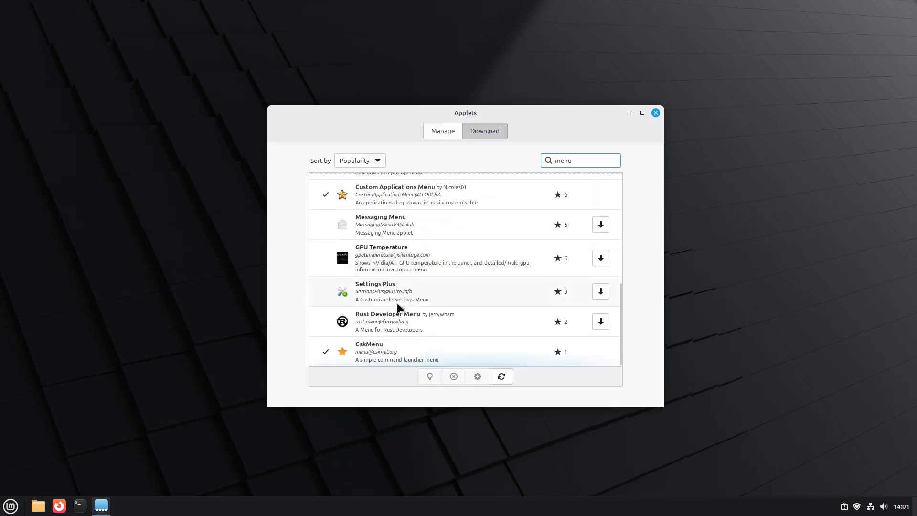
mouse_move(699, 64)
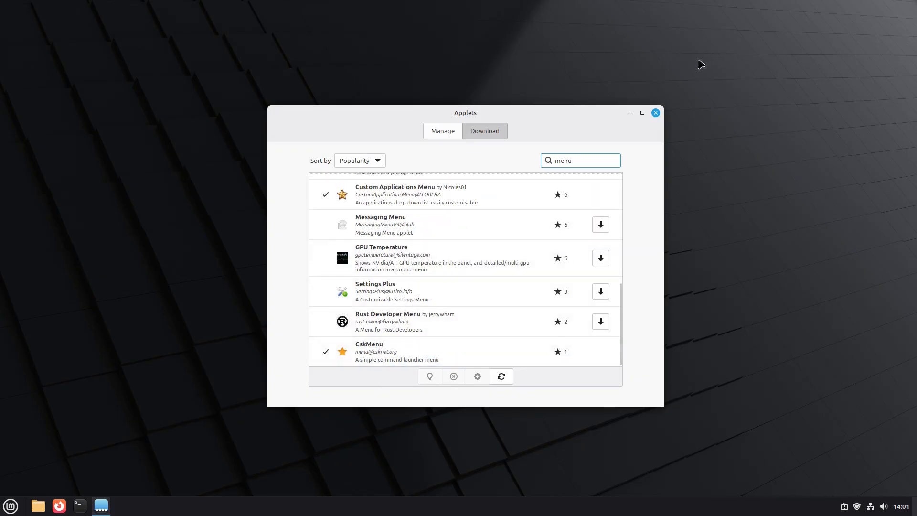
From the Manage tab add Cinnamenu to the panel and bring up the panel's options.
left_click(442, 131)
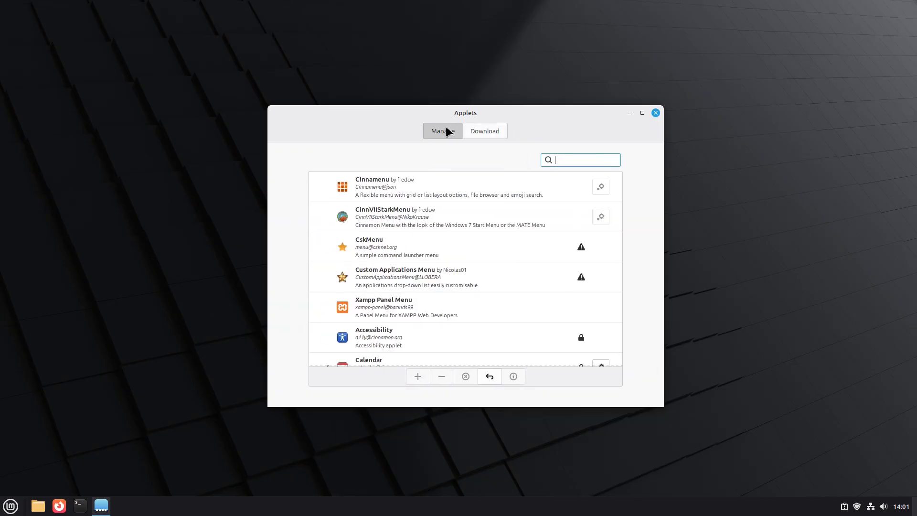
left_click(449, 186)
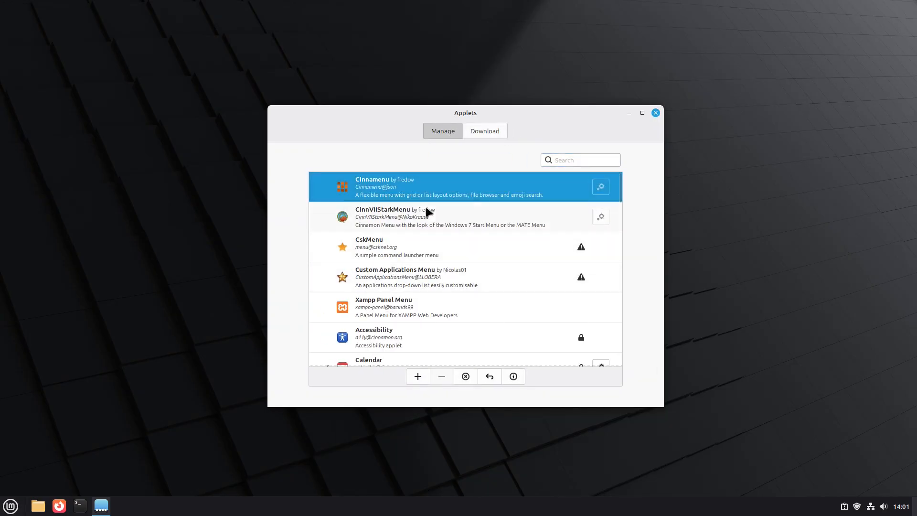
mouse_move(417, 376)
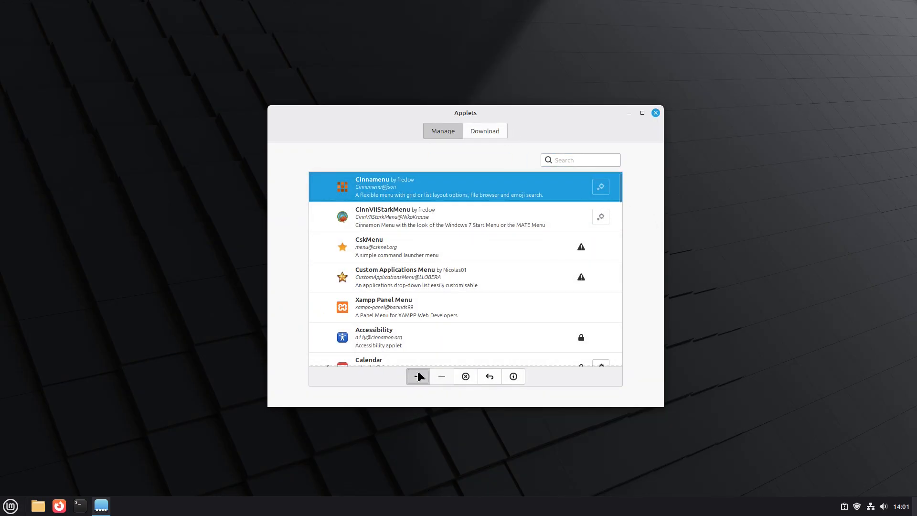
left_click(418, 376)
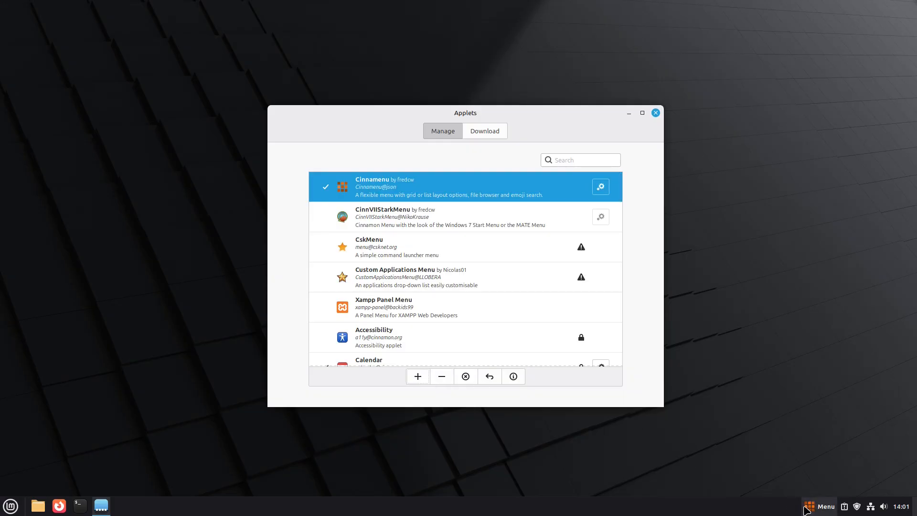
right_click(684, 501)
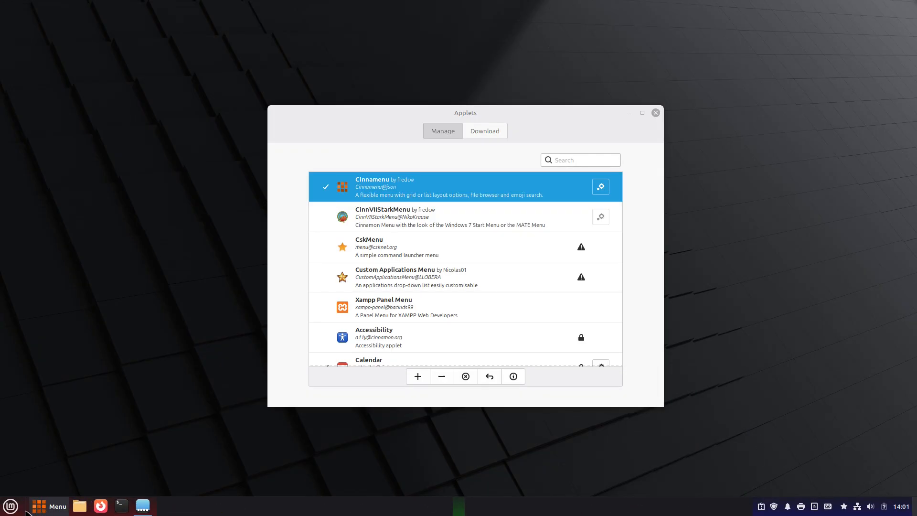
mouse_move(248, 513)
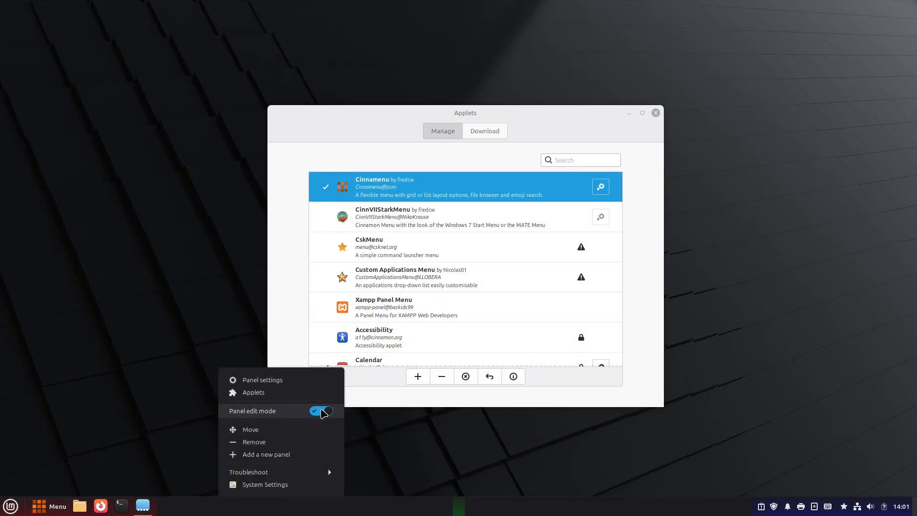
Scroll through Cinnamenu's All applications grid after enabling panel edit mode.
left_click(48, 505)
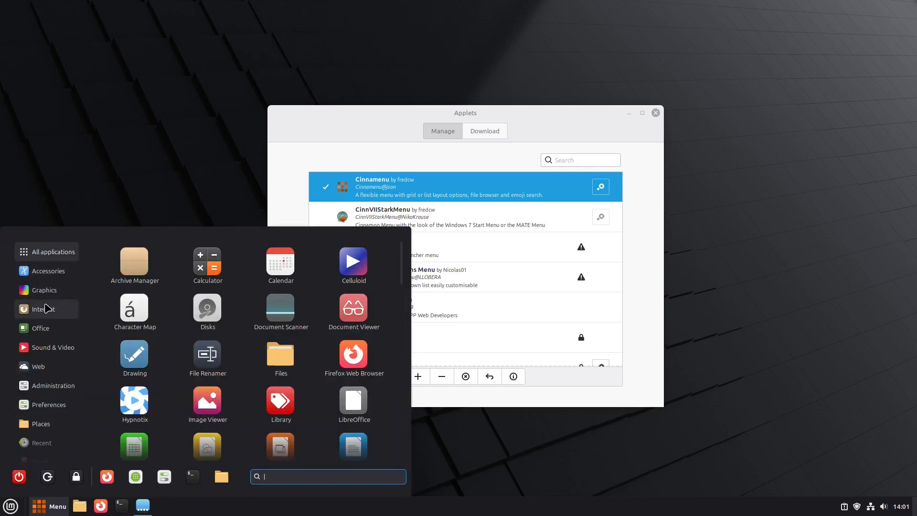
scroll("down", 3)
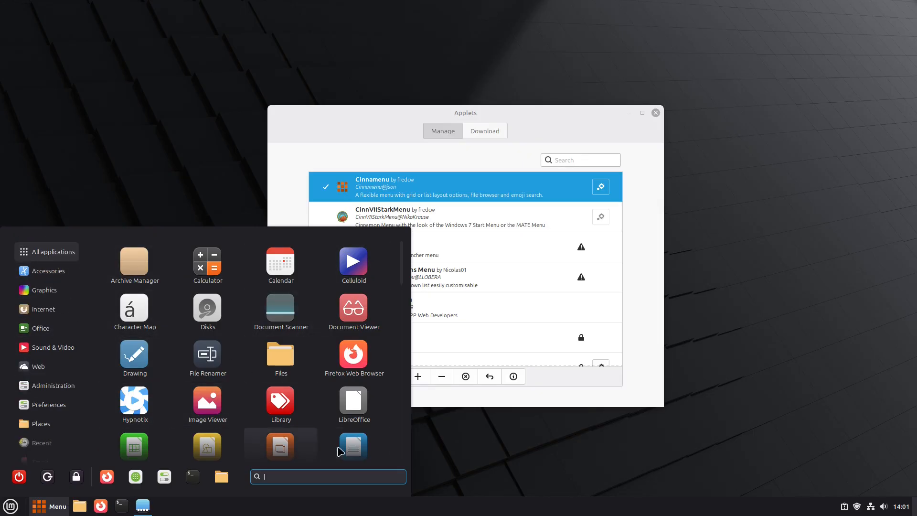
scroll("down", 3)
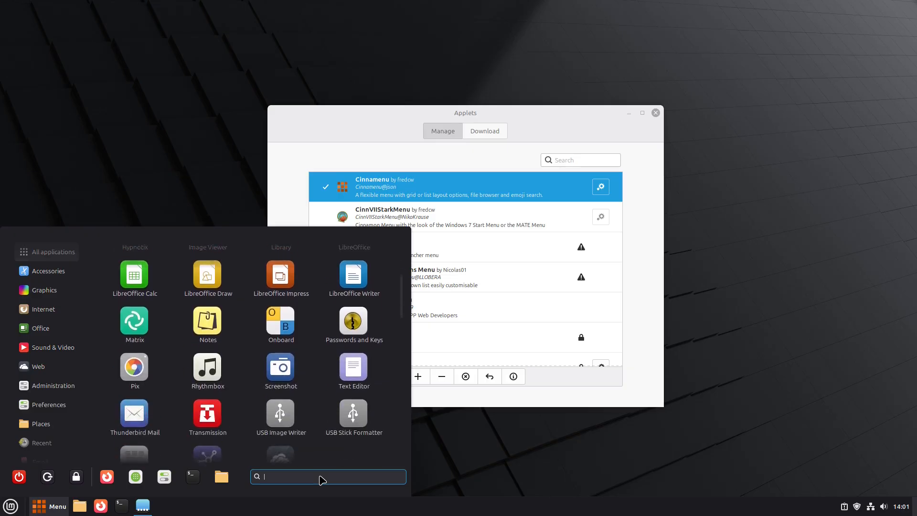
scroll("down", 3)
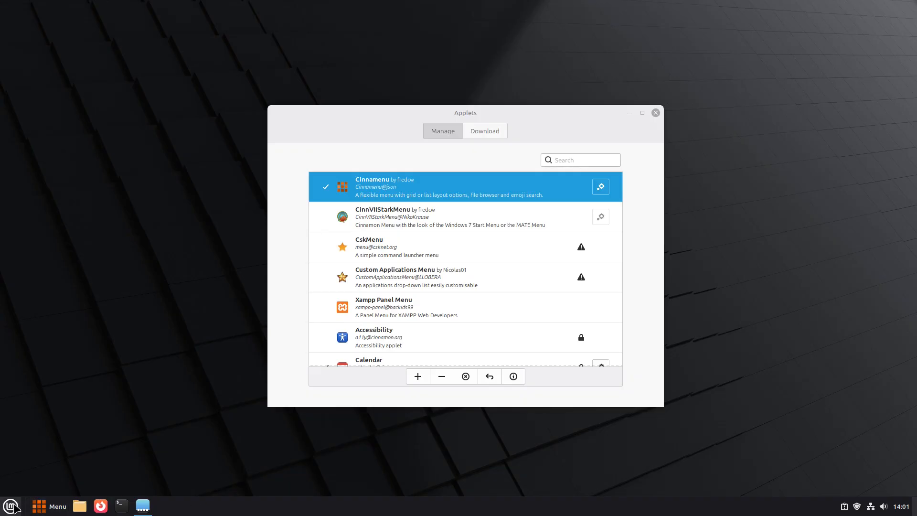
Remove the original Menu applet, confirm, and bring up Cinnamenu's Configure settings.
left_click(441, 376)
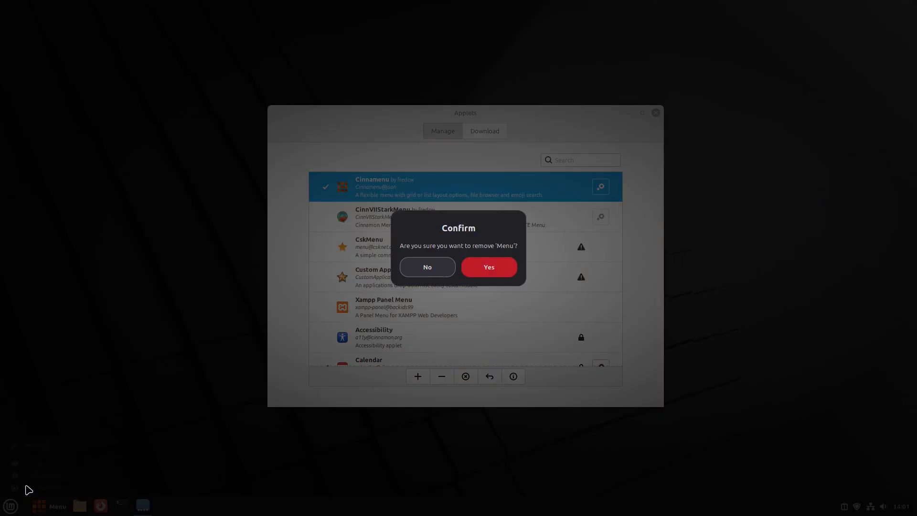
left_click(427, 267)
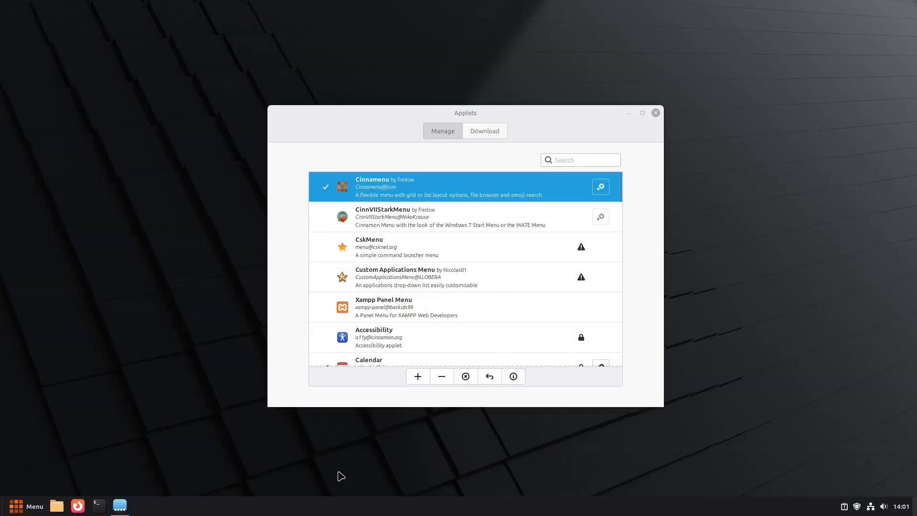
right_click(25, 505)
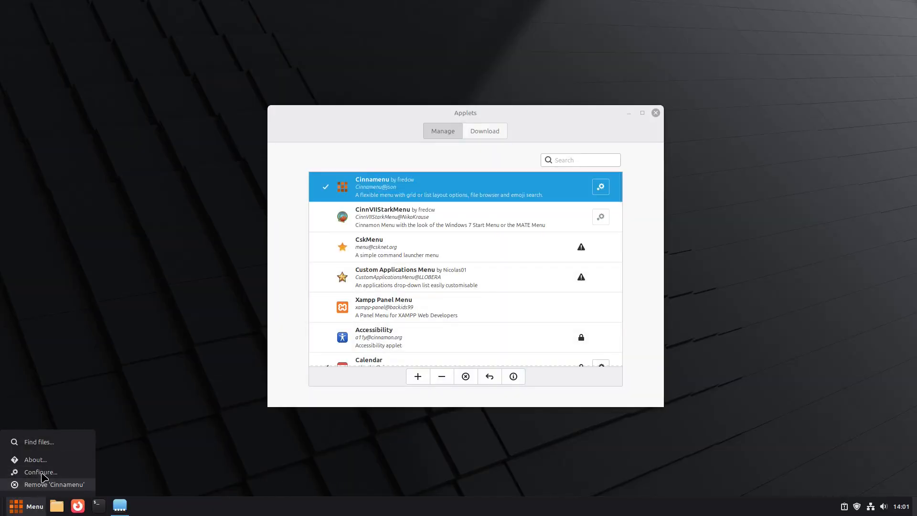
left_click(40, 472)
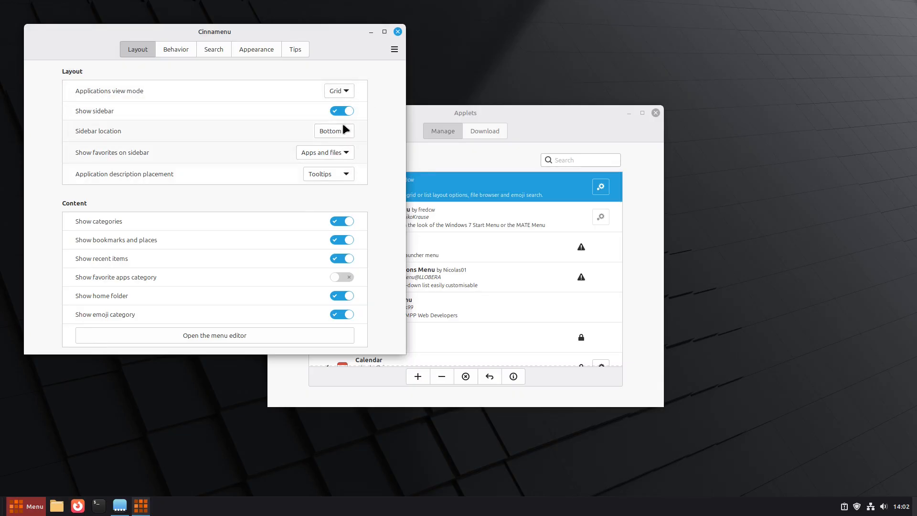
On Cinnamenu's Appearance page clear the panel label text.
left_click(176, 49)
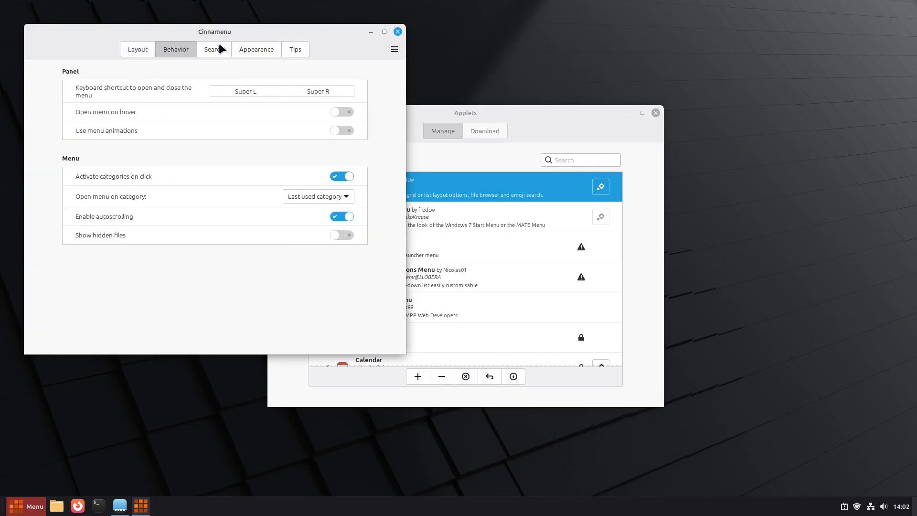
left_click(256, 49)
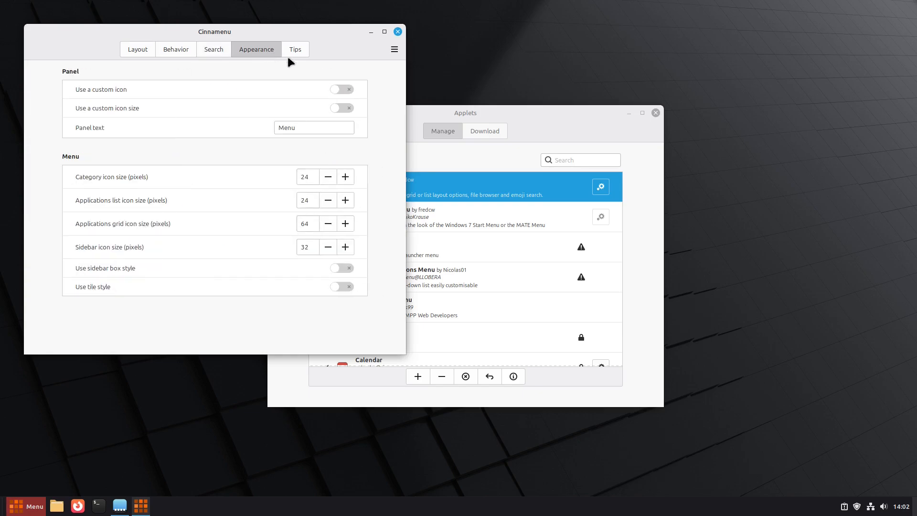
triple_click(313, 127)
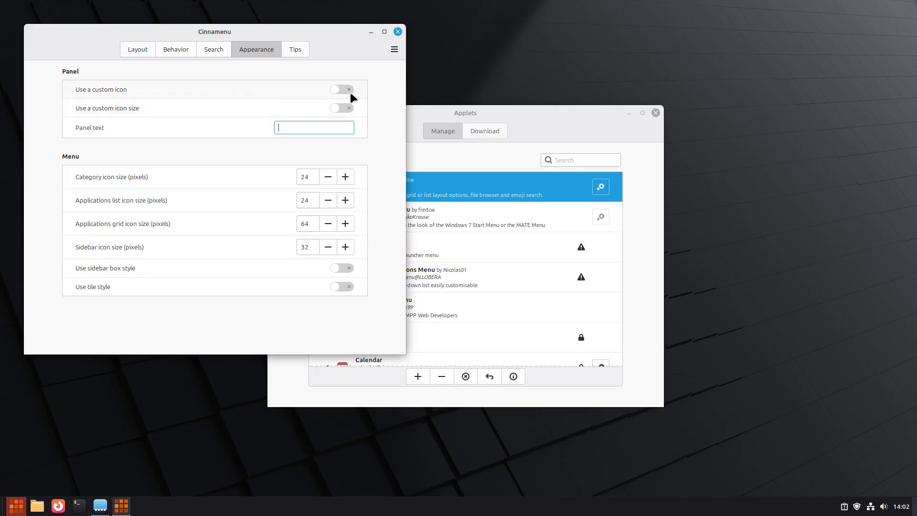
Enable a custom Mint logo icon for the panel button, leaving custom icon size off.
left_click(341, 89)
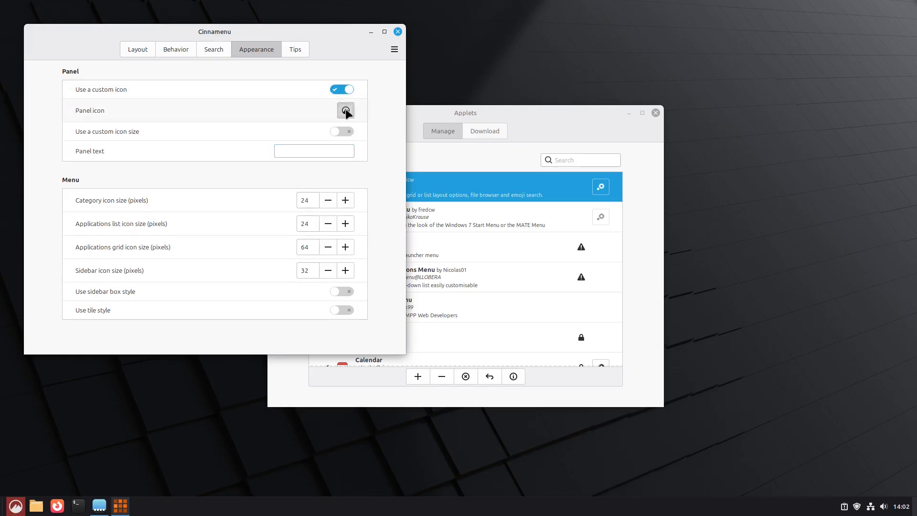
left_click(344, 111)
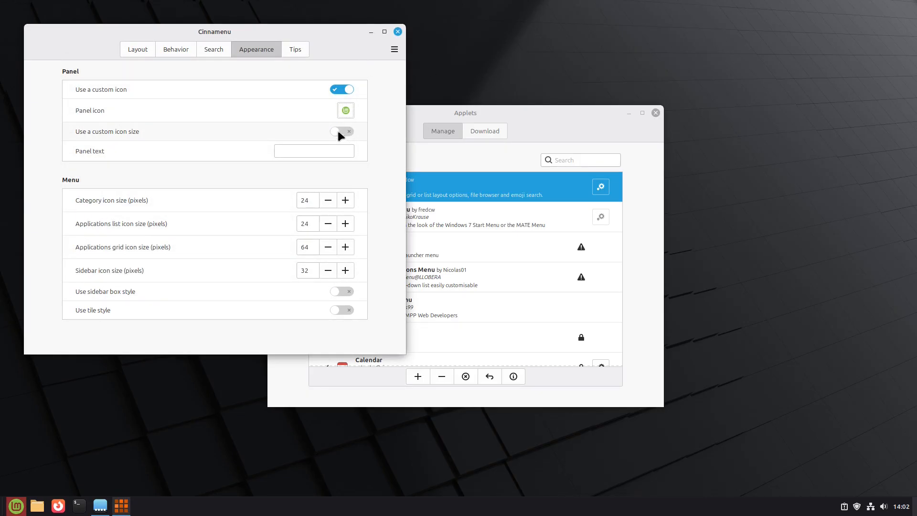
left_click(342, 131)
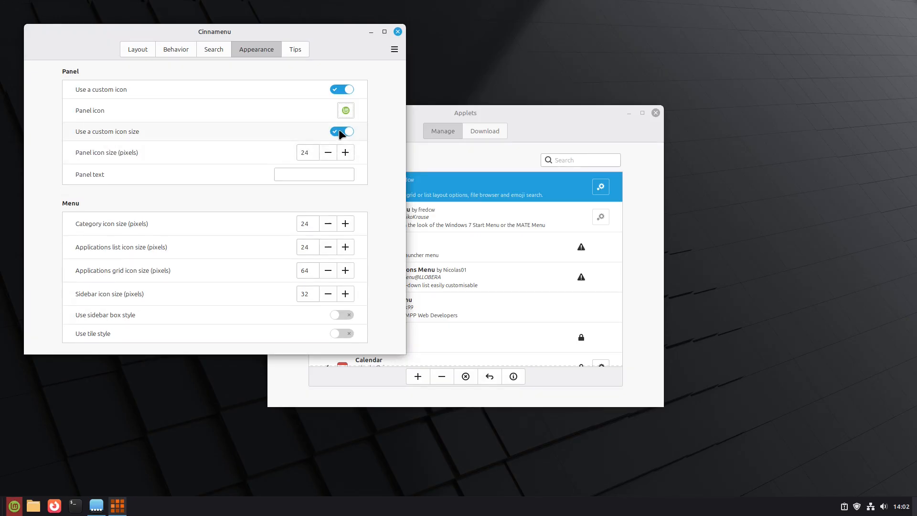
left_click(341, 131)
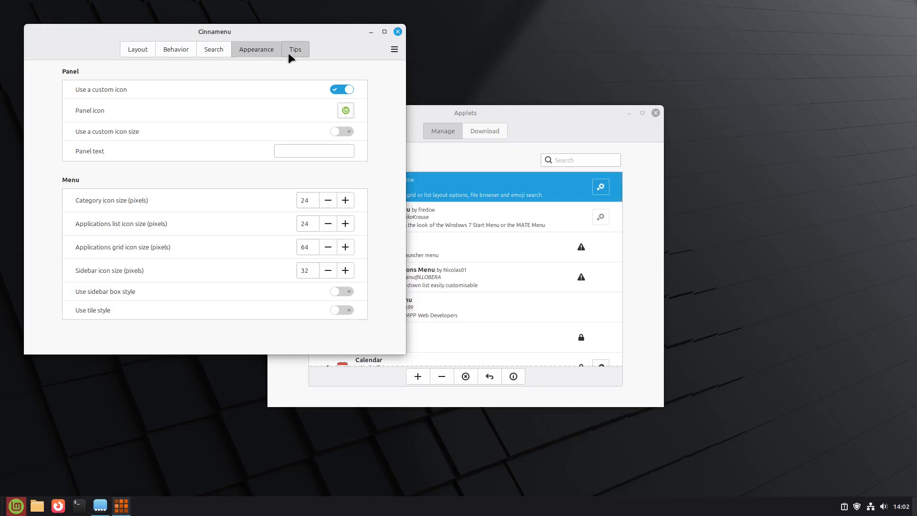
left_click(295, 49)
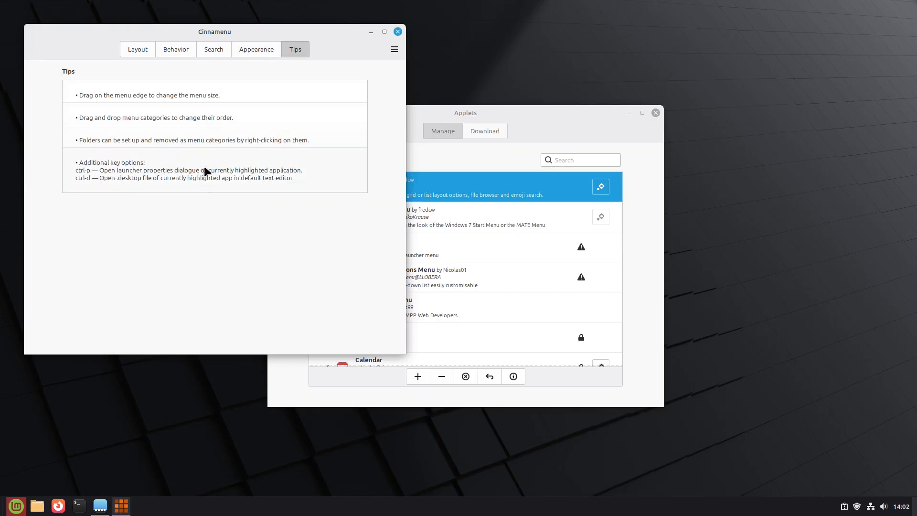
On the Search page set Cinnamenu's web search option to None.
left_click(213, 48)
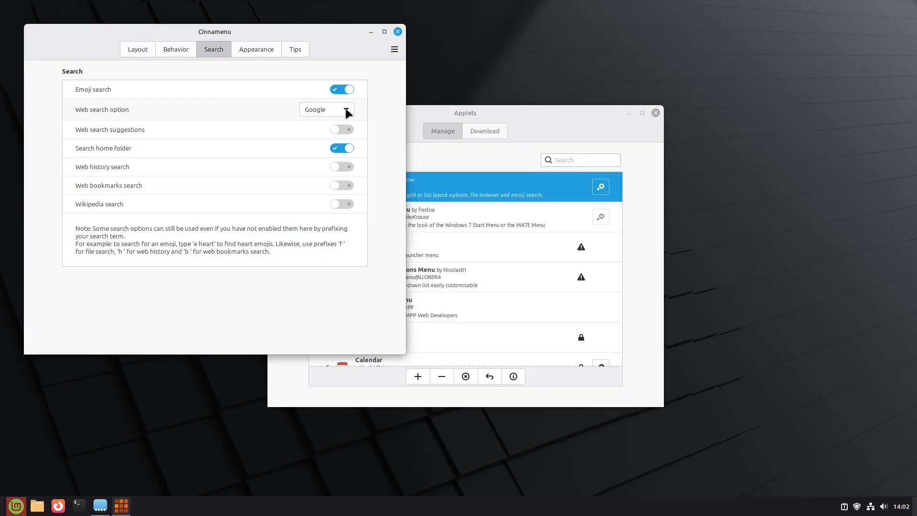
left_click(326, 109)
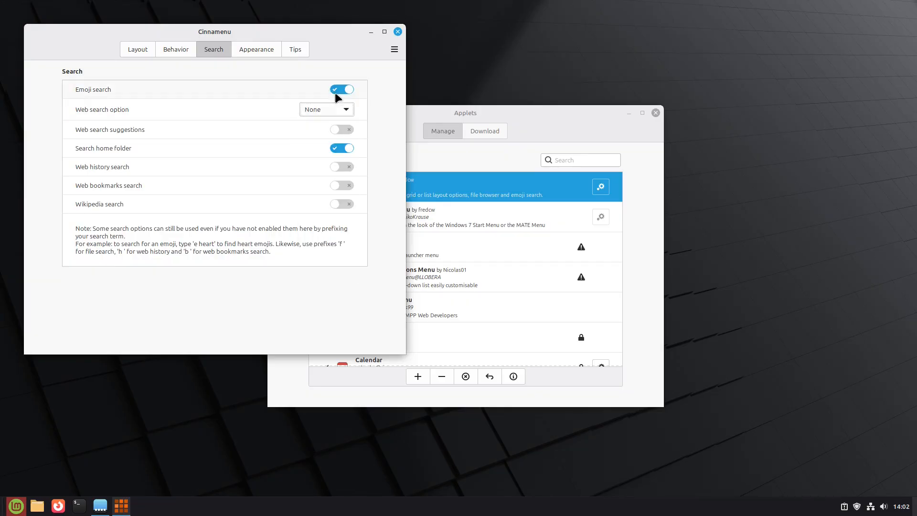
left_click(326, 109)
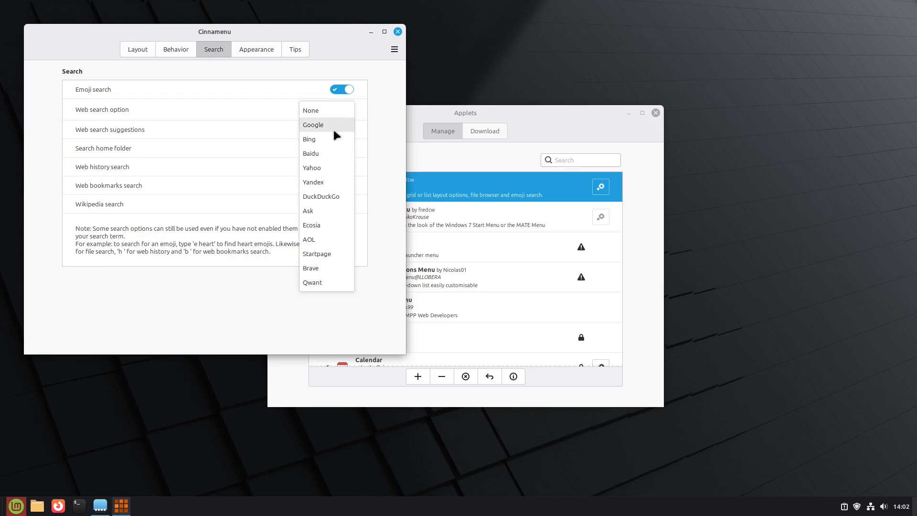
mouse_move(339, 181)
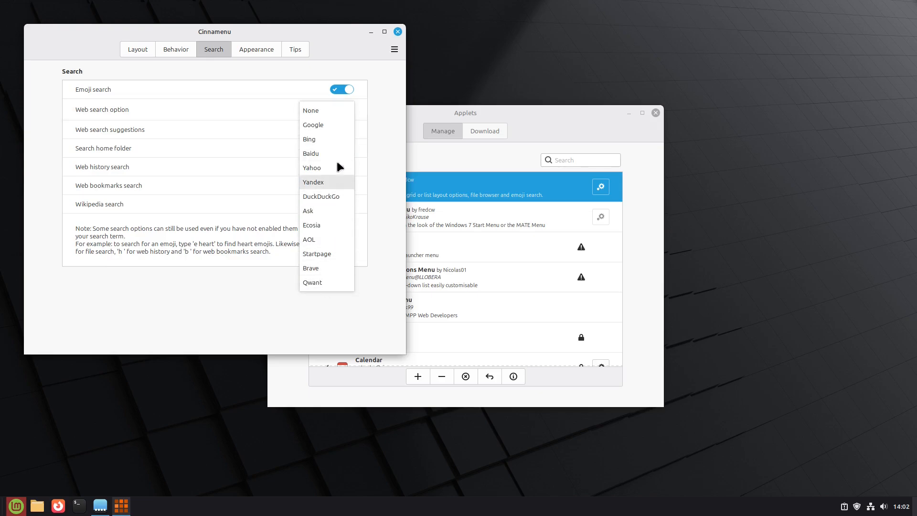
mouse_move(318, 267)
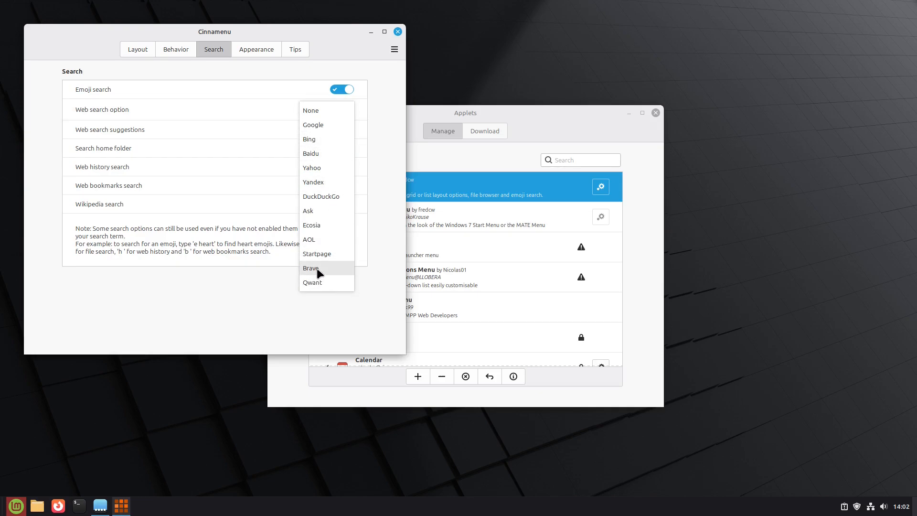
mouse_move(332, 158)
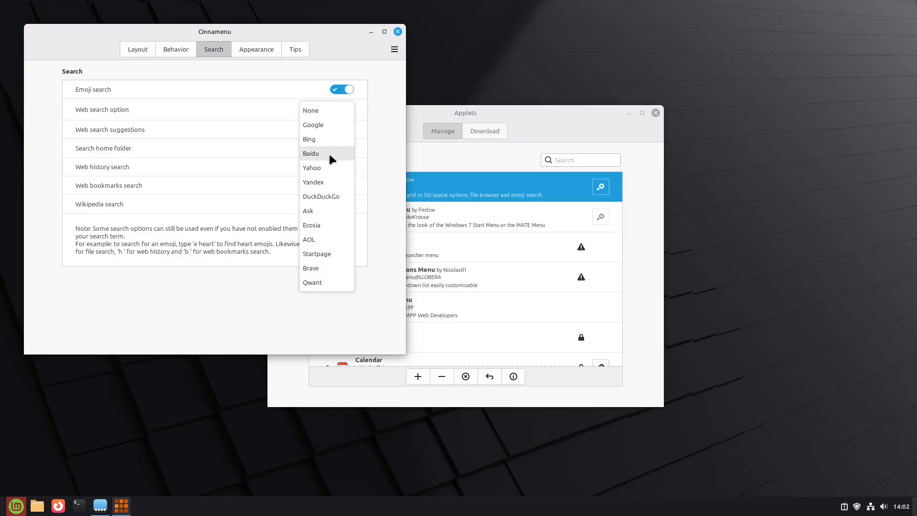
mouse_move(317, 210)
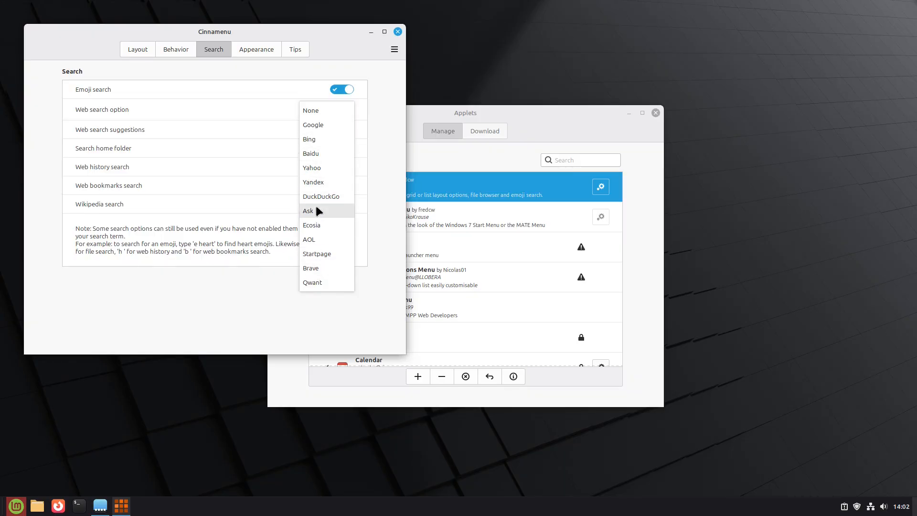
mouse_move(316, 253)
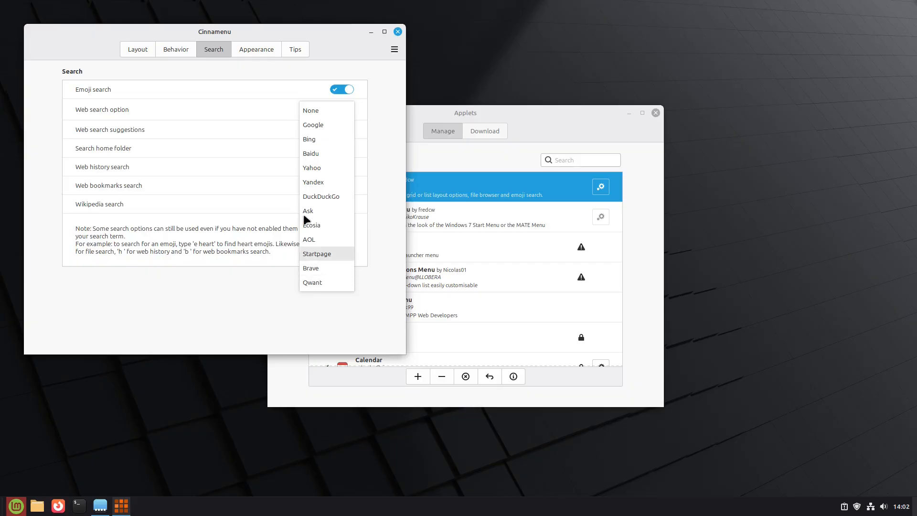
left_click(311, 110)
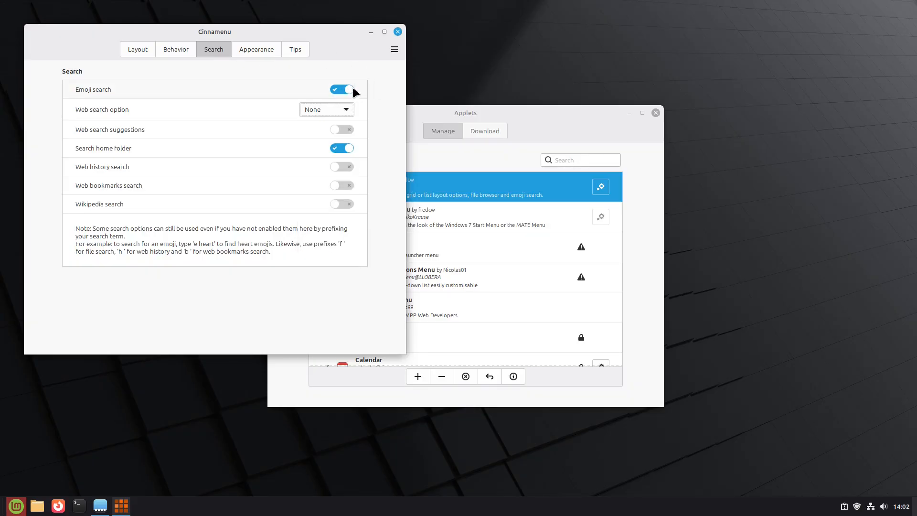
mouse_move(314, 146)
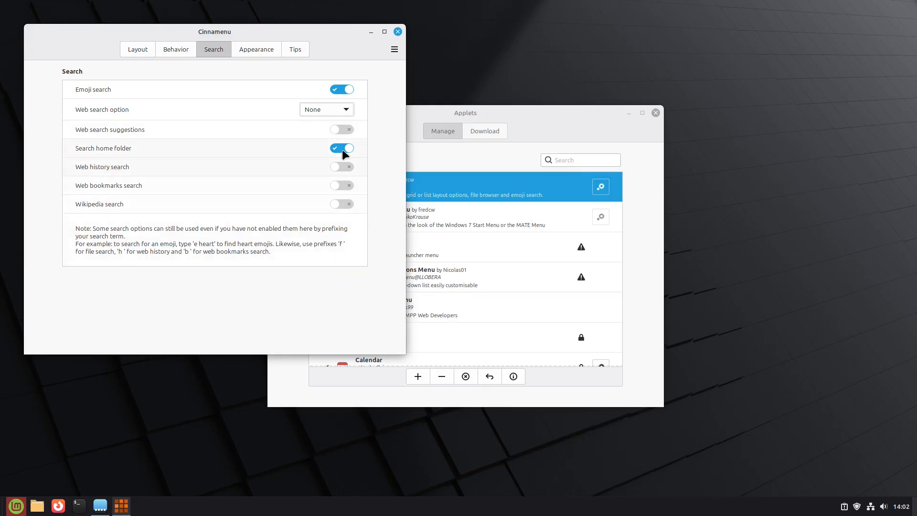
Check the Behavior page and close the Cinnamenu settings window.
left_click(176, 49)
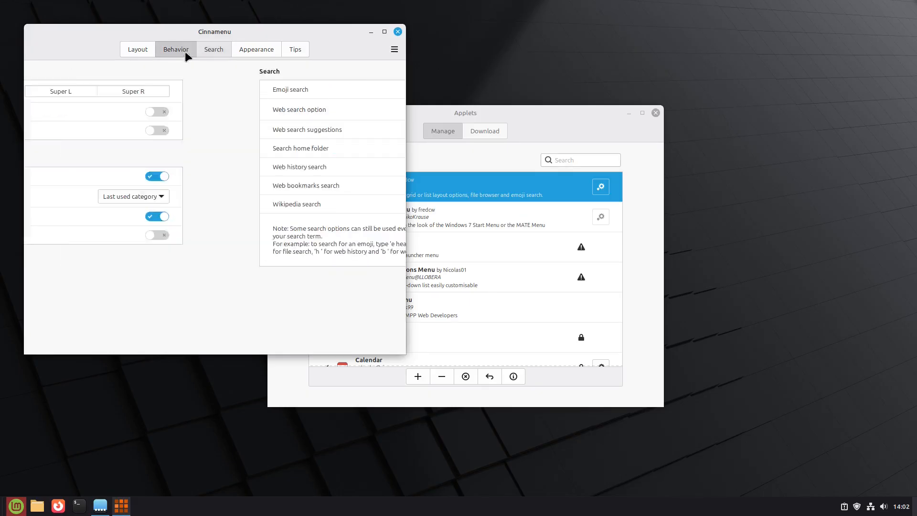
left_click(176, 49)
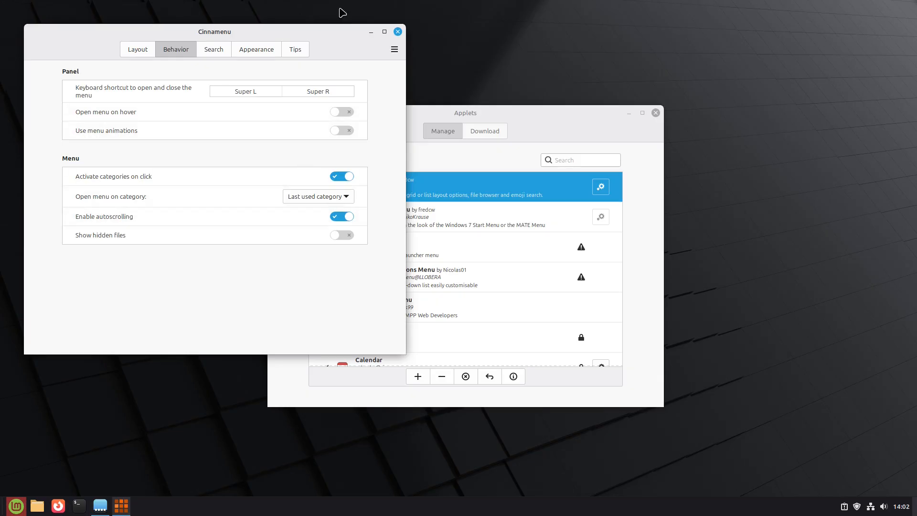
left_click(15, 505)
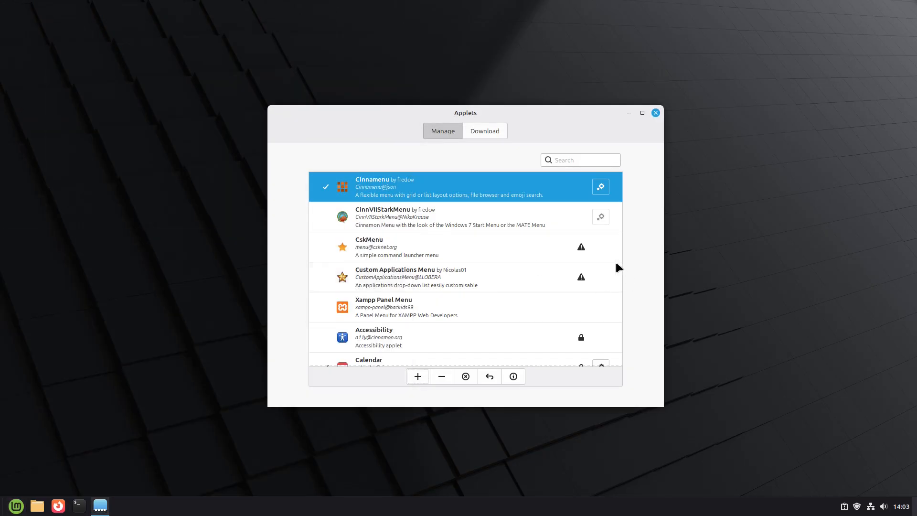
Add CinnVIIStarkMenu to the panel and turn panel edit mode off.
left_click(410, 216)
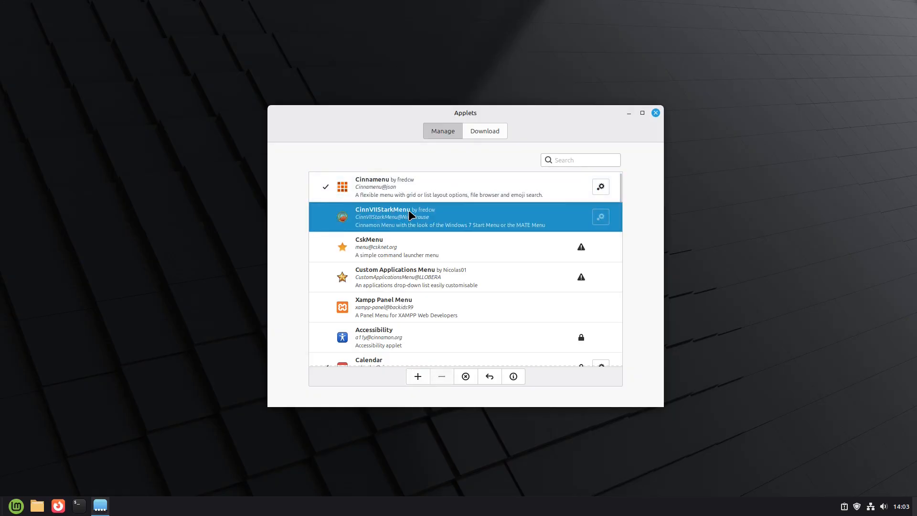
left_click(417, 376)
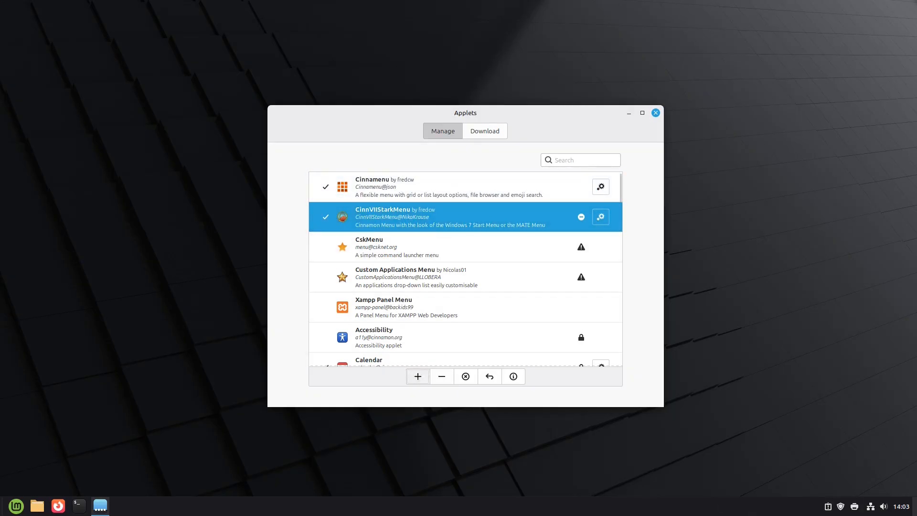
right_click(701, 505)
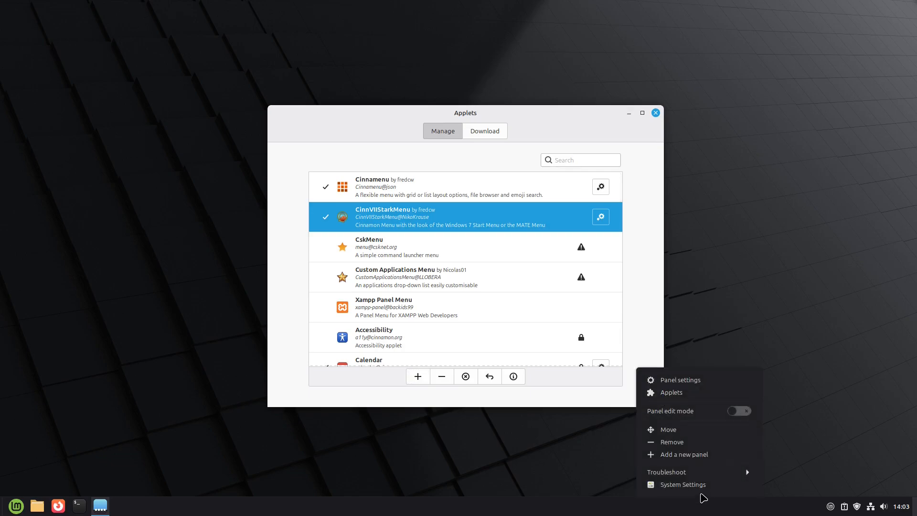
left_click(738, 411)
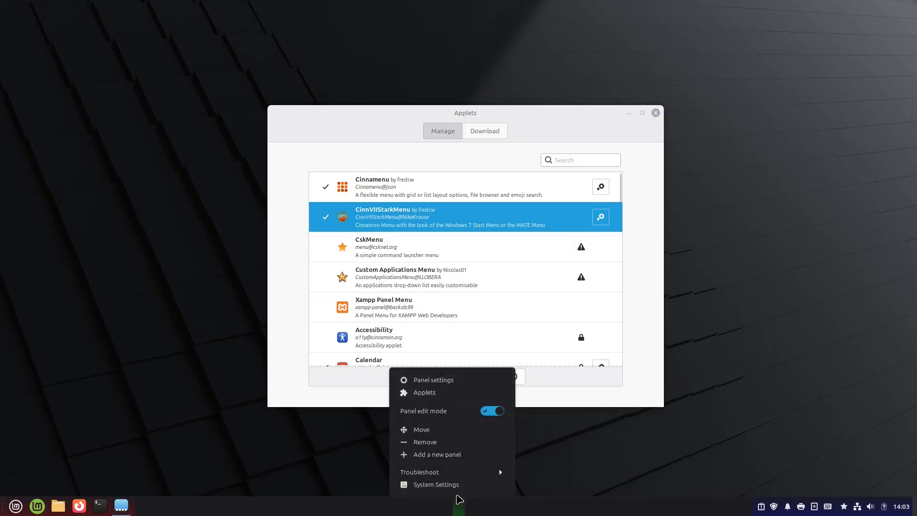
left_click(491, 411)
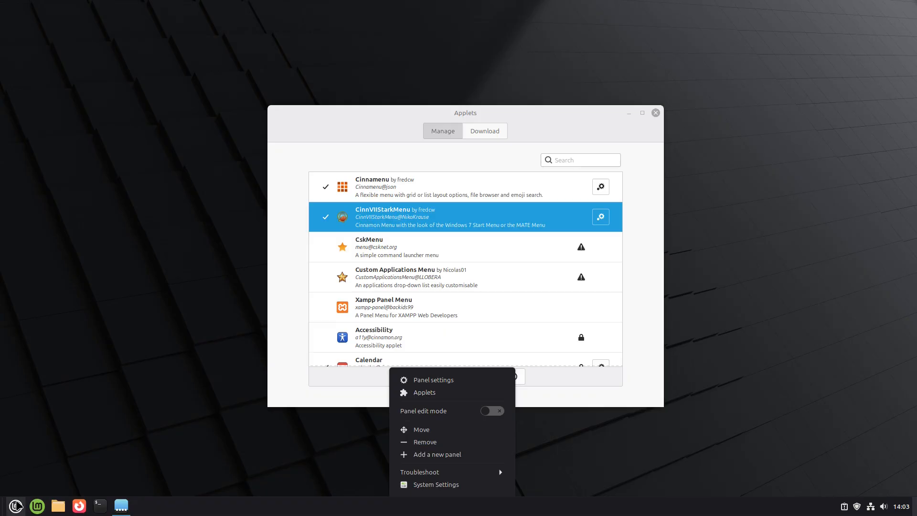
Browse the new Stark menu's All Programs and Favorites views, then close it.
left_click(15, 505)
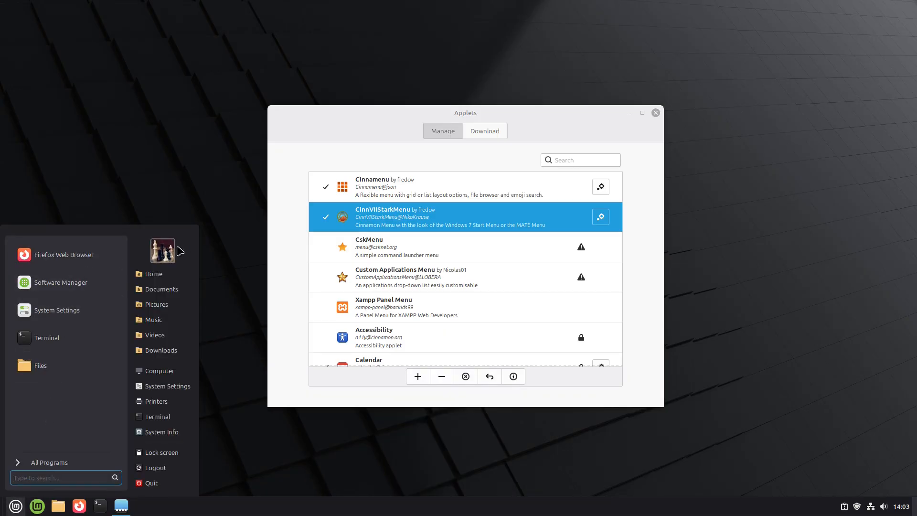
mouse_move(75, 463)
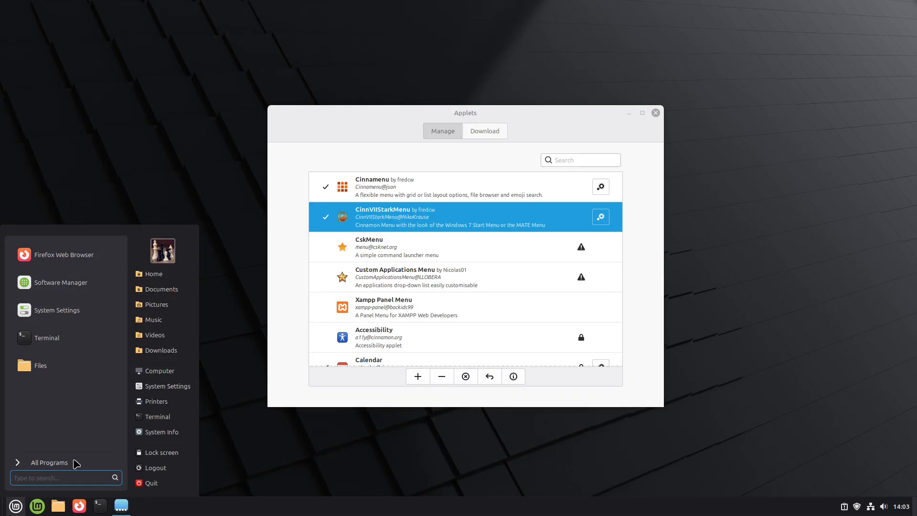
left_click(48, 462)
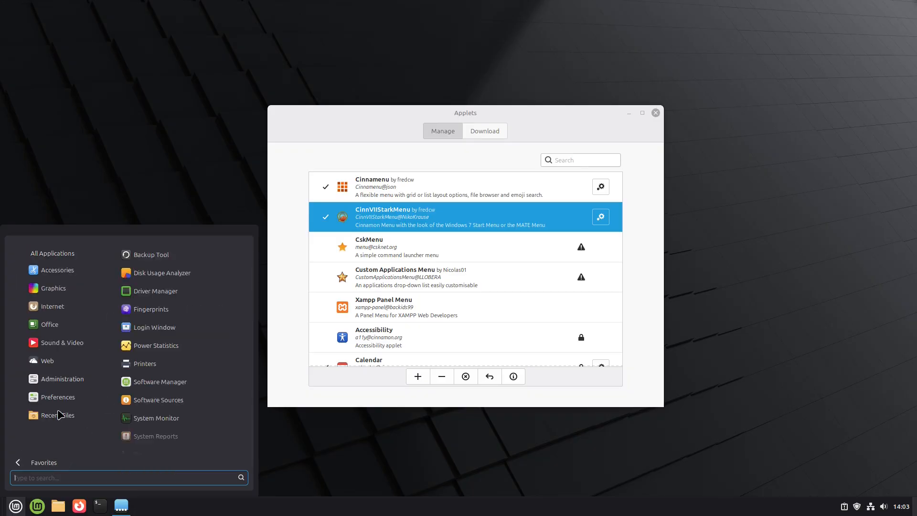
left_click(41, 462)
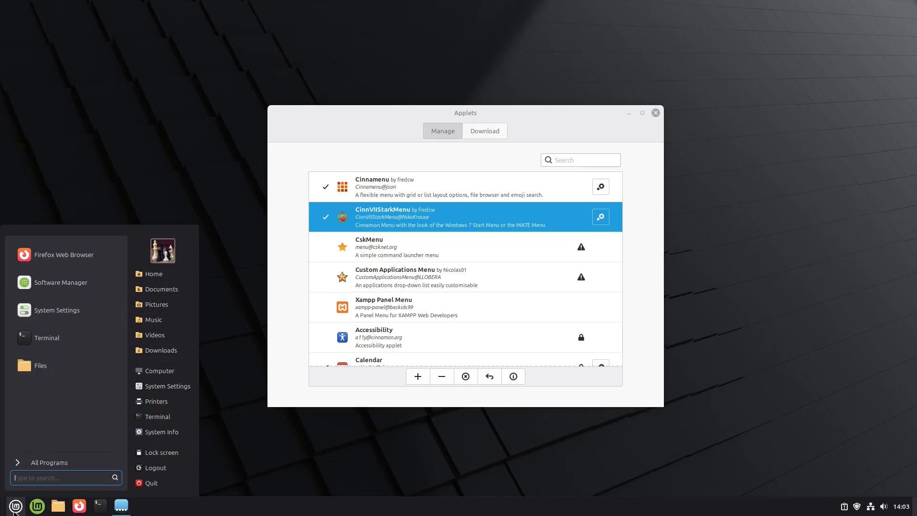
left_click(15, 505)
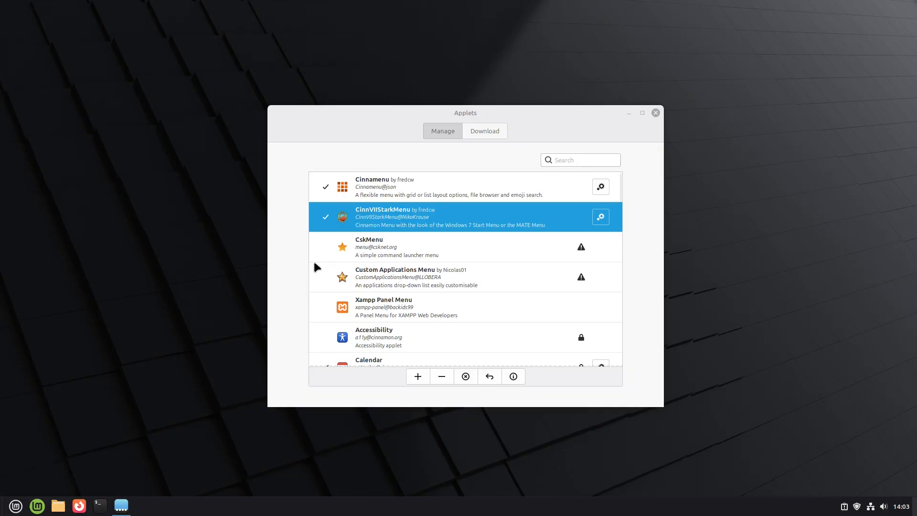
In CinnVIIStarkMenu's settings review the Web Search engines and Quicklauncher page.
left_click(600, 217)
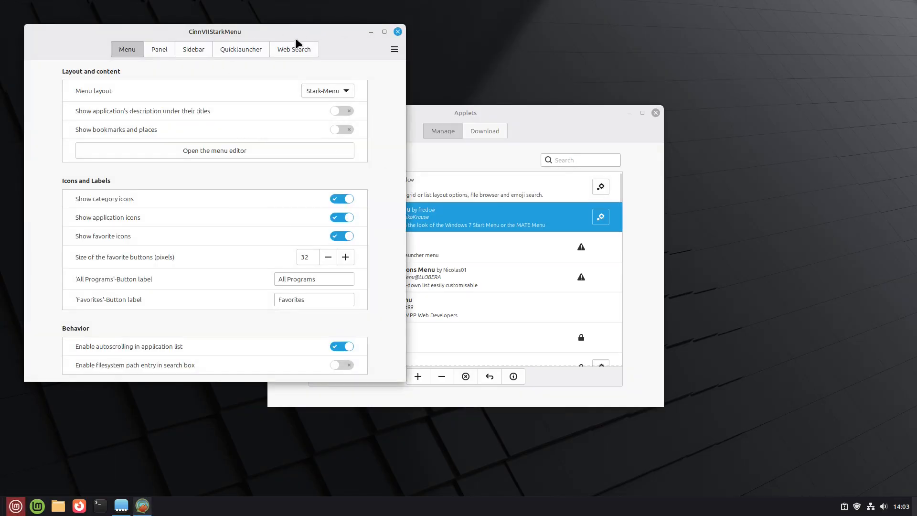
left_click(293, 49)
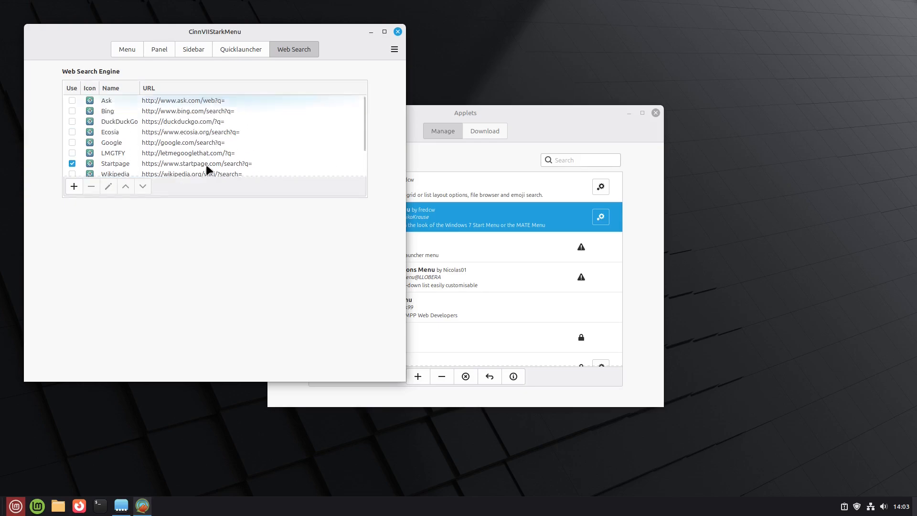
mouse_move(123, 142)
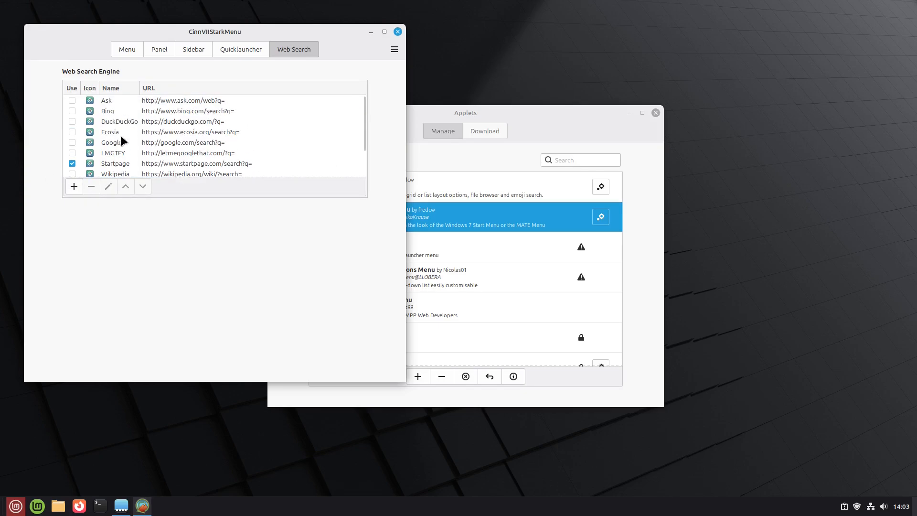
scroll("down", 3)
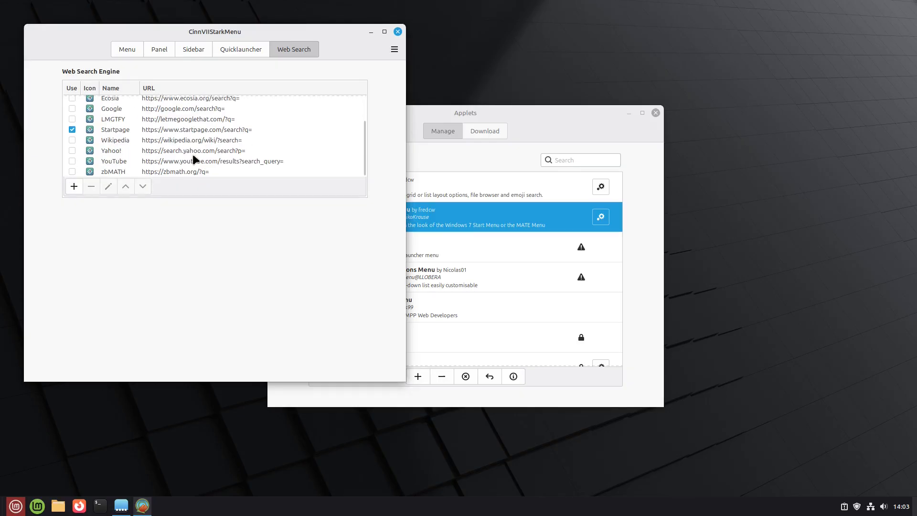
left_click(240, 49)
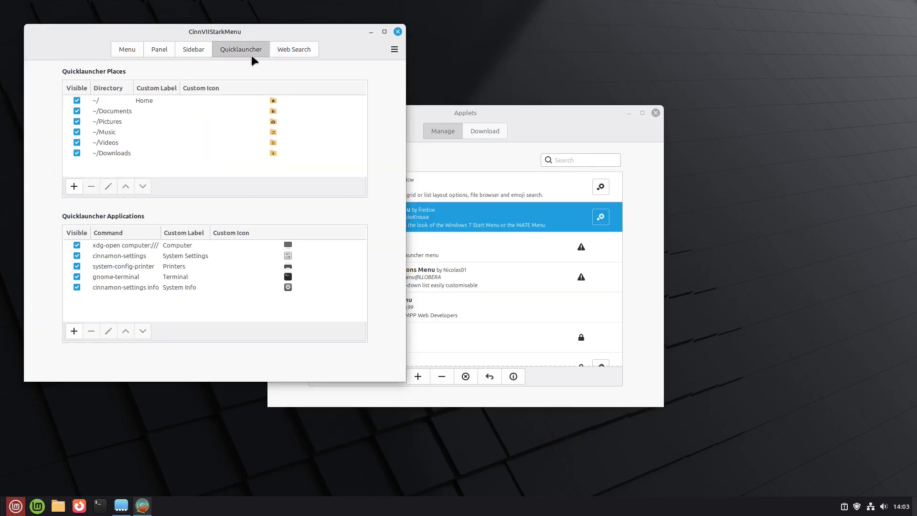
mouse_move(209, 132)
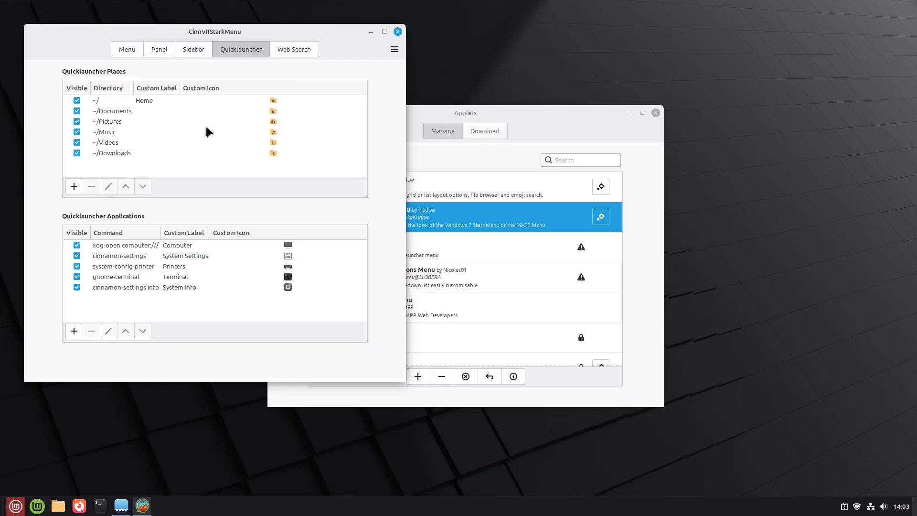
mouse_move(120, 86)
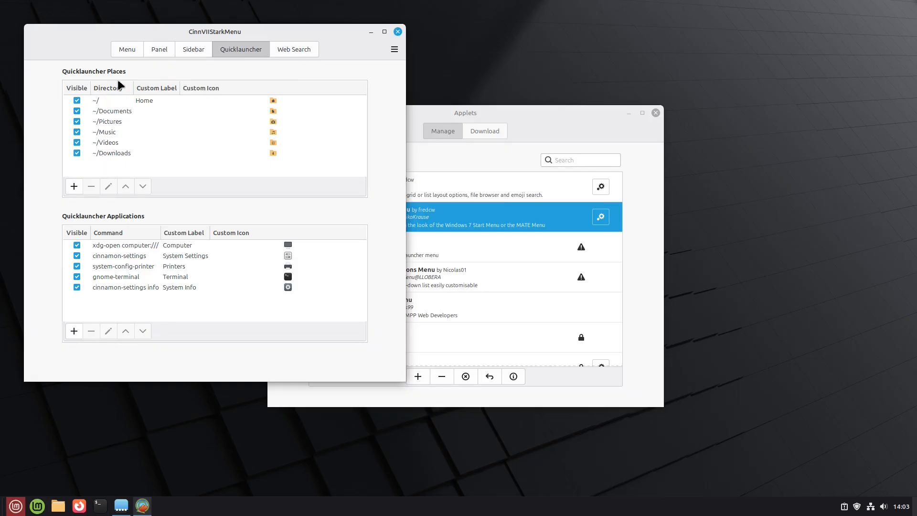
mouse_move(57, 505)
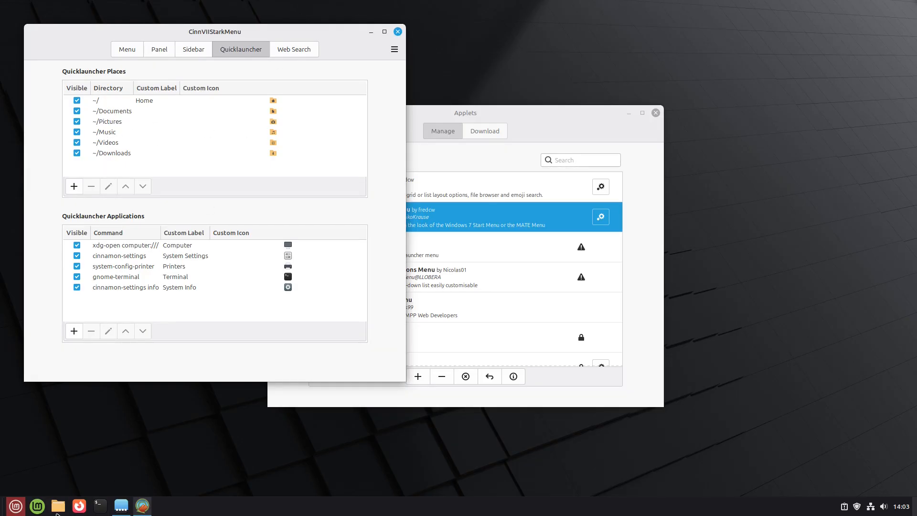
Hide Printers from the quicklauncher applications and check the result in the menu.
left_click(15, 505)
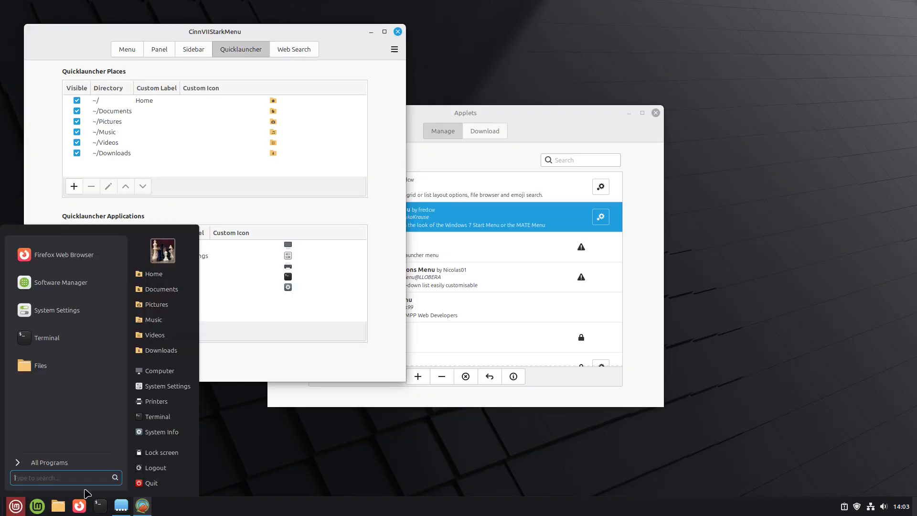
mouse_move(156, 416)
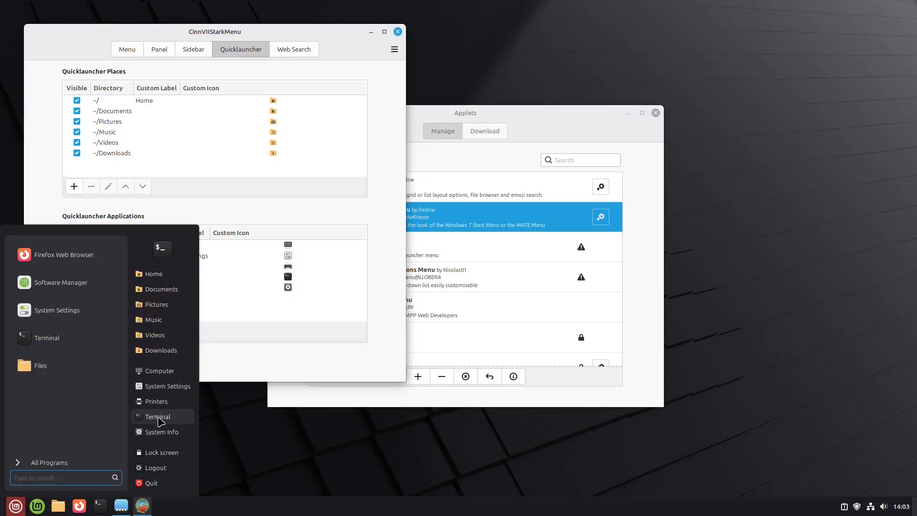
mouse_move(156, 401)
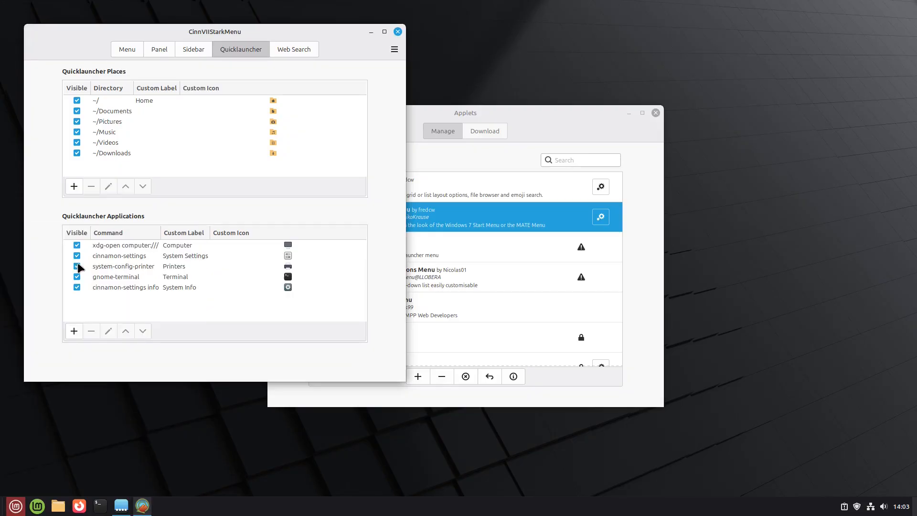
left_click(76, 267)
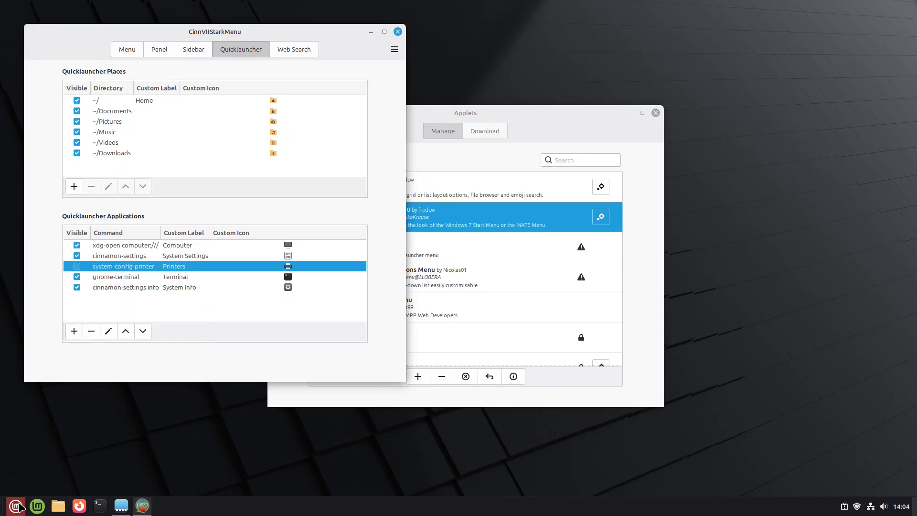
left_click(15, 505)
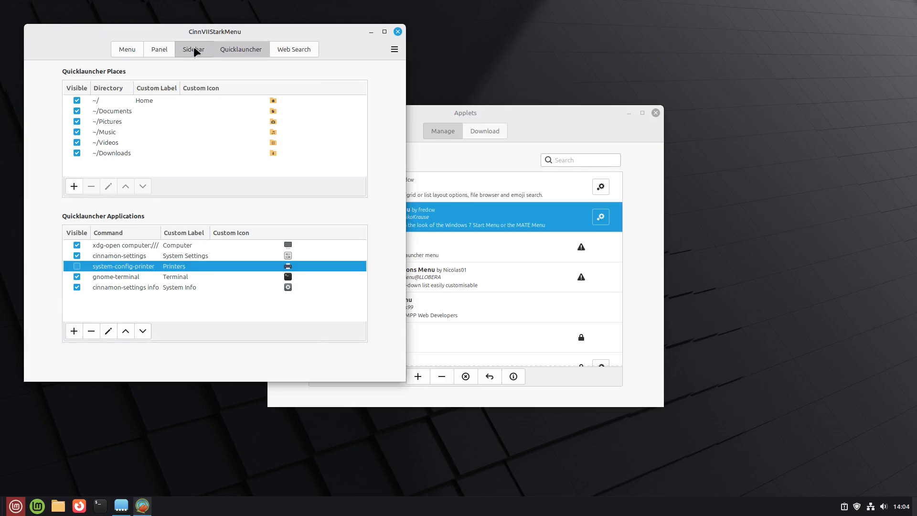
left_click(193, 49)
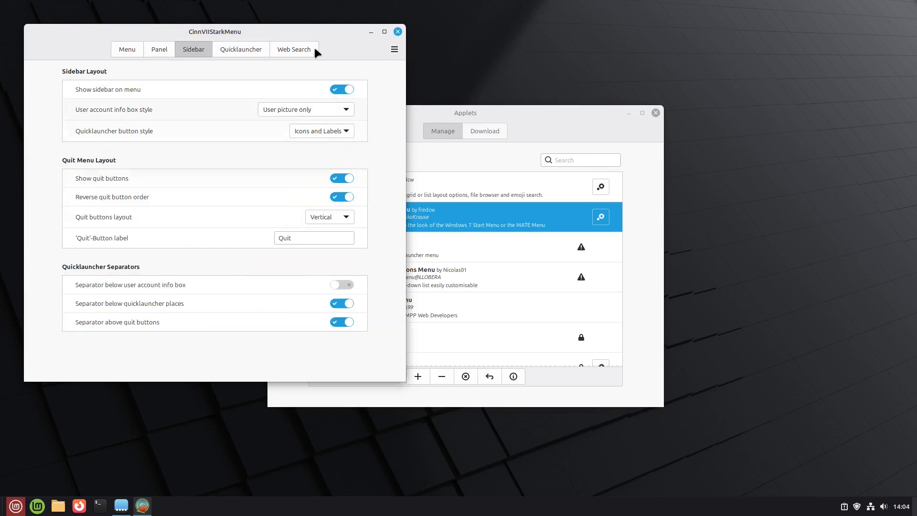
Toggle Show sidebar off and back on, keeping User picture only as its style.
left_click(341, 89)
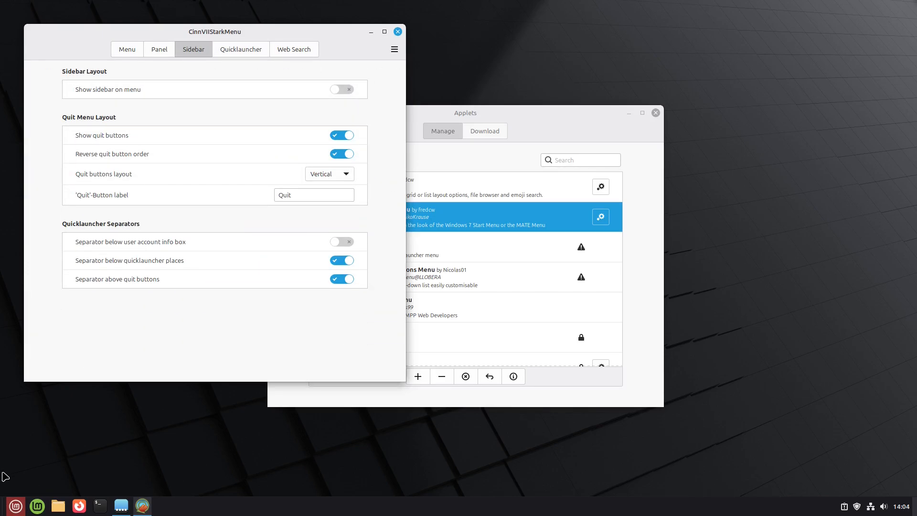
left_click(14, 504)
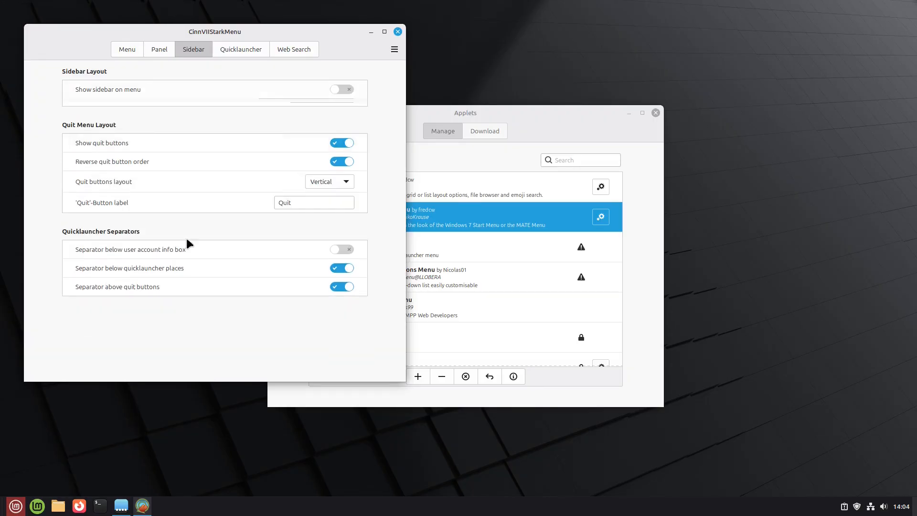
left_click(342, 89)
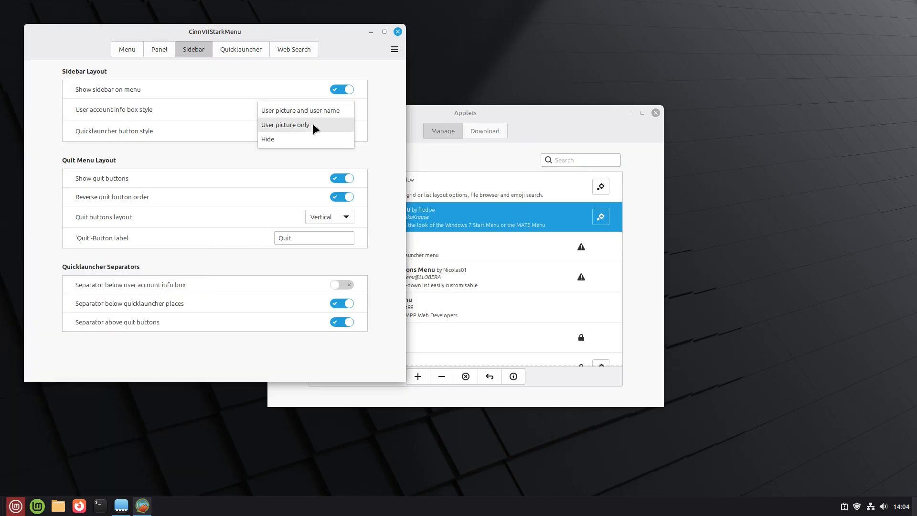
left_click(286, 125)
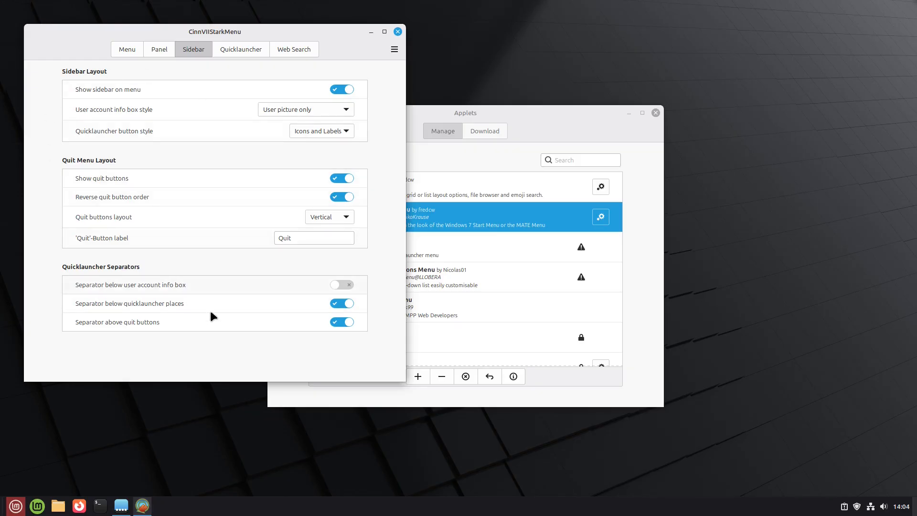
left_click(158, 48)
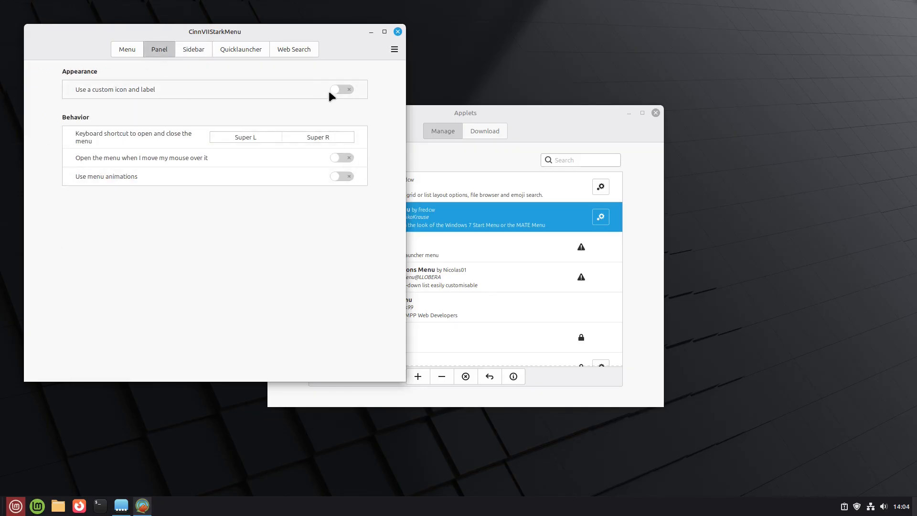
mouse_move(299, 90)
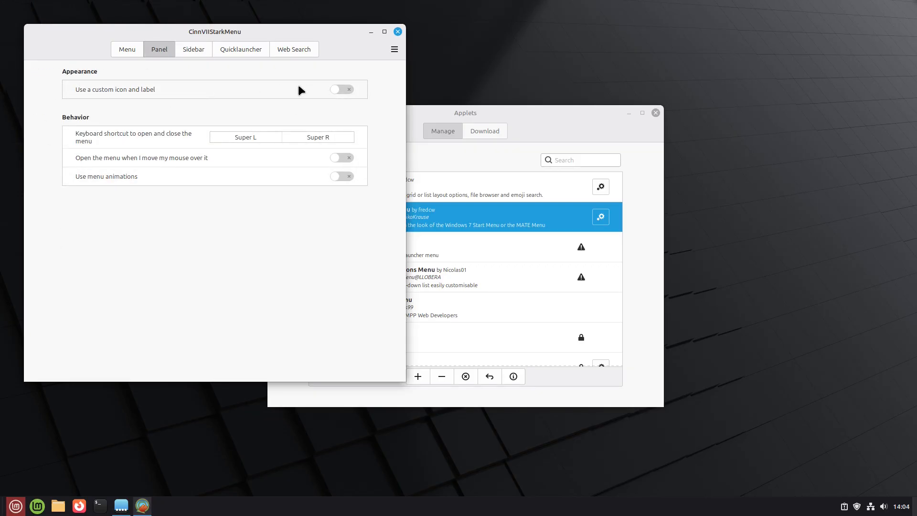
Enable a custom icon and label on the panel button and set Menu layout to MATE-Menu.
left_click(341, 89)
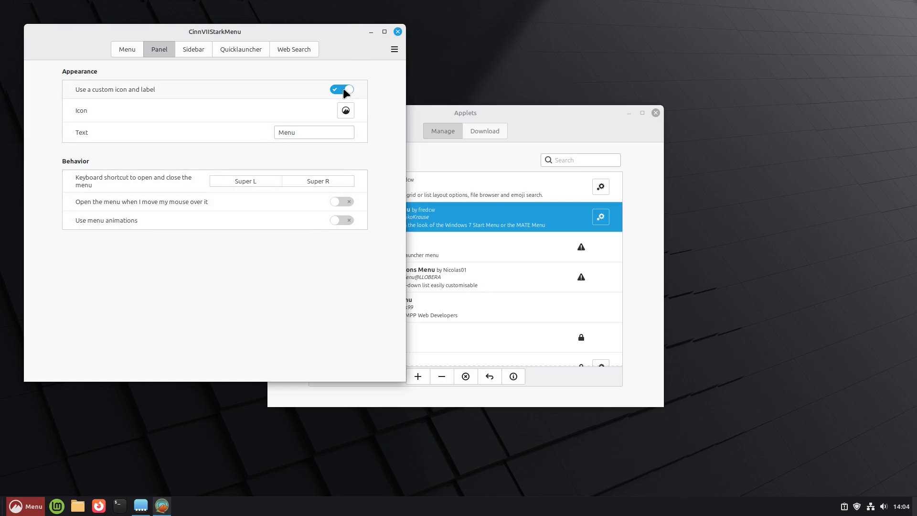
left_click(126, 49)
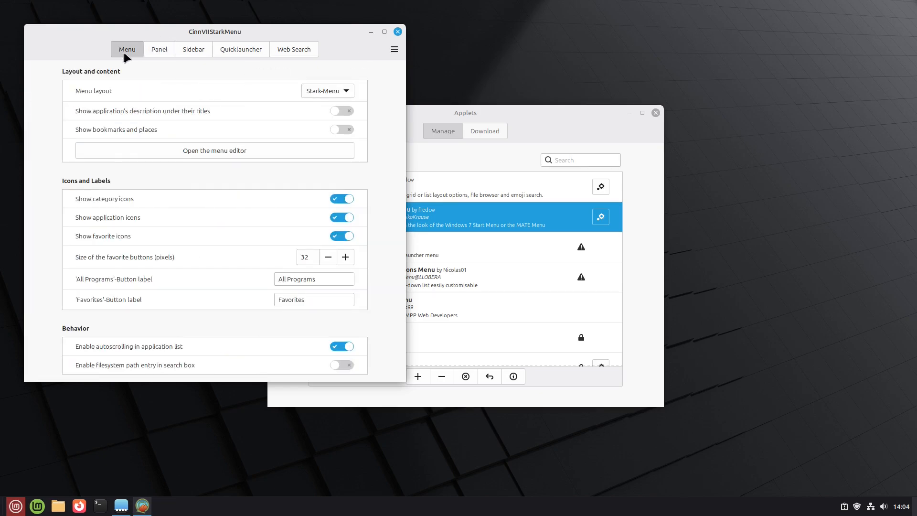
left_click(327, 91)
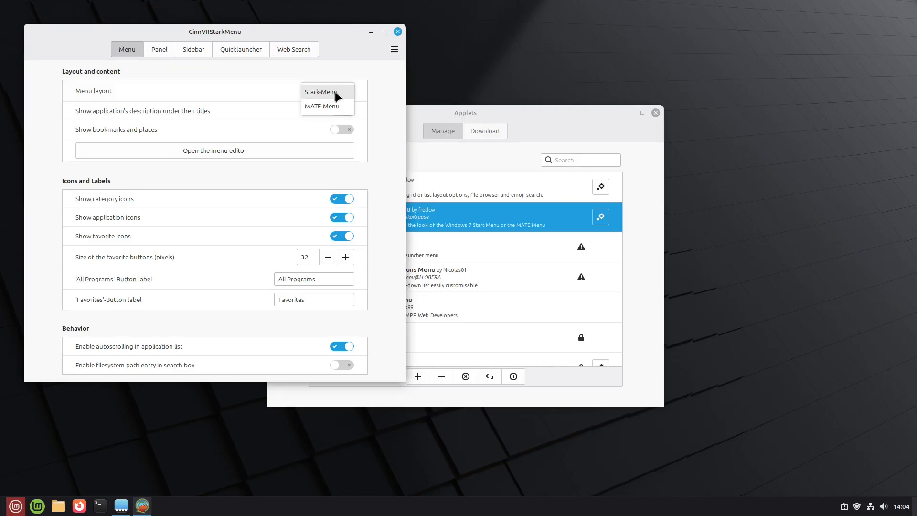
left_click(321, 106)
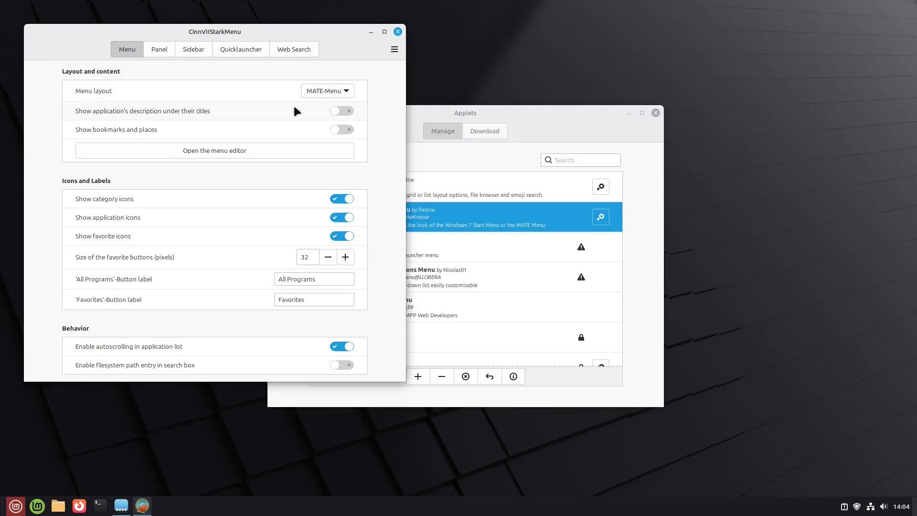
Check the MATE-Menu layout in the menu and return to the Applets list.
left_click(15, 506)
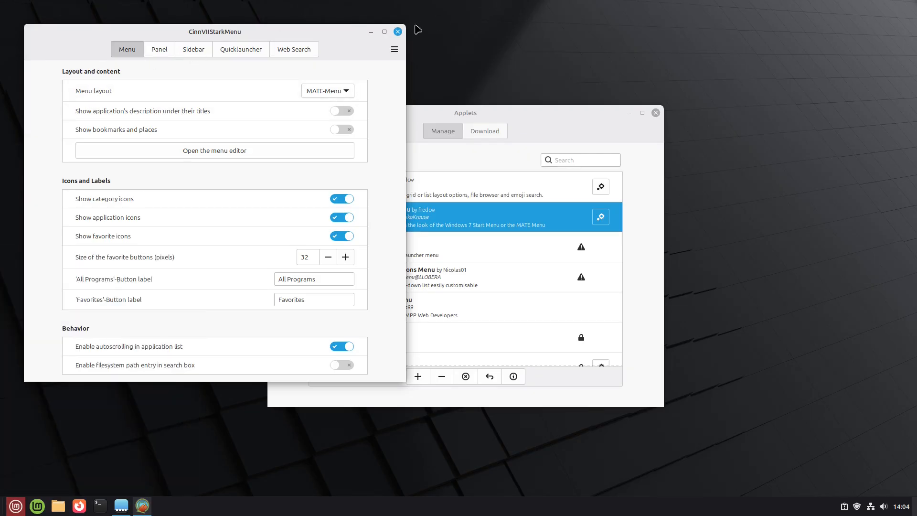
left_click(397, 31)
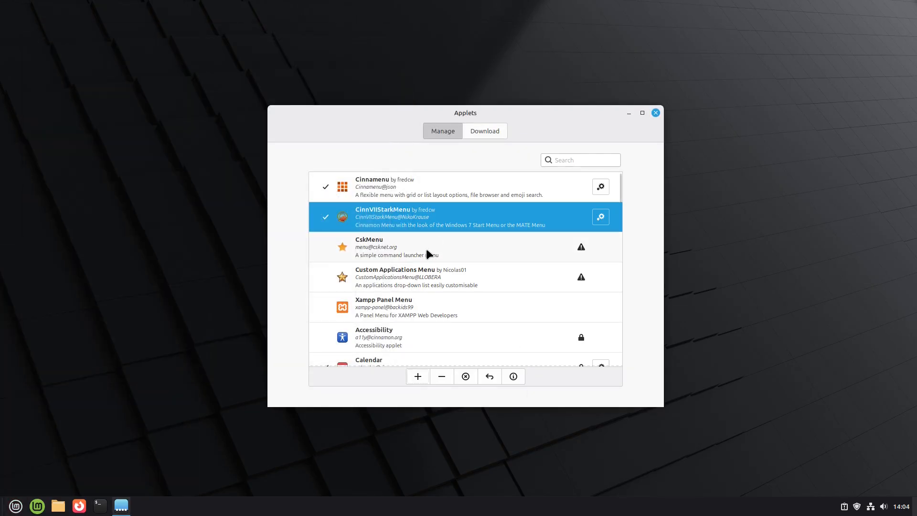
scroll("down", 3)
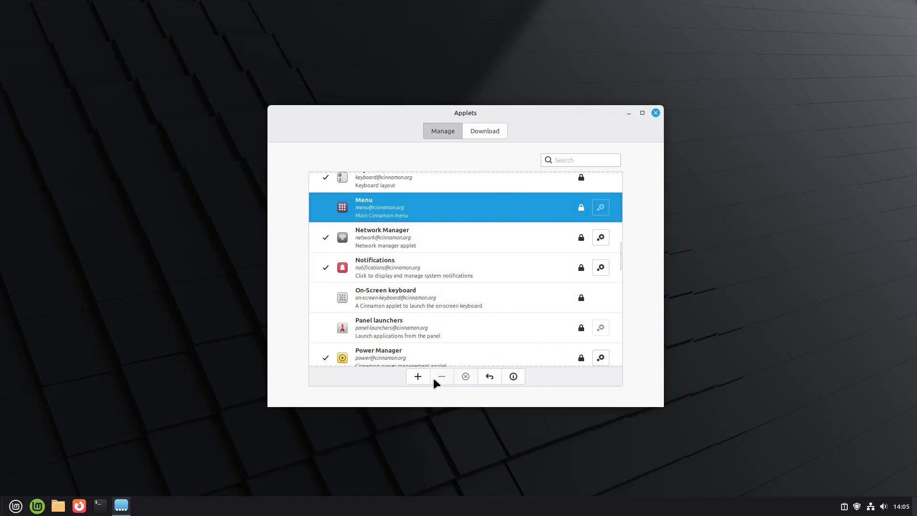
left_click(418, 376)
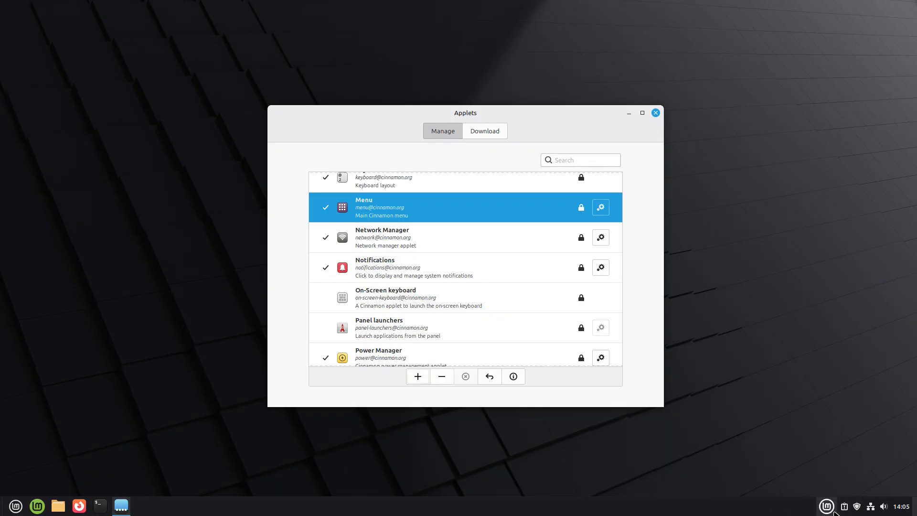
mouse_move(540, 218)
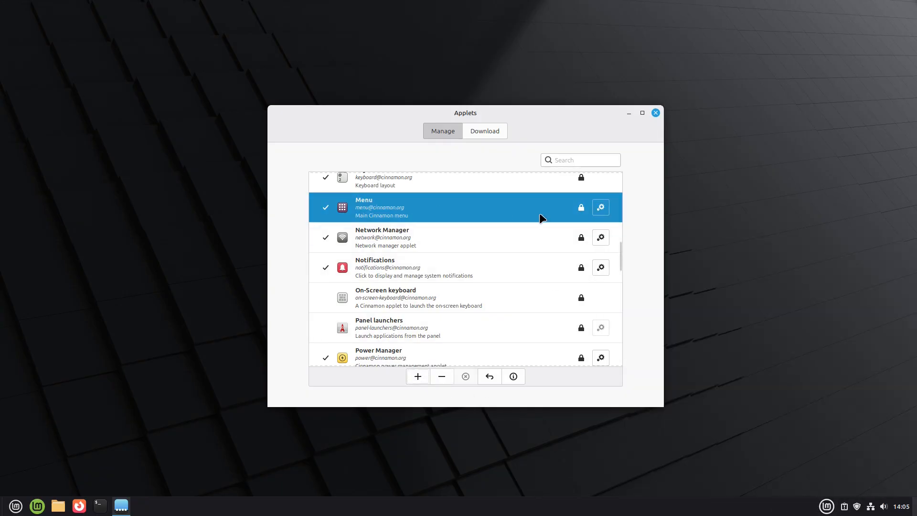
mouse_move(430, 264)
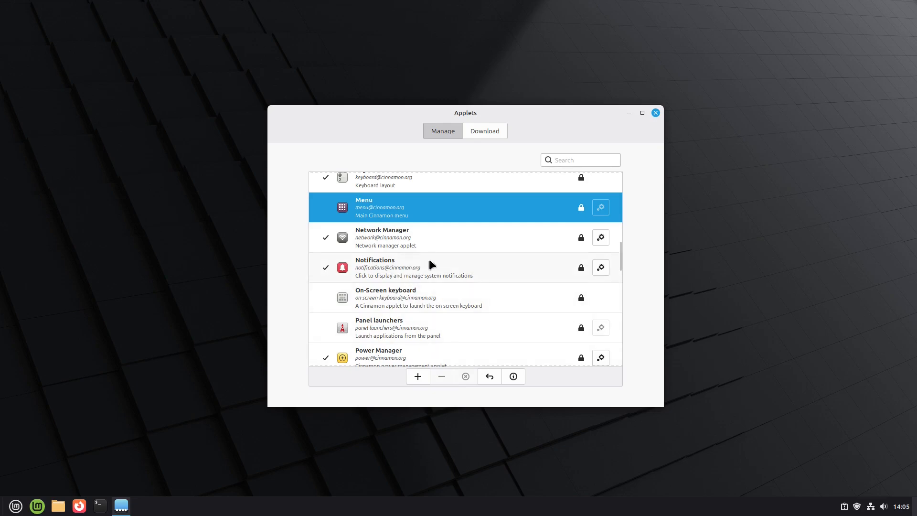
scroll("down", 3)
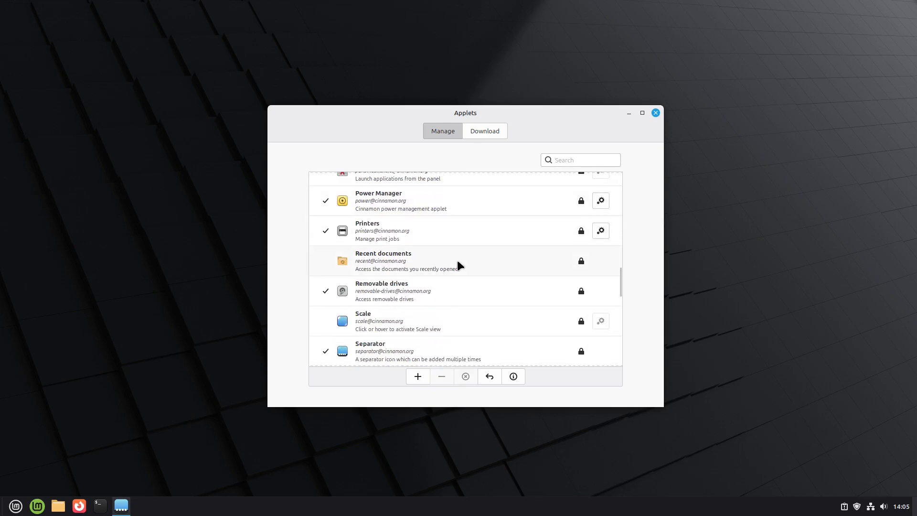
scroll("up", 3)
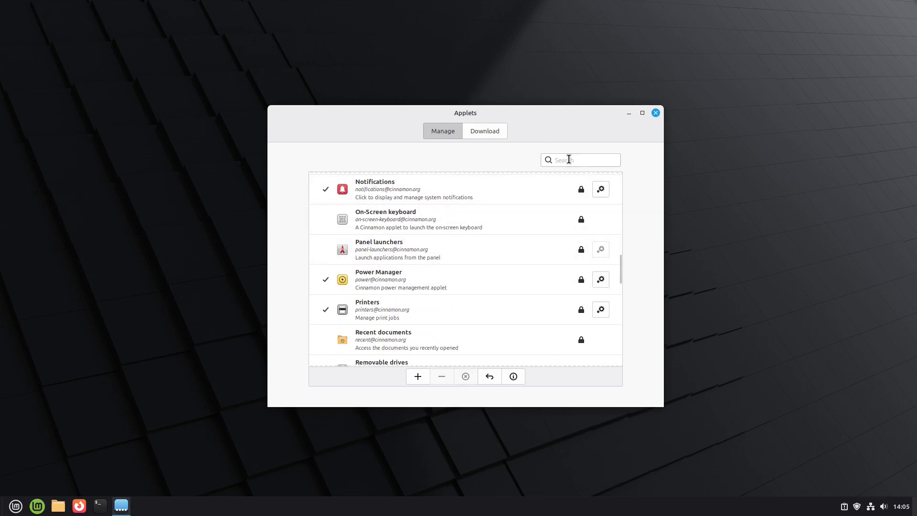
type("menu")
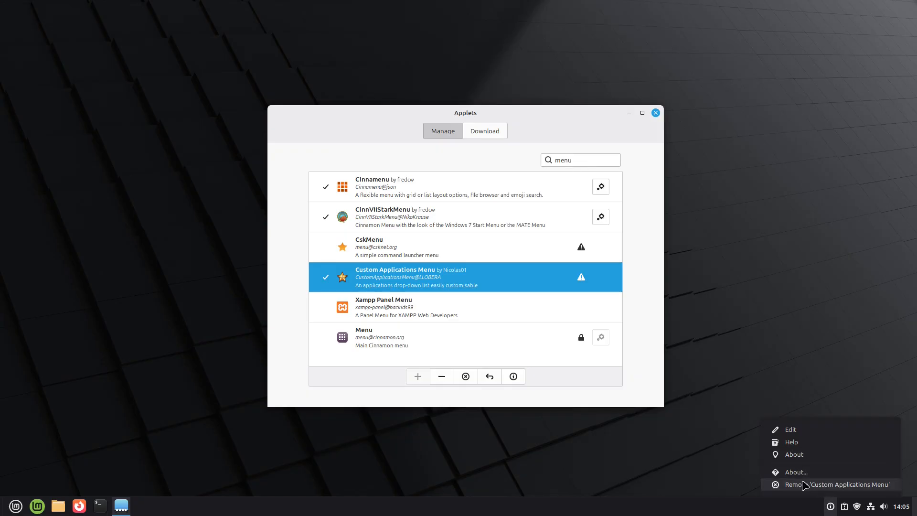
mouse_move(791, 441)
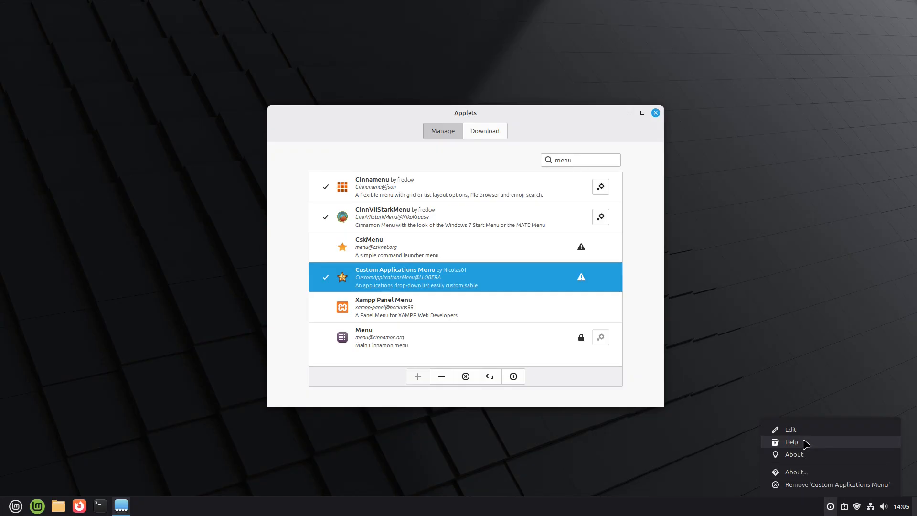
View Custom Applications Menu's applications.json configuration in the text editor, then close it.
left_click(790, 429)
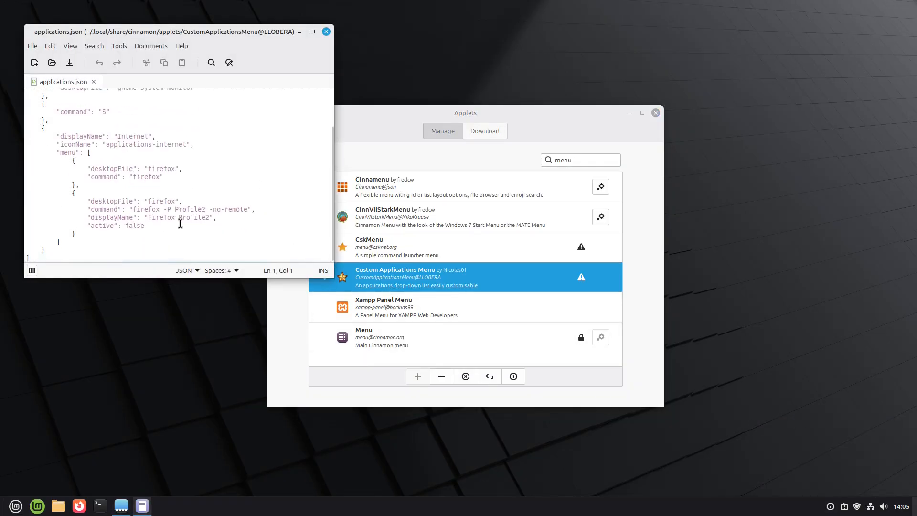
left_click(325, 31)
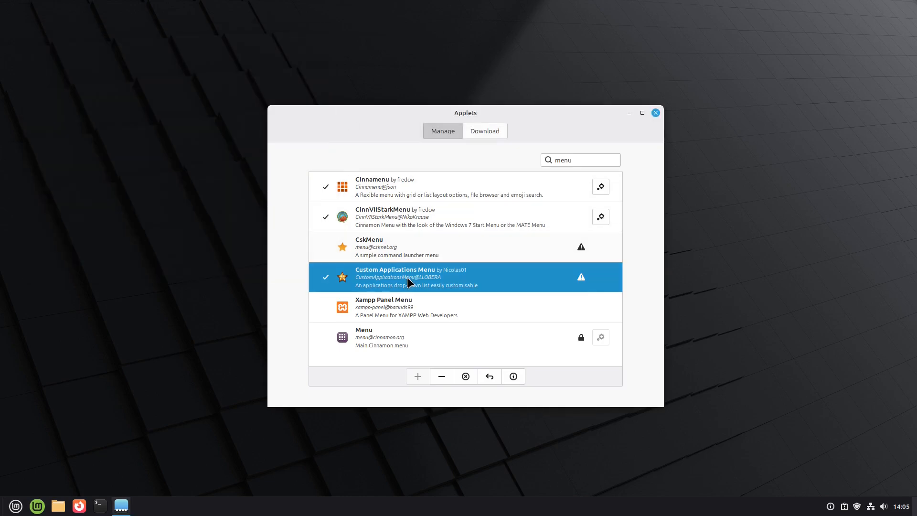
Add CskMenu to the panel, remove it again, and leave only Cinnamenu and CinnVIIStarkMenu active.
left_click(465, 307)
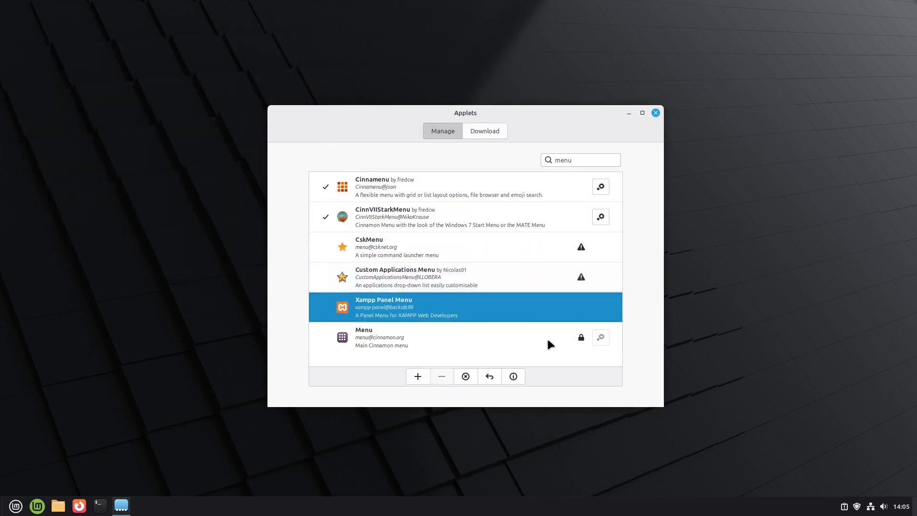
mouse_move(391, 321)
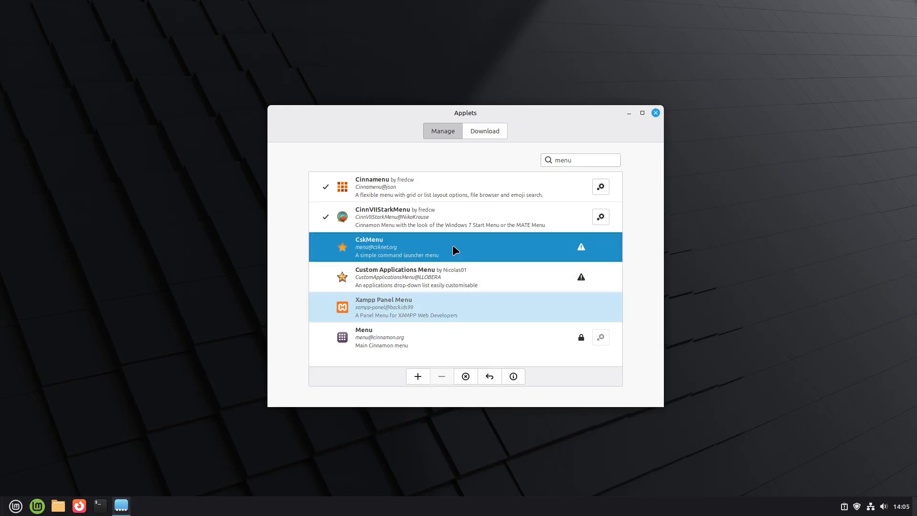
left_click(418, 376)
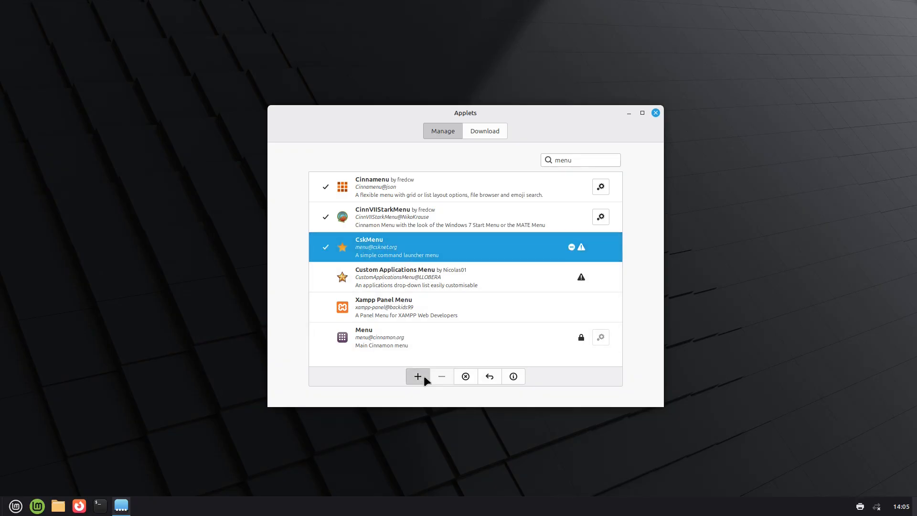
left_click(829, 506)
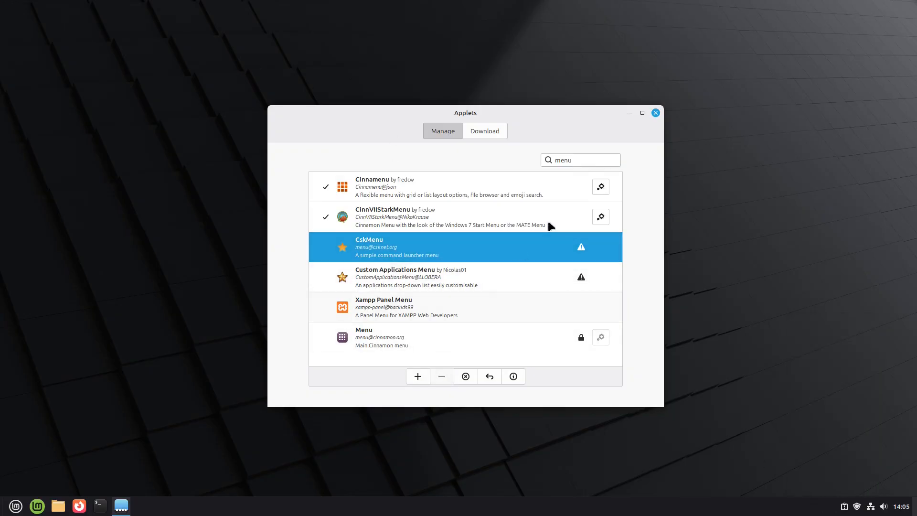
mouse_move(361, 245)
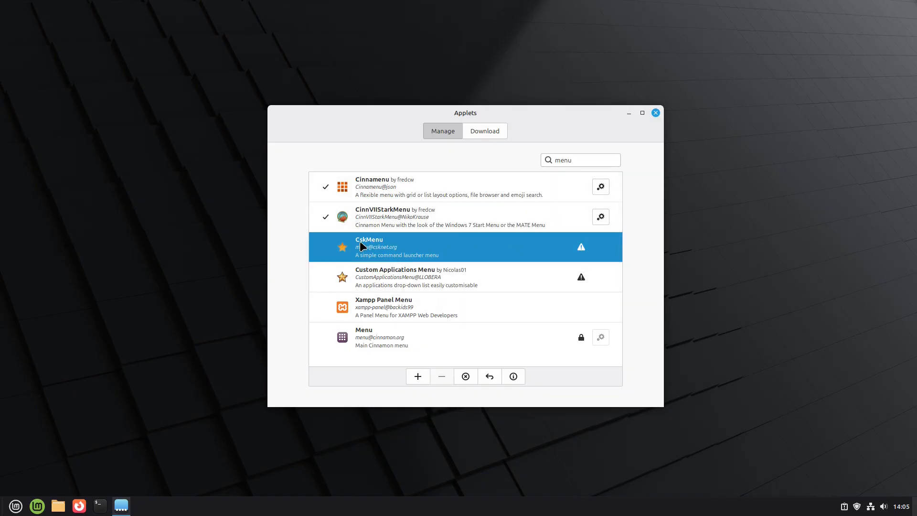
left_click(409, 337)
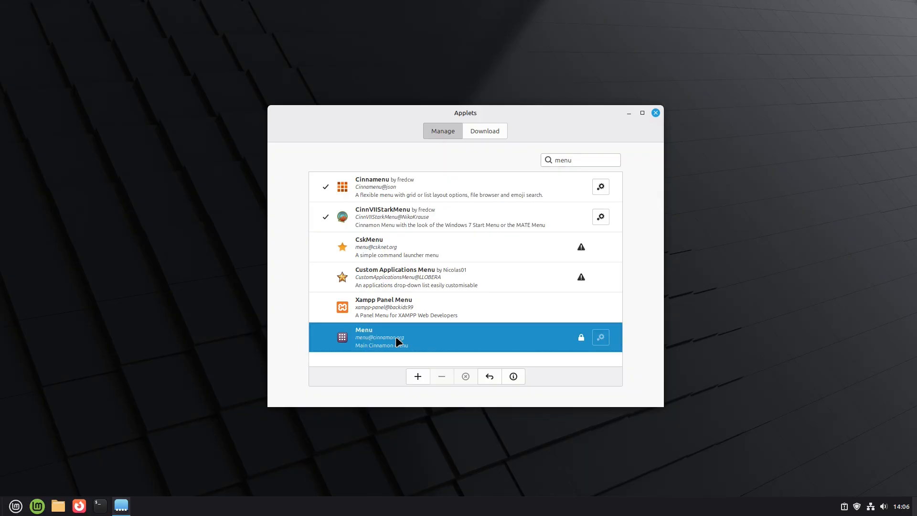
mouse_move(655, 112)
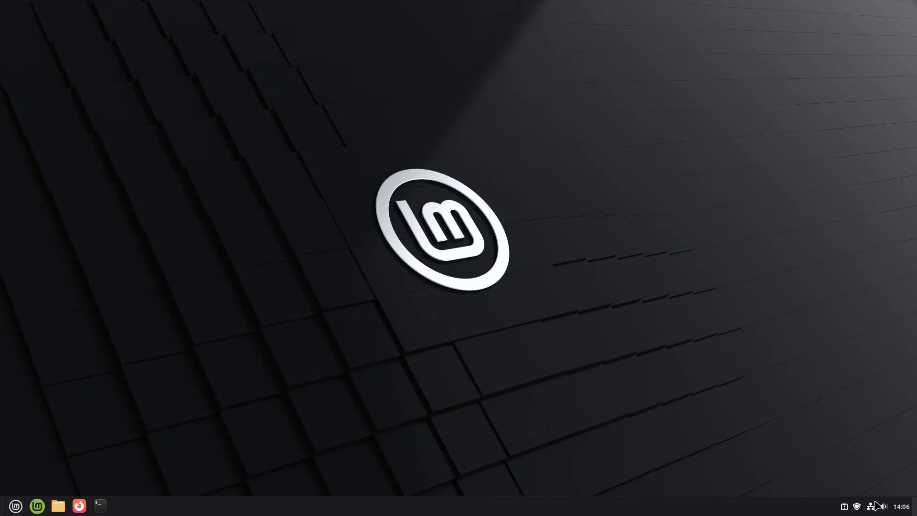
left_click(15, 505)
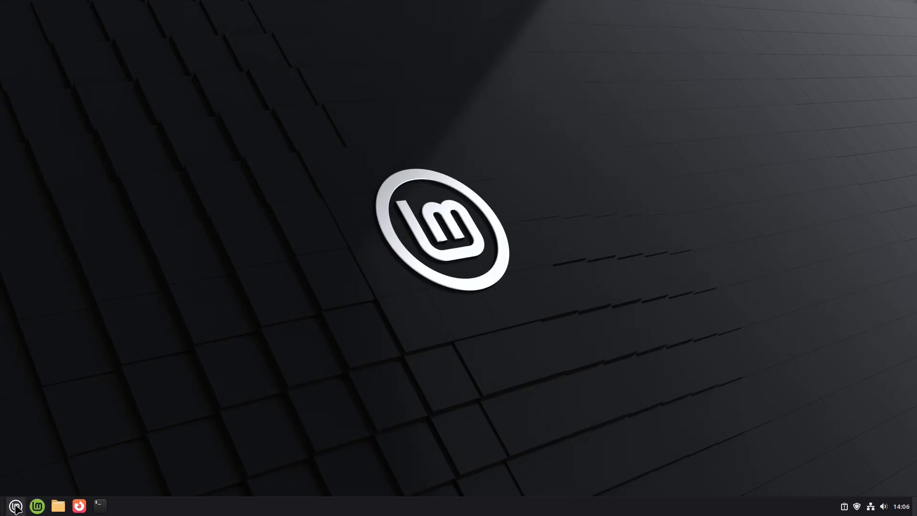
left_click(14, 505)
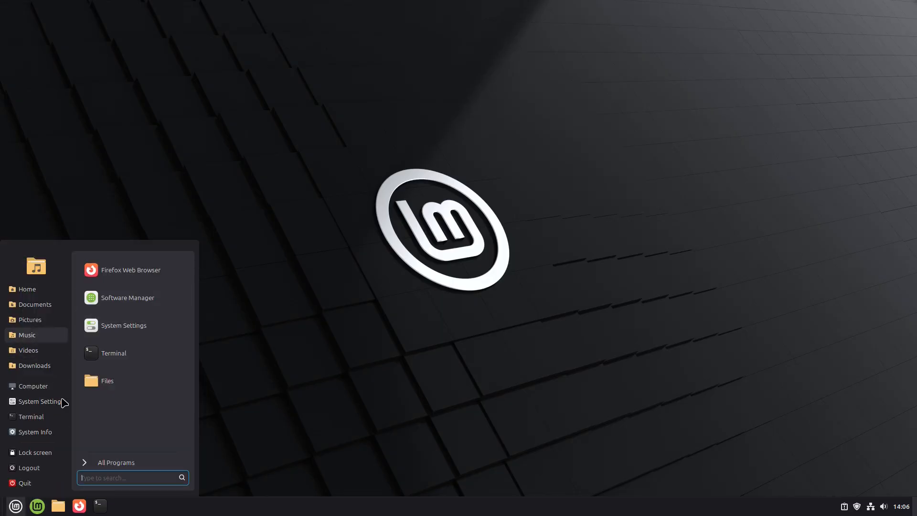
left_click(115, 462)
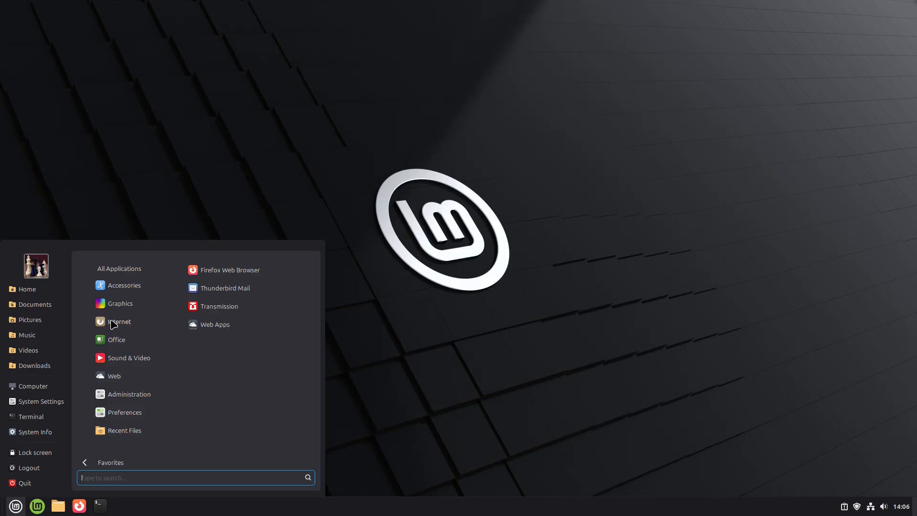
left_click(123, 285)
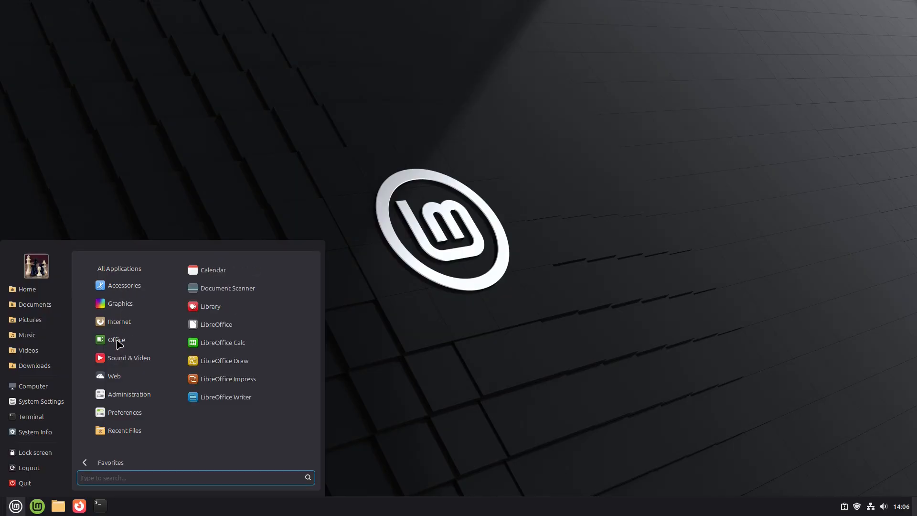
mouse_move(123, 346)
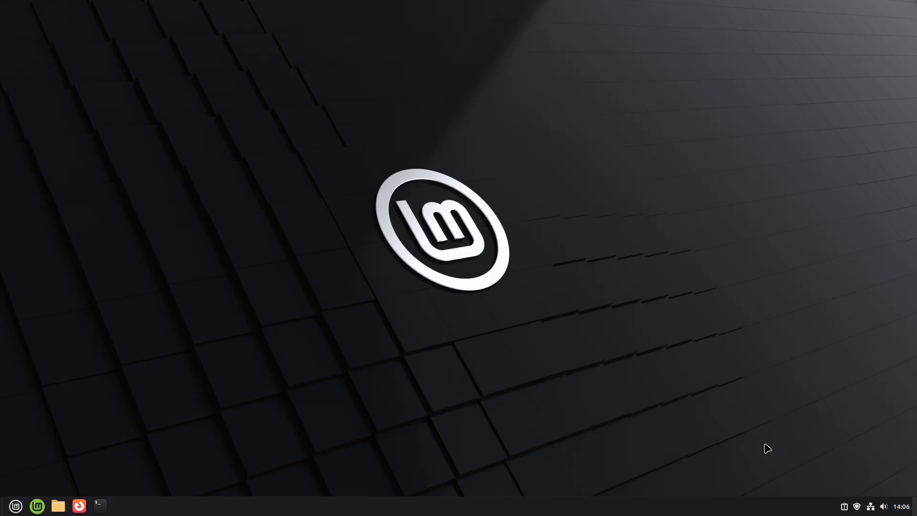
mouse_move(614, 356)
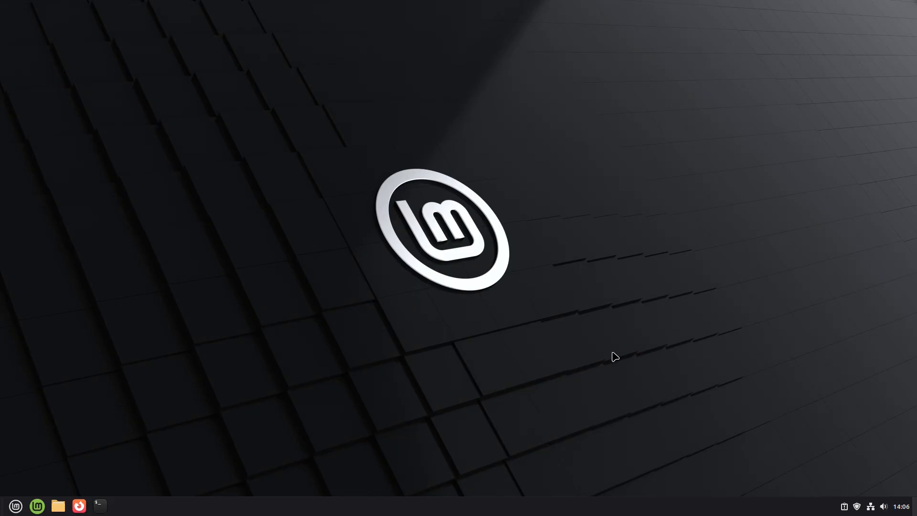
mouse_move(446, 163)
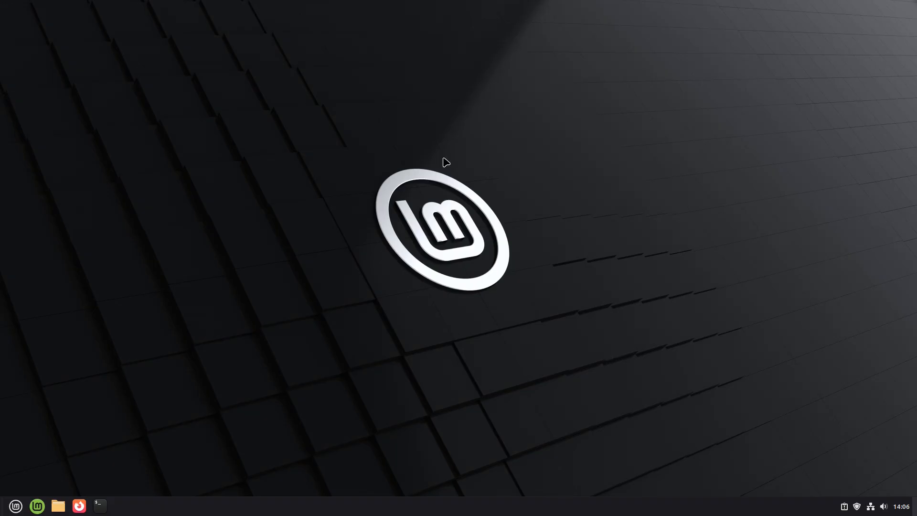
mouse_move(516, 269)
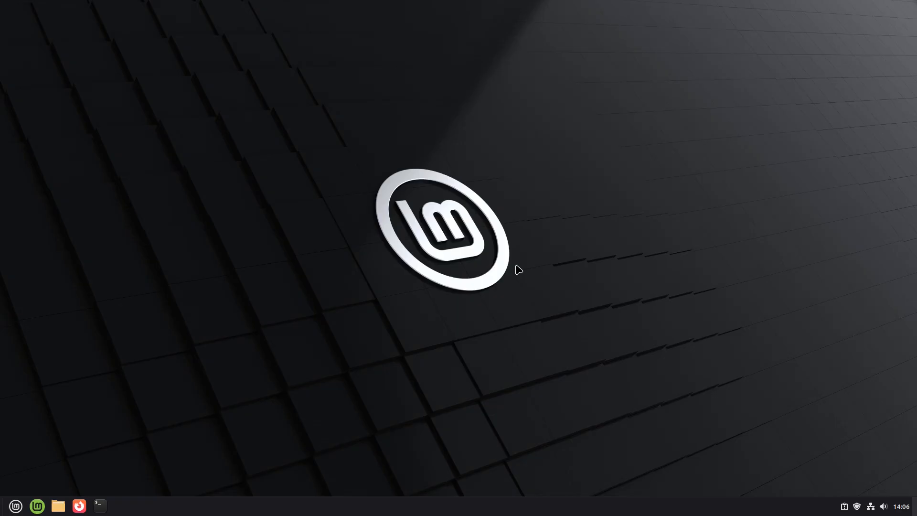
mouse_move(513, 267)
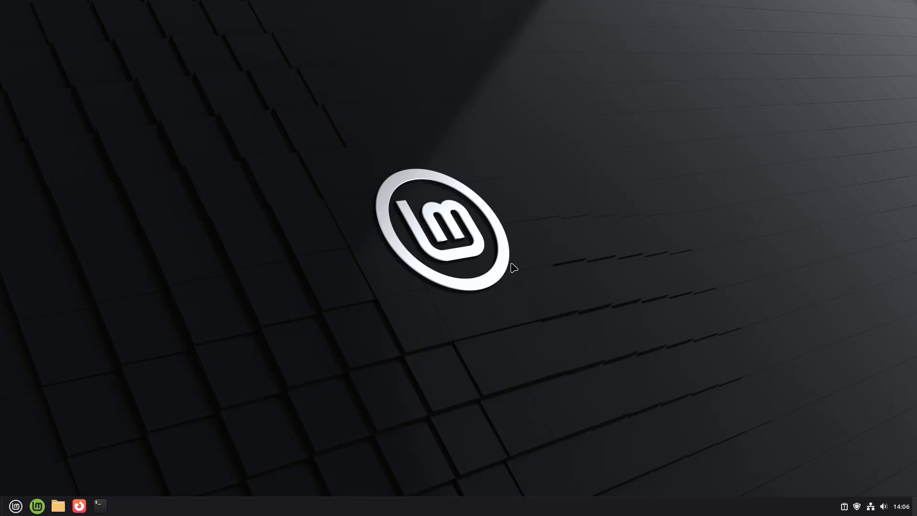
mouse_move(189, 419)
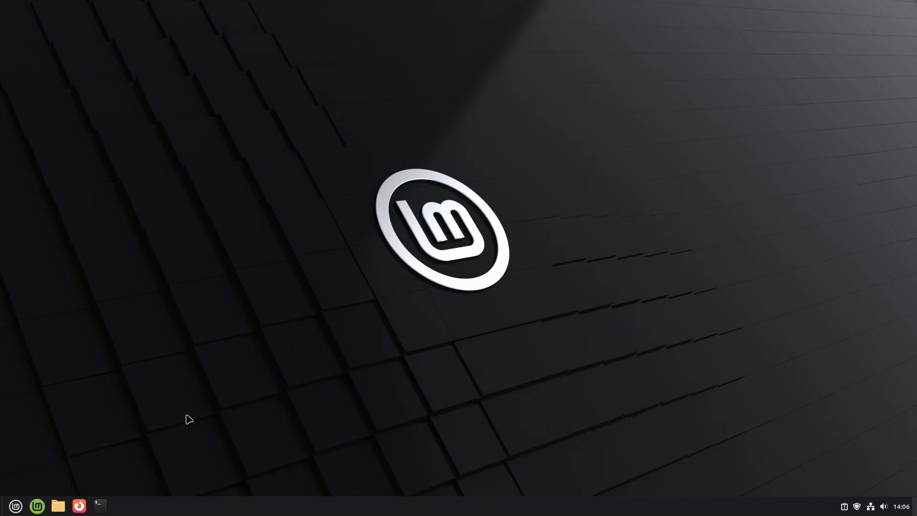
mouse_move(770, 438)
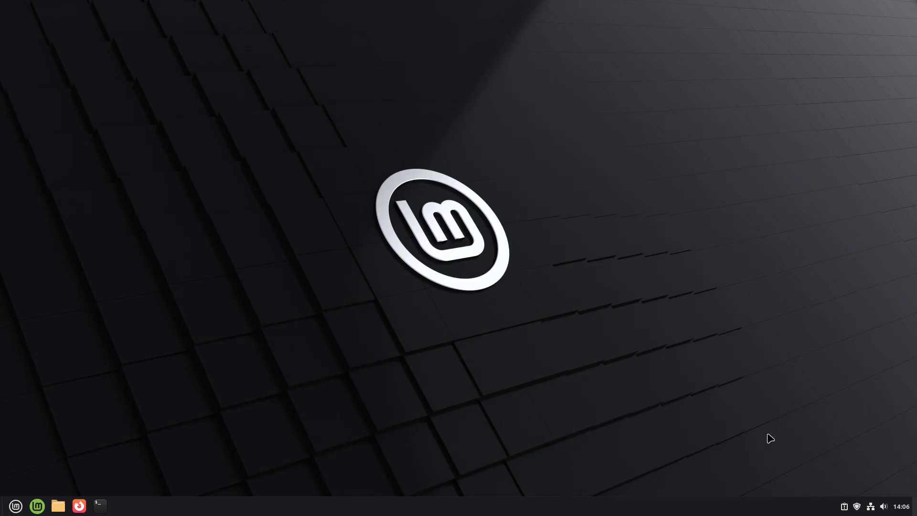